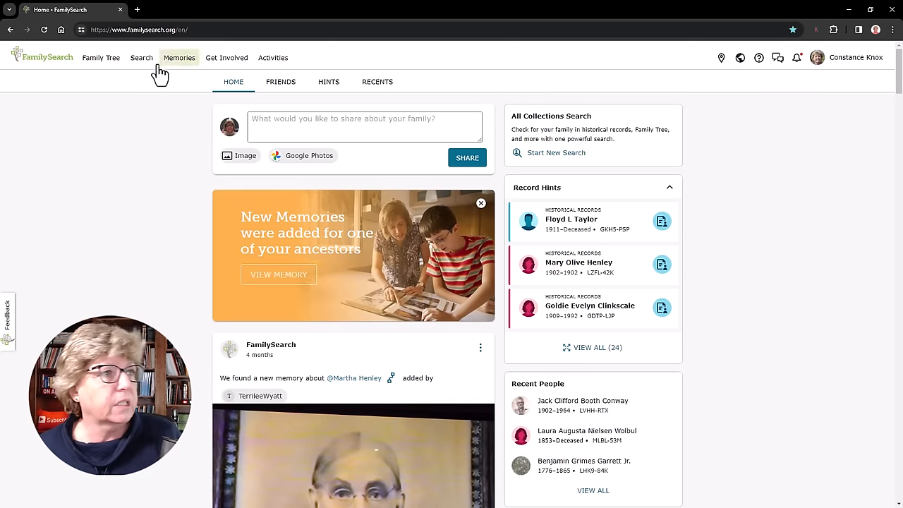
mouse_move(100, 57)
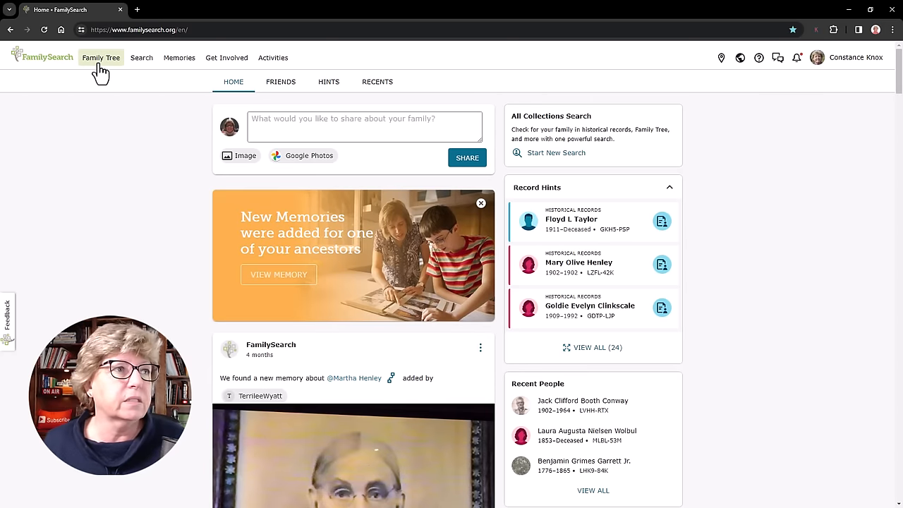
Show my own family tree and shift it into the landscape pedigree arrangement
left_click(101, 57)
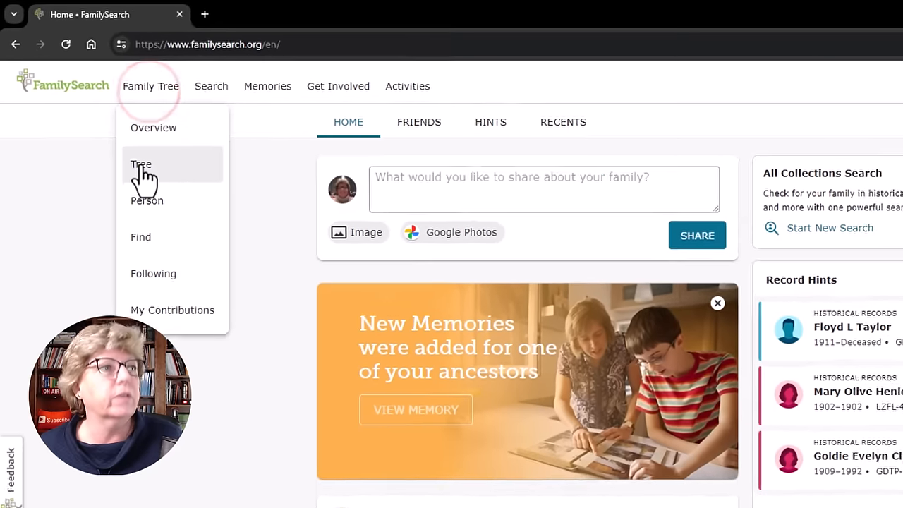
left_click(141, 164)
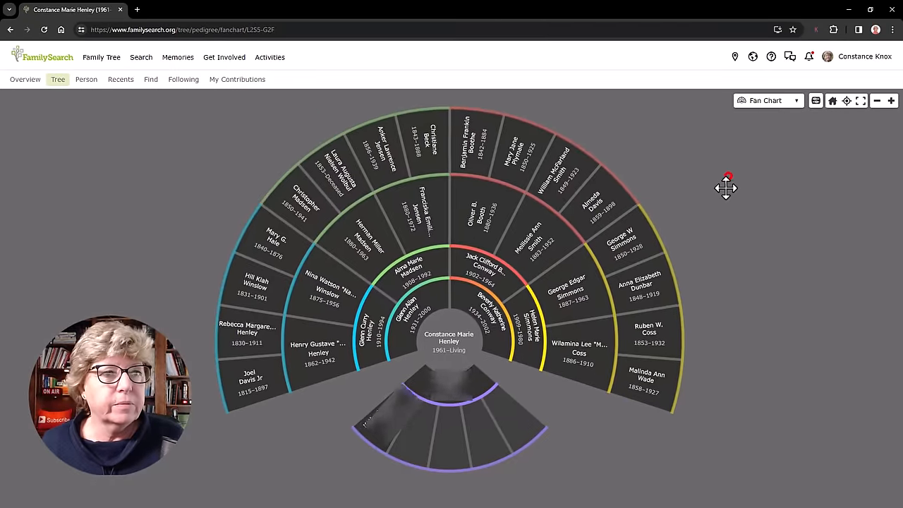
left_click_drag(727, 176, 709, 204)
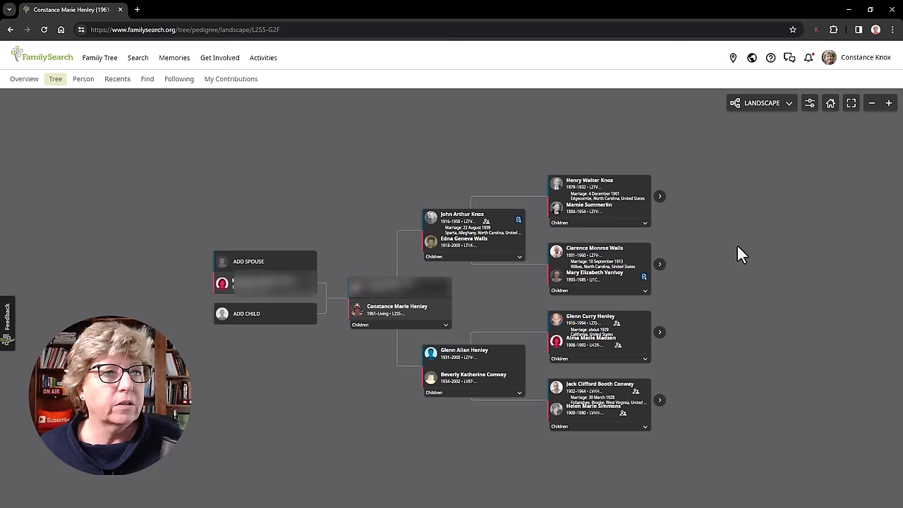
Switch the tree to the vertical pedigree, then to the first-ancestor layout
left_click(762, 103)
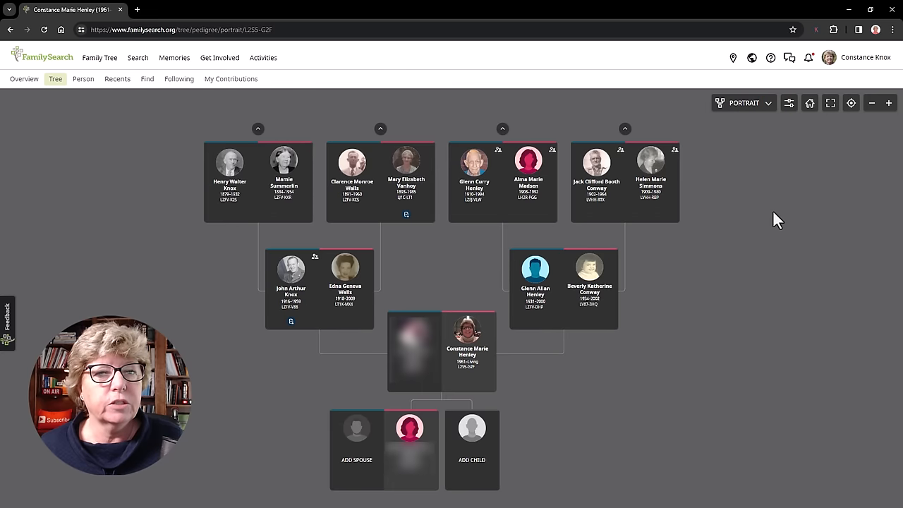
left_click(743, 103)
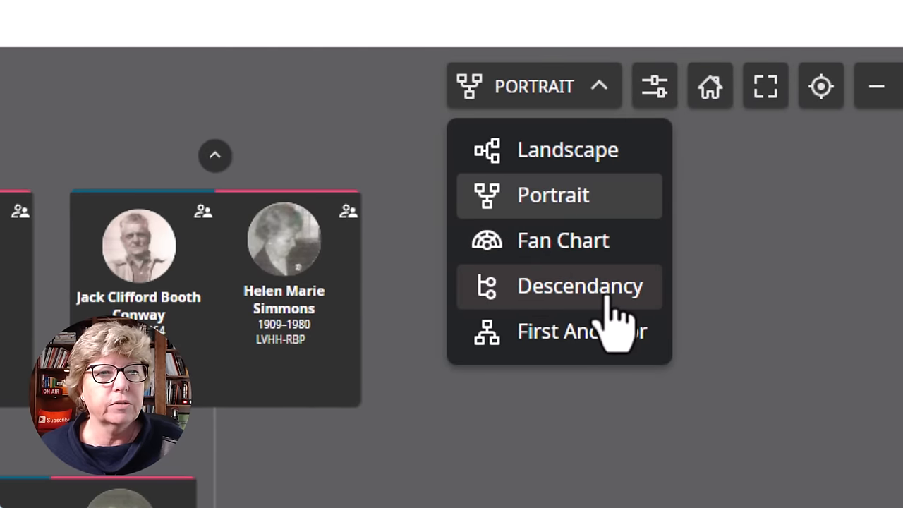
mouse_move(621, 346)
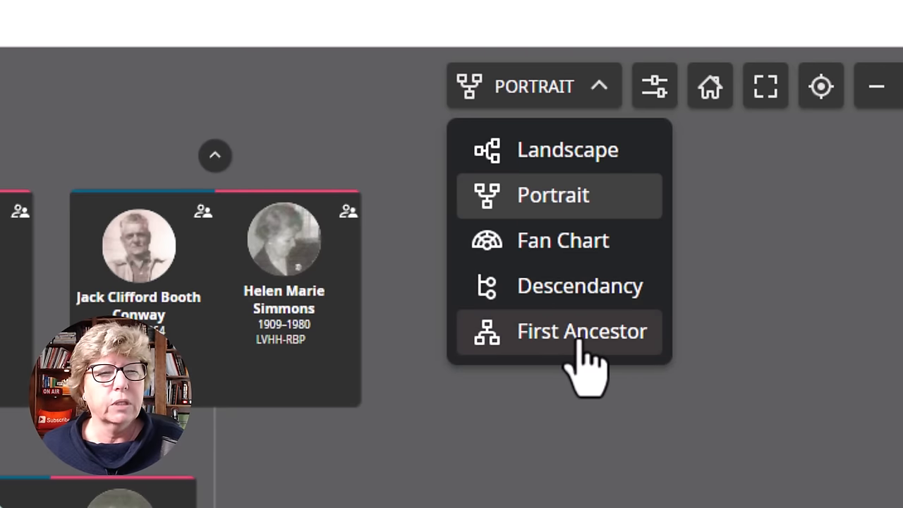
left_click(582, 330)
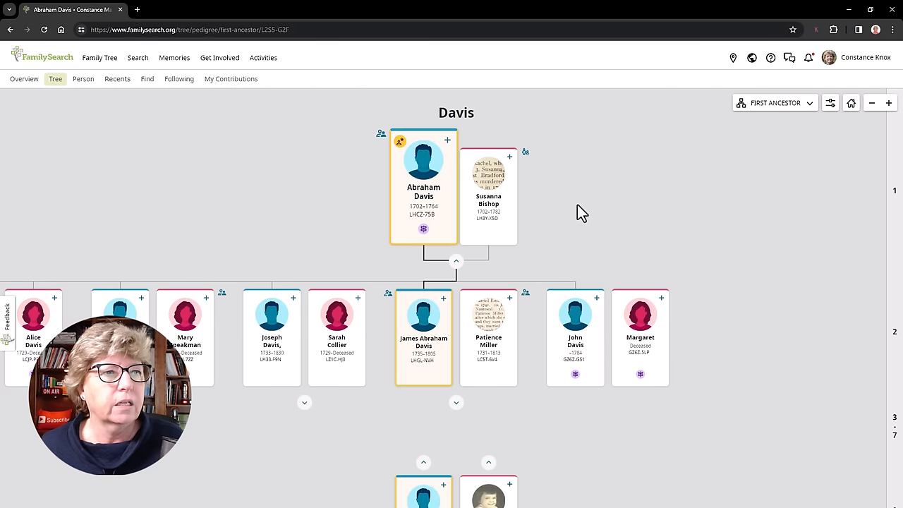
mouse_move(380, 223)
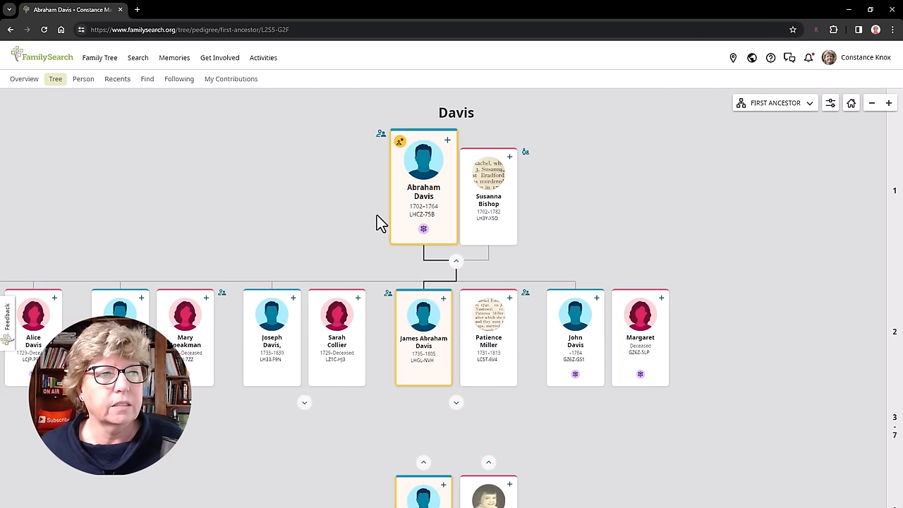
mouse_move(729, 257)
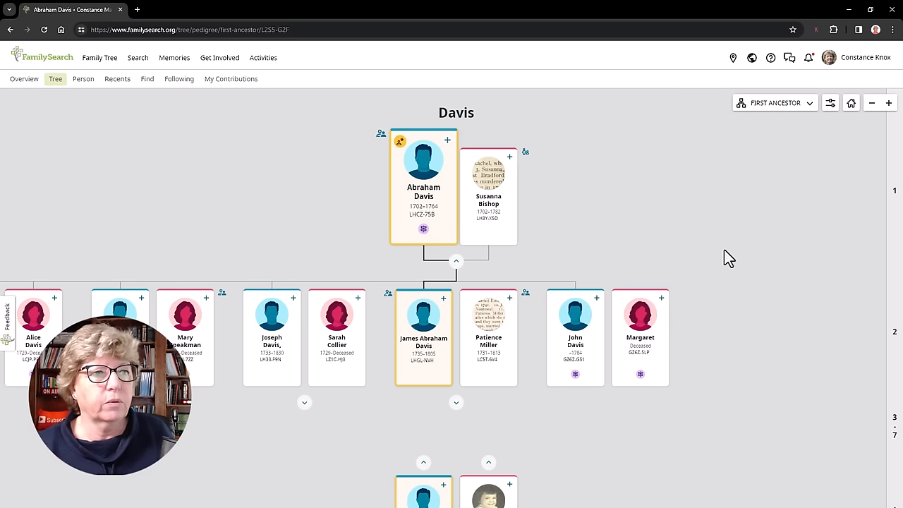
mouse_move(809, 435)
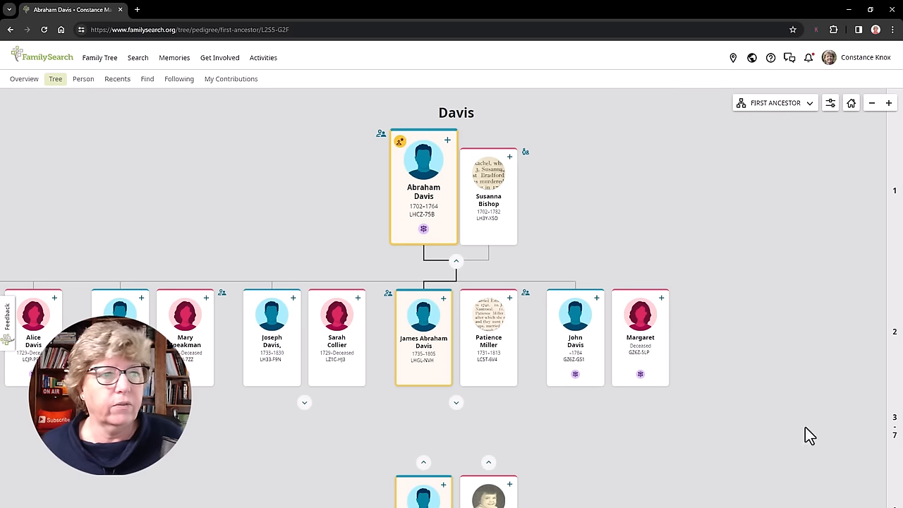
left_click(773, 103)
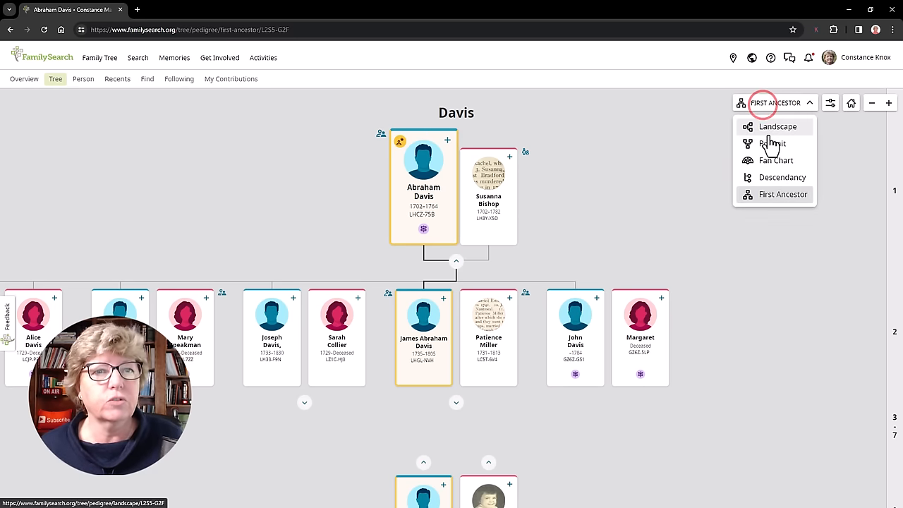
left_click(776, 160)
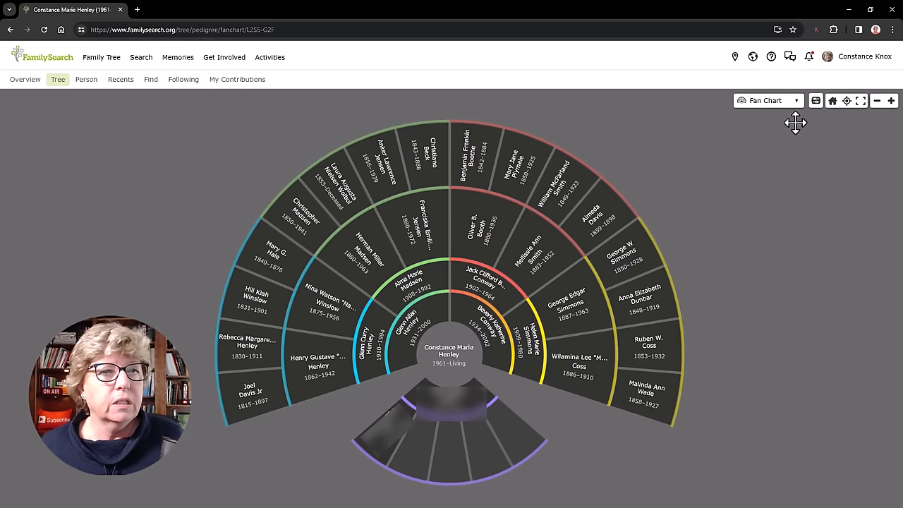
Set the fan chart to 7 generations with inverted colours and dismiss the options panel
left_click(767, 100)
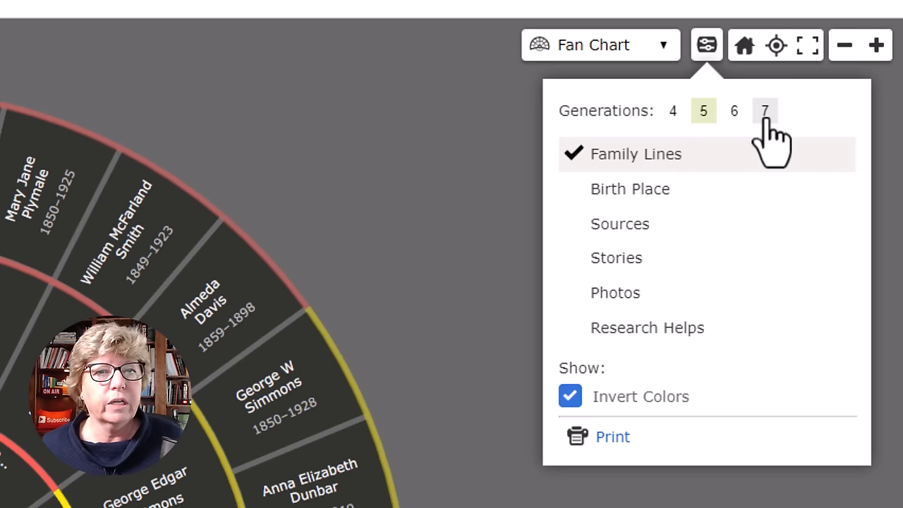
left_click(764, 111)
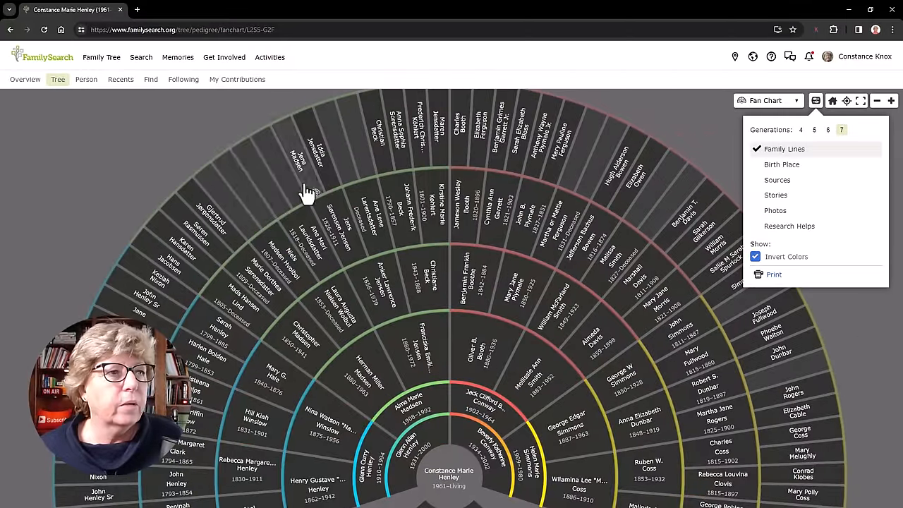
mouse_move(667, 229)
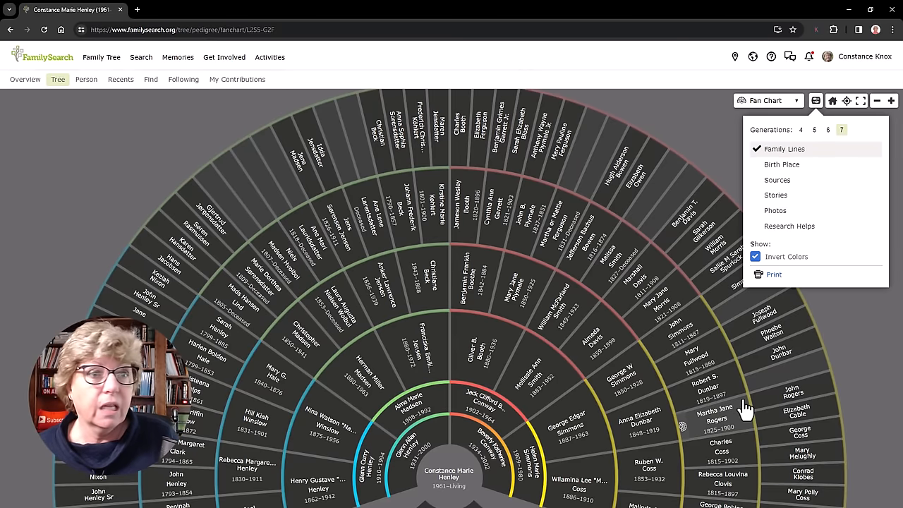
mouse_move(508, 92)
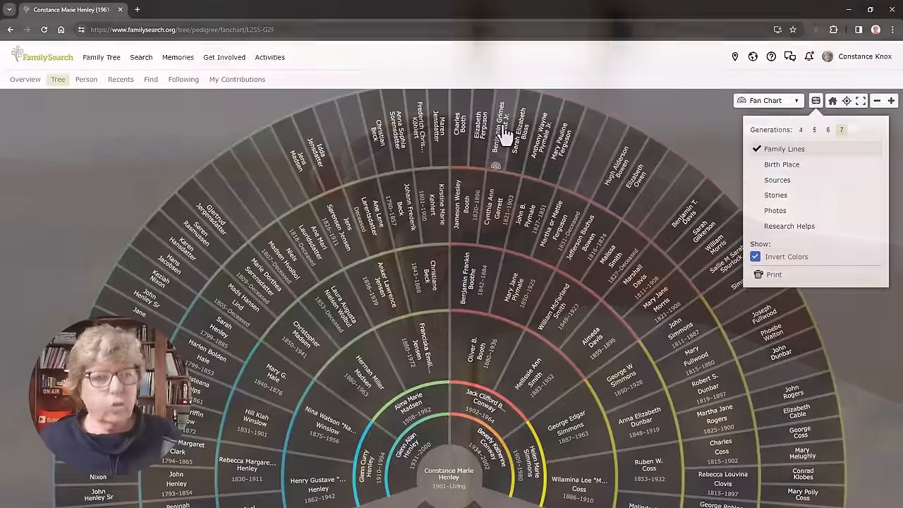
left_click(755, 256)
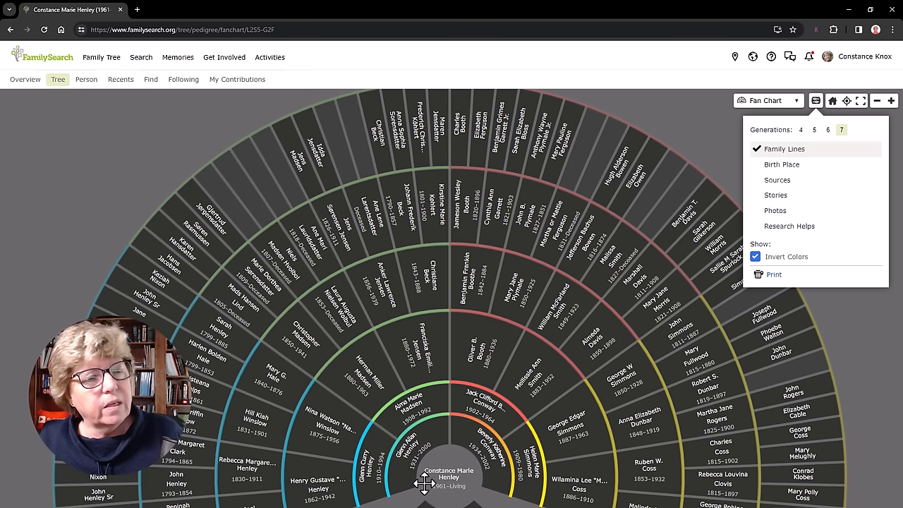
left_click(816, 100)
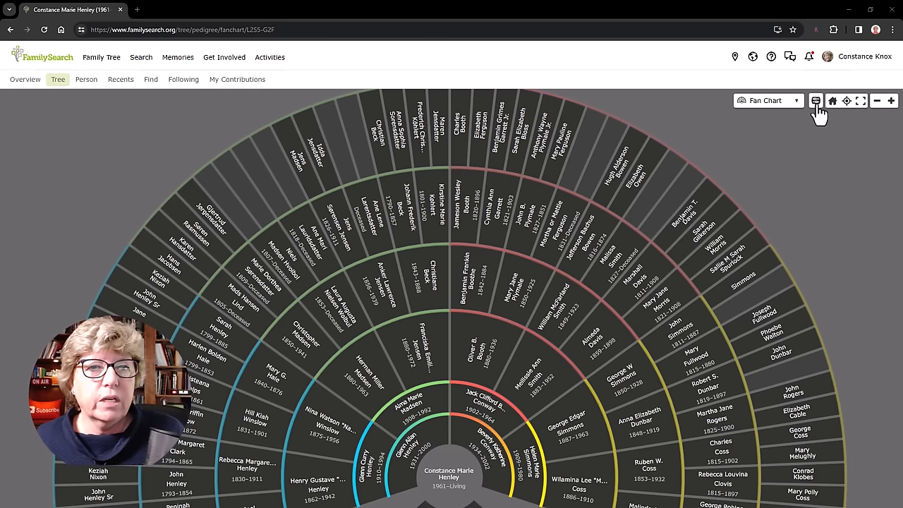
Centre the fan chart on Benjamin Franklin Boothe and his ancestors
left_click(815, 101)
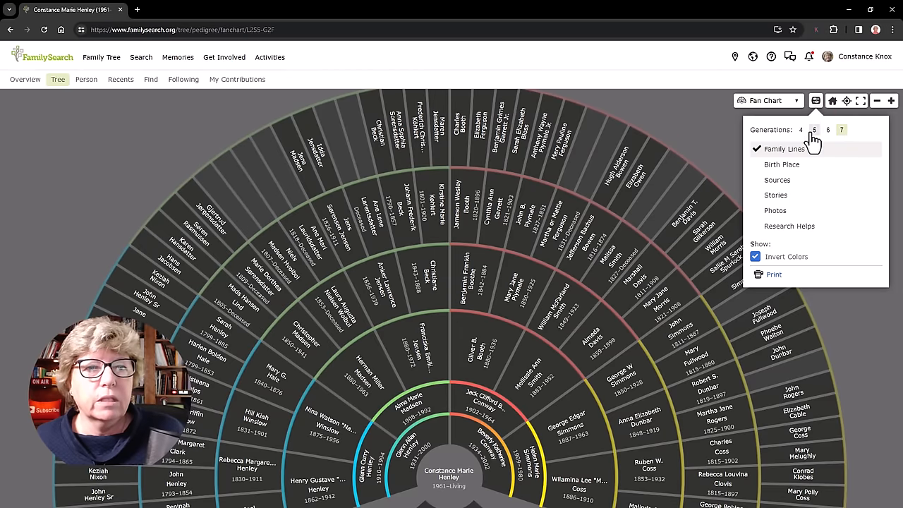
mouse_move(840, 154)
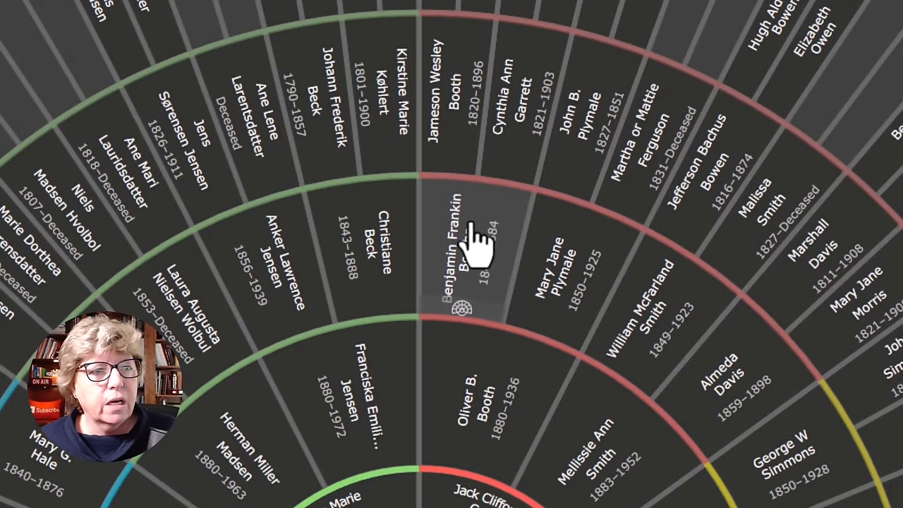
left_click(464, 305)
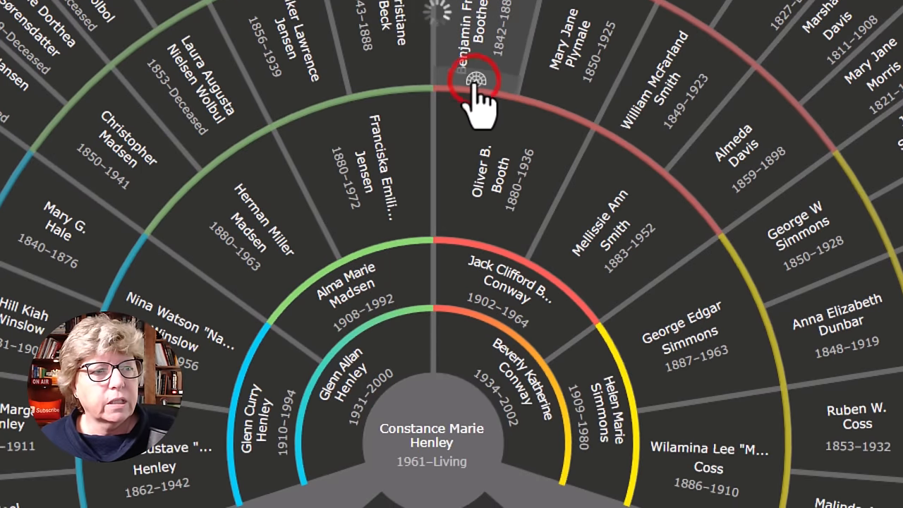
left_click(474, 77)
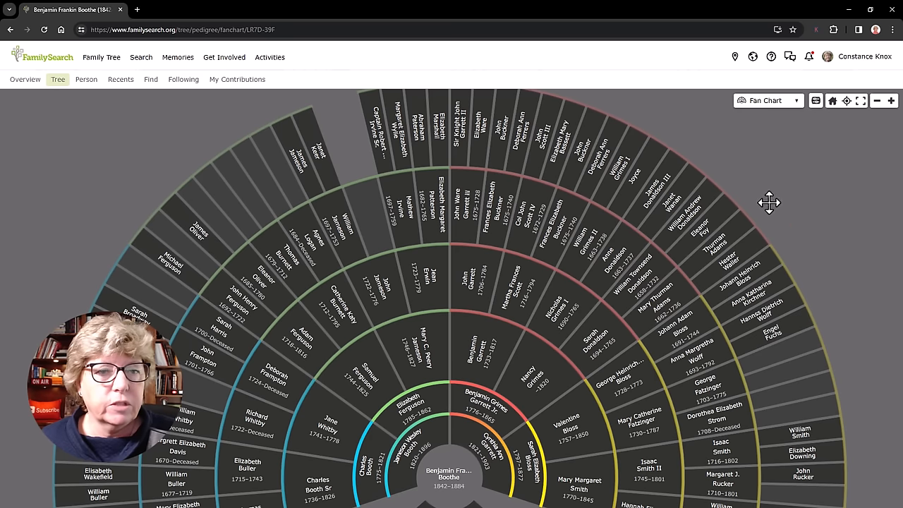
Toggle Invert Colors off and back on in the fan chart options
left_click(815, 101)
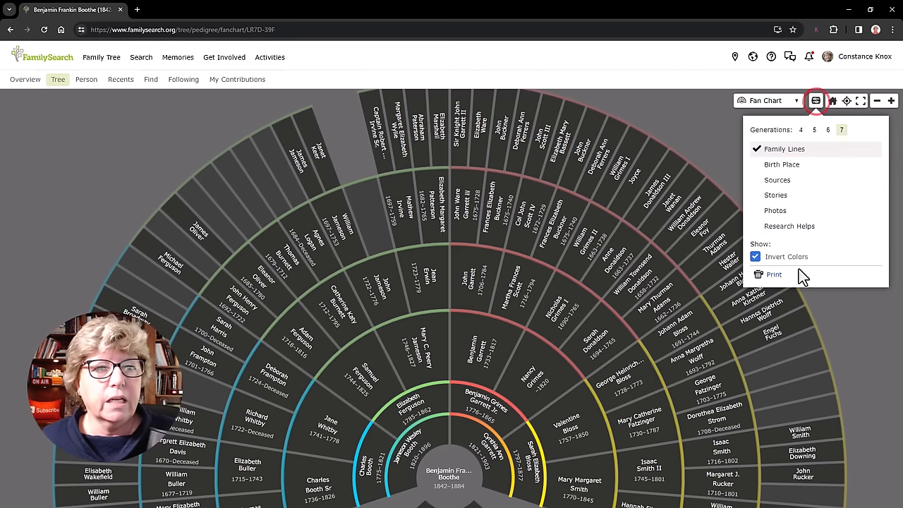
left_click(755, 256)
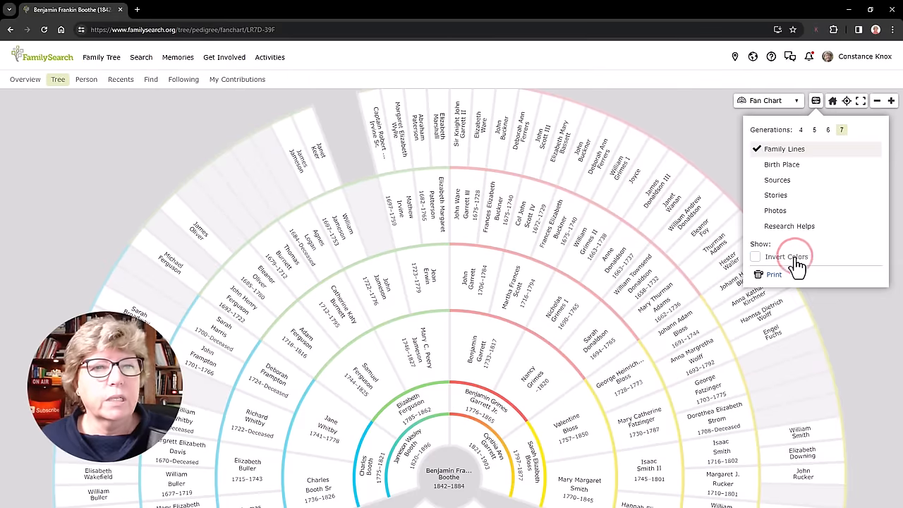
left_click(755, 256)
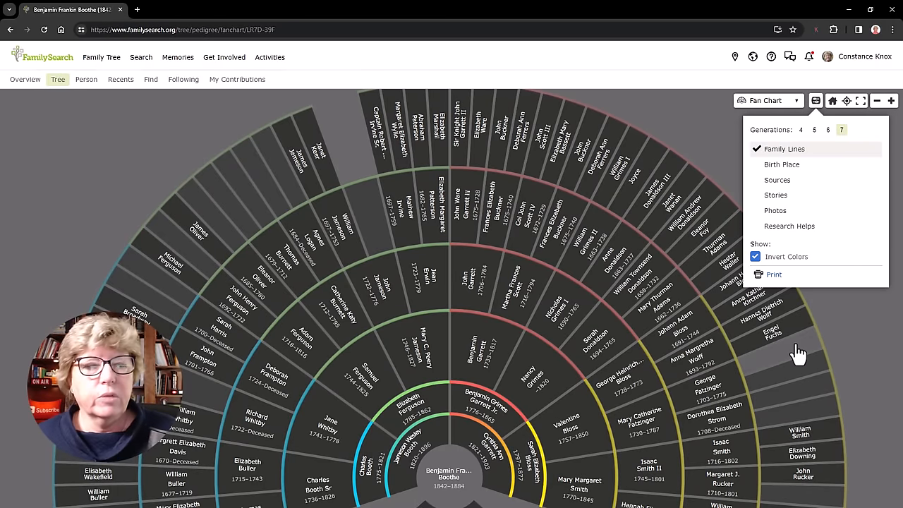
mouse_move(781, 164)
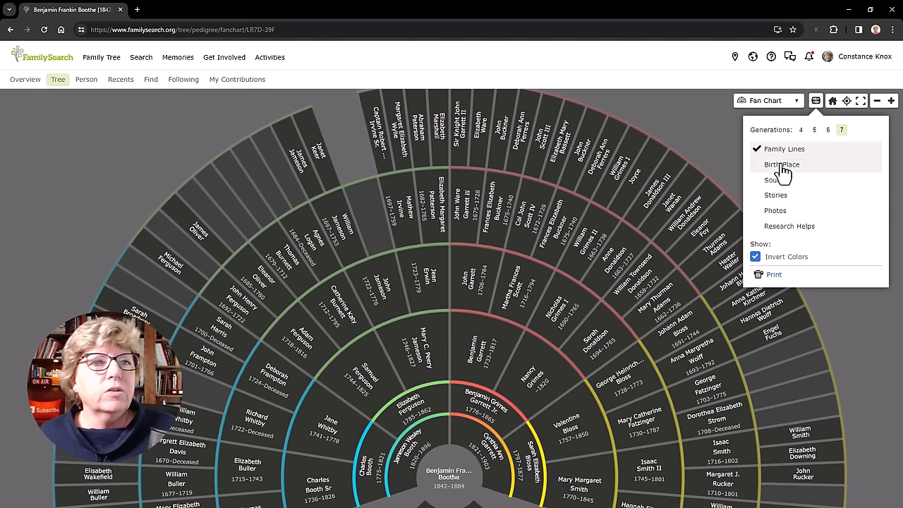
Colour Benjamin Franklin Boothe's ancestors by Birth Place with a country legend
left_click(781, 165)
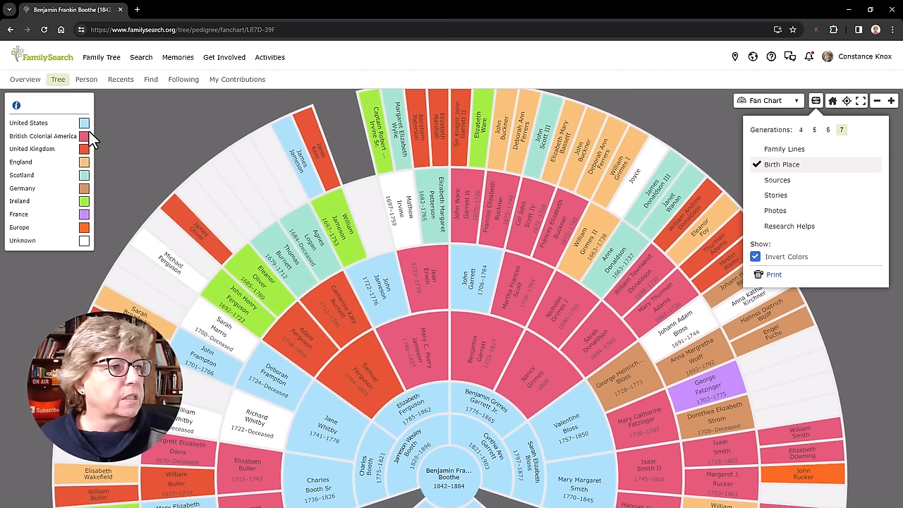
mouse_move(241, 182)
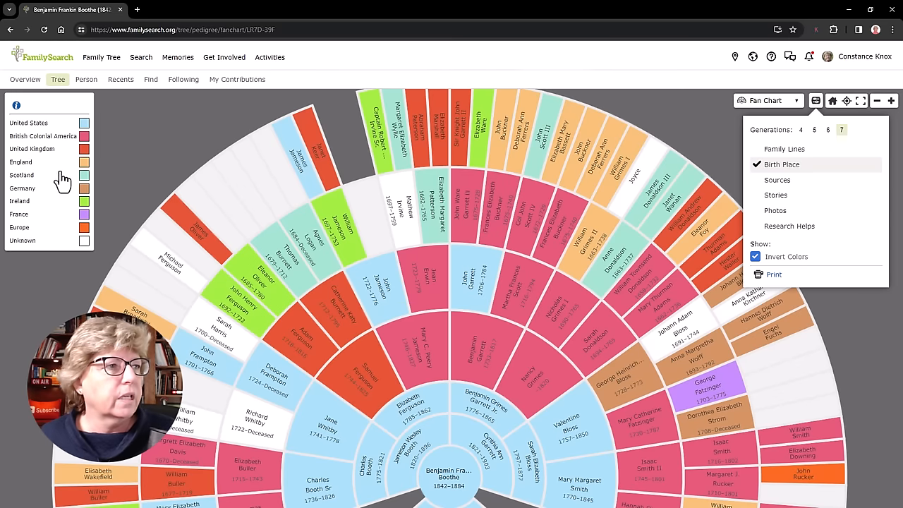
mouse_move(669, 174)
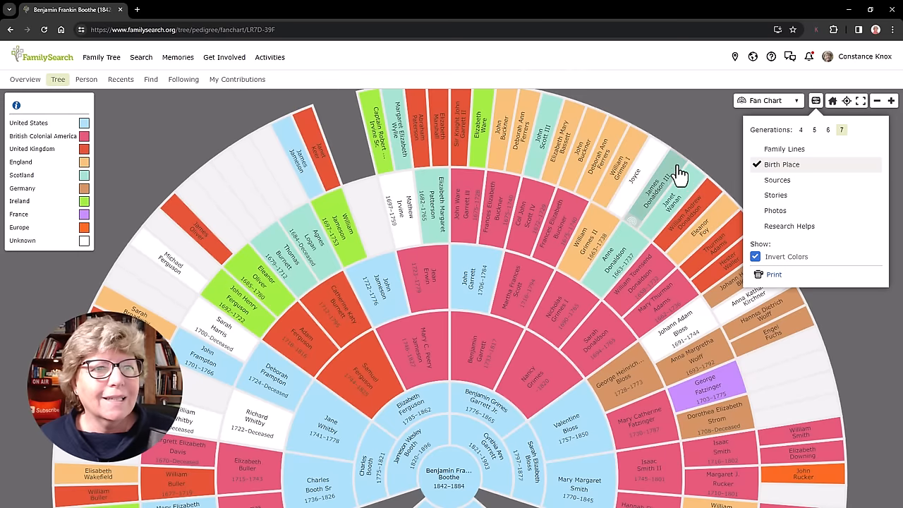
mouse_move(74, 201)
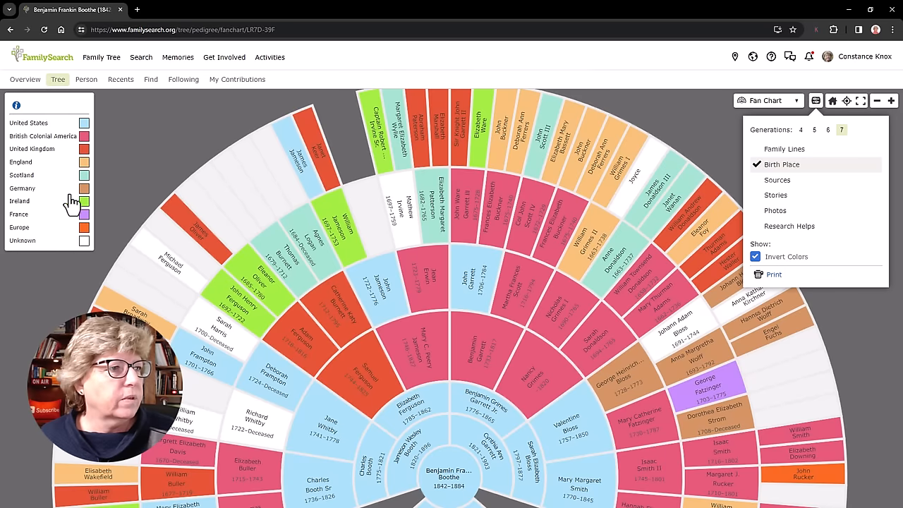
mouse_move(247, 300)
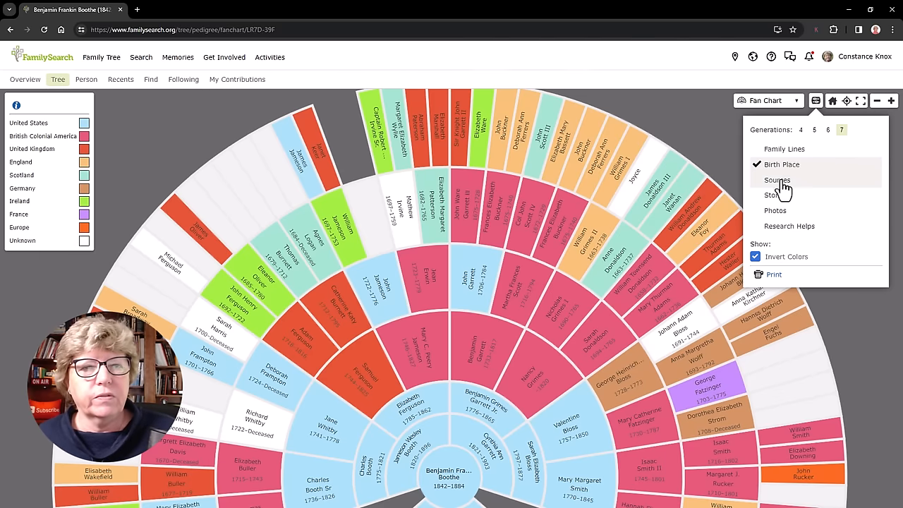
Shade ancestors by number of Sources, then Stories, then Photos
left_click(776, 181)
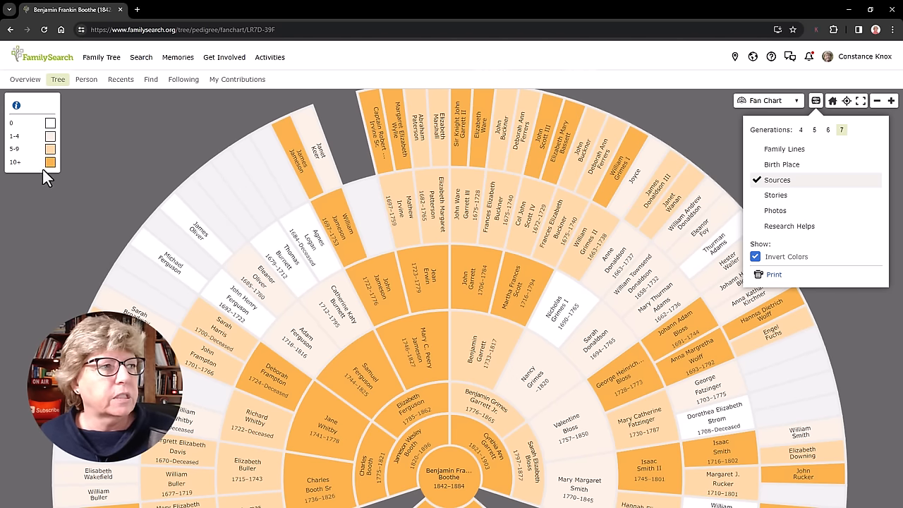
mouse_move(557, 166)
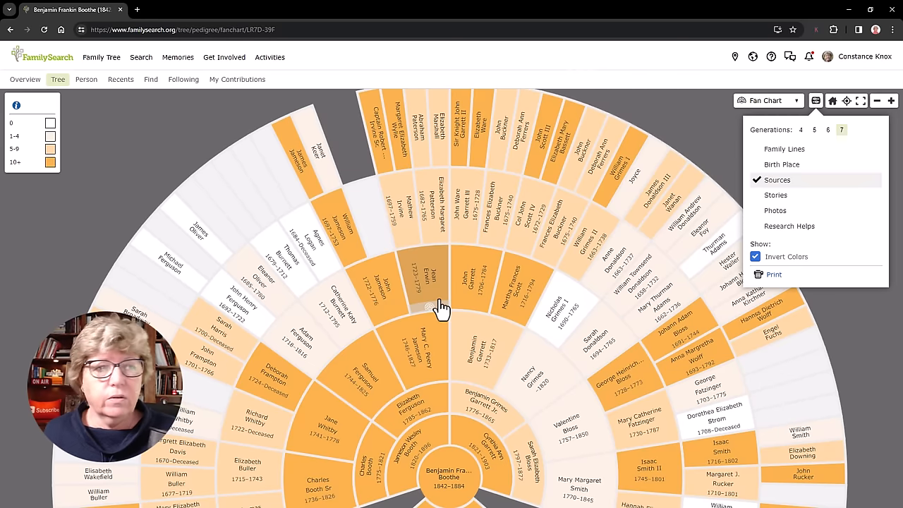
mouse_move(645, 123)
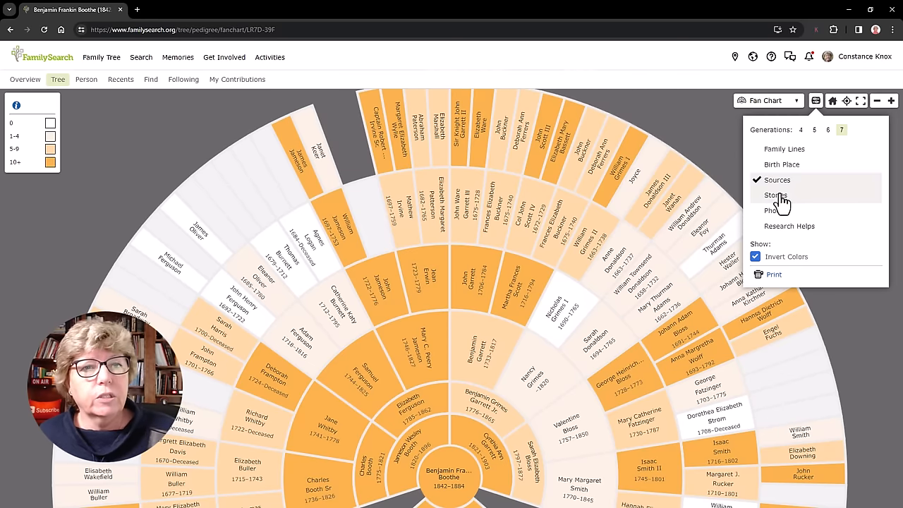
left_click(776, 195)
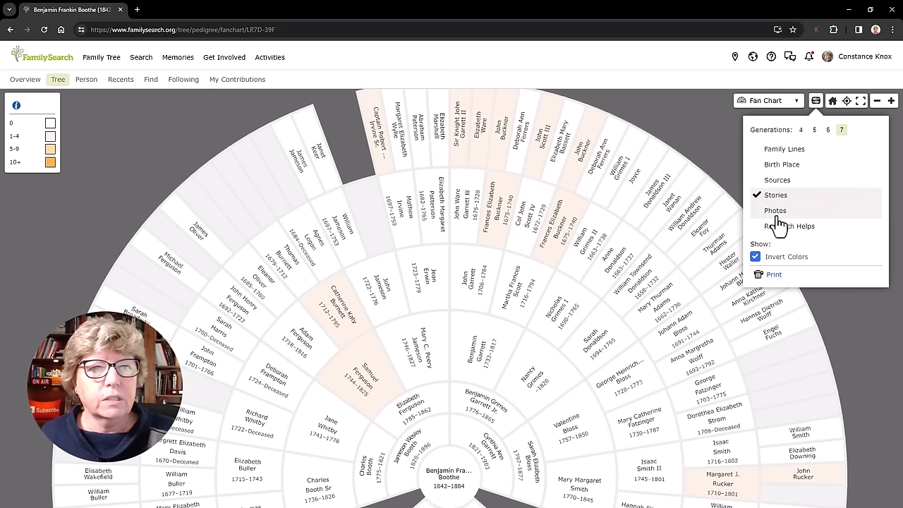
left_click(774, 210)
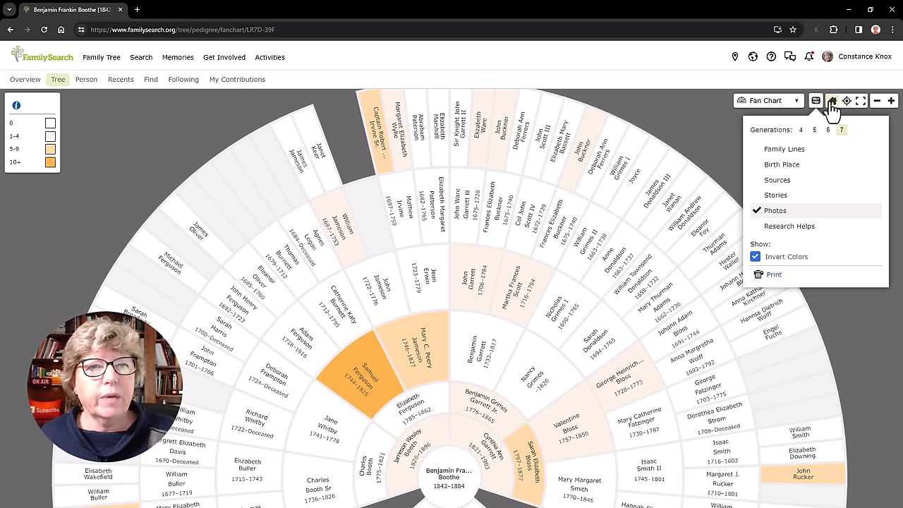
mouse_move(832, 106)
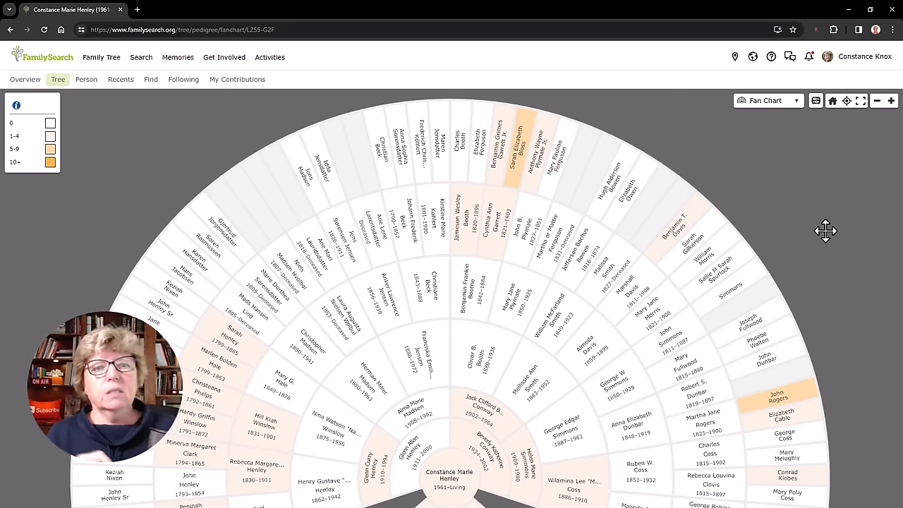
mouse_move(801, 105)
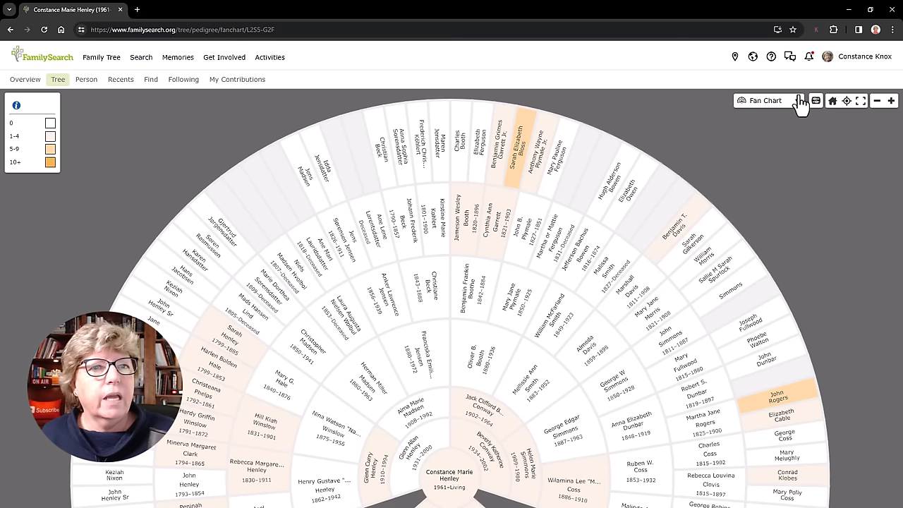
left_click(815, 100)
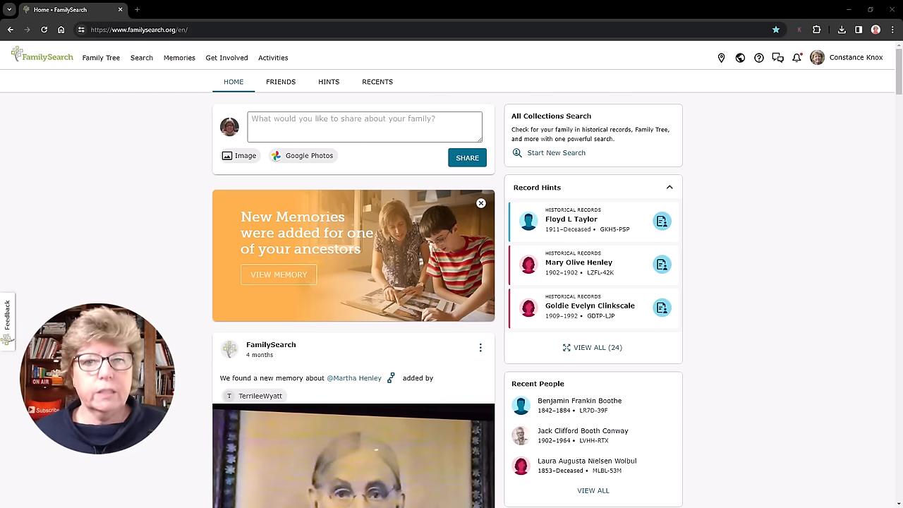
mouse_move(420, 191)
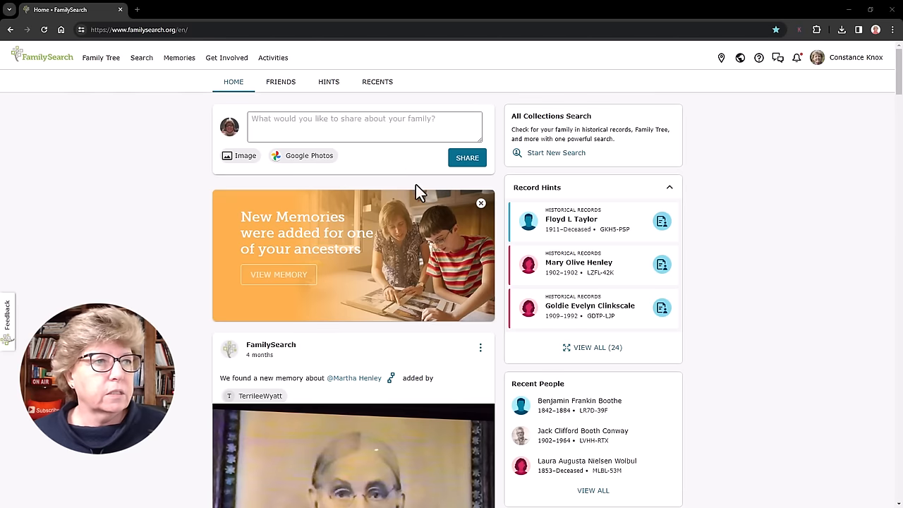
scroll("down", 3)
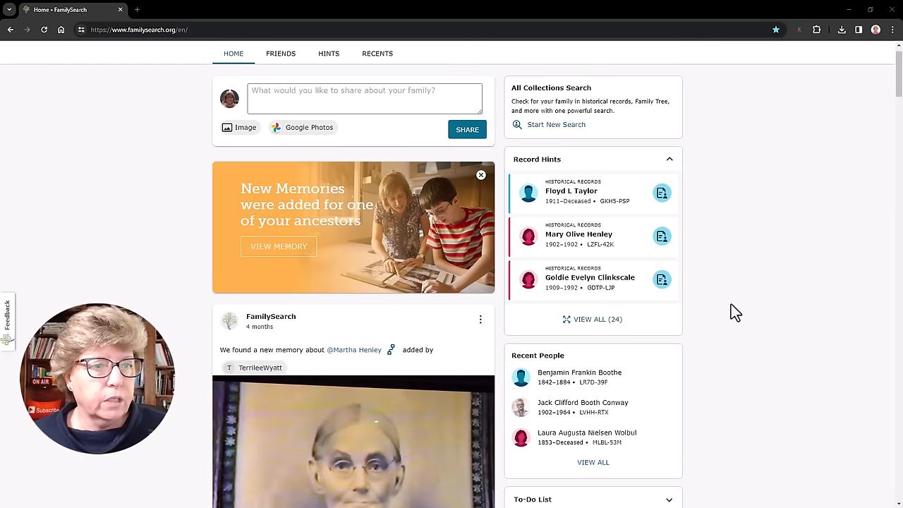
scroll("down", 3)
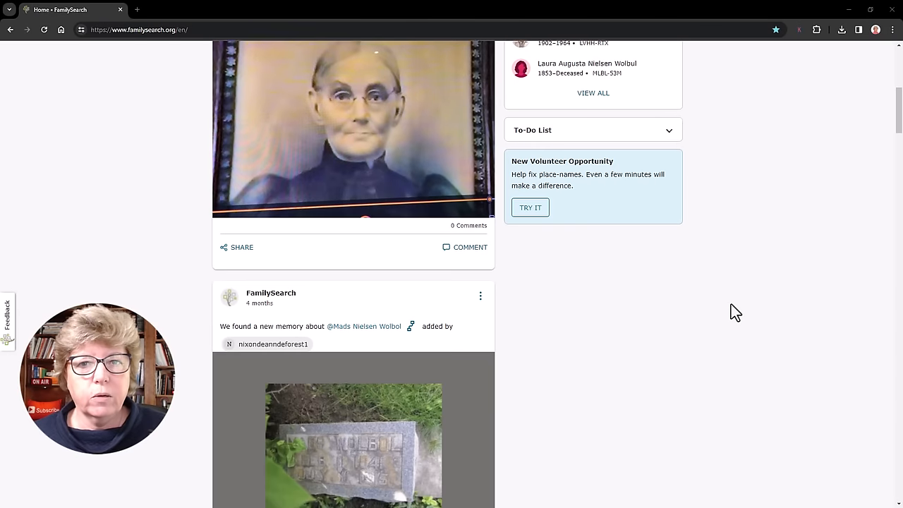
scroll("down", 3)
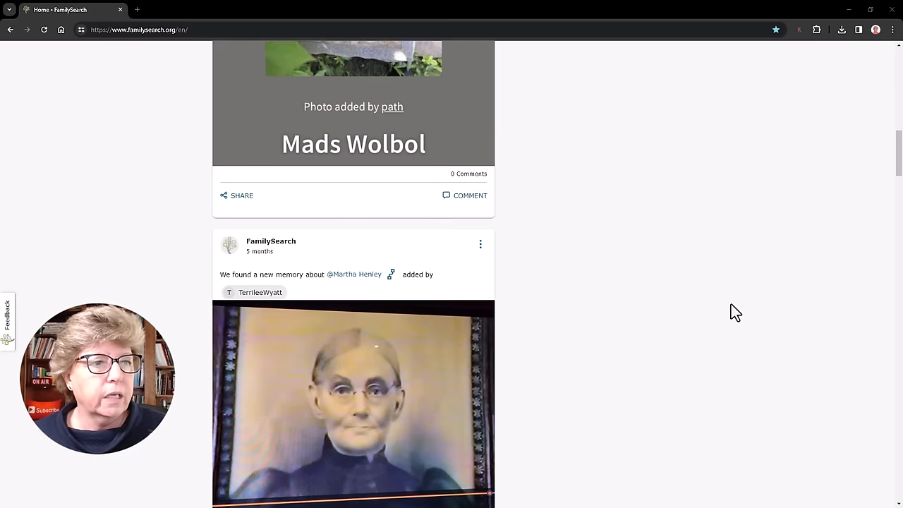
scroll("down", 3)
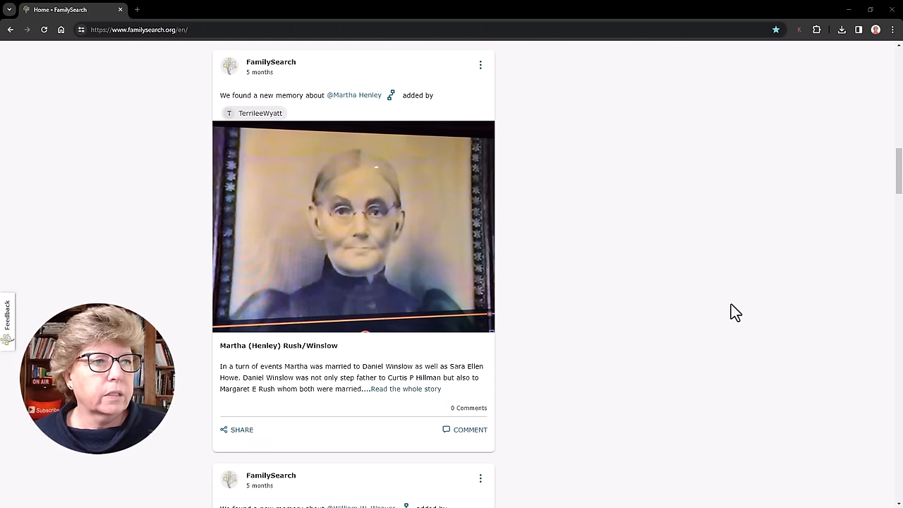
scroll("down", 3)
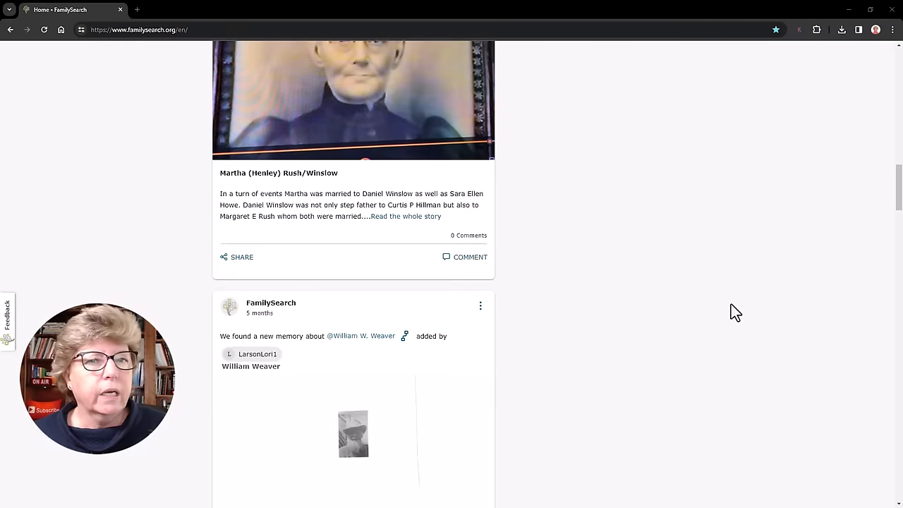
scroll("down", 3)
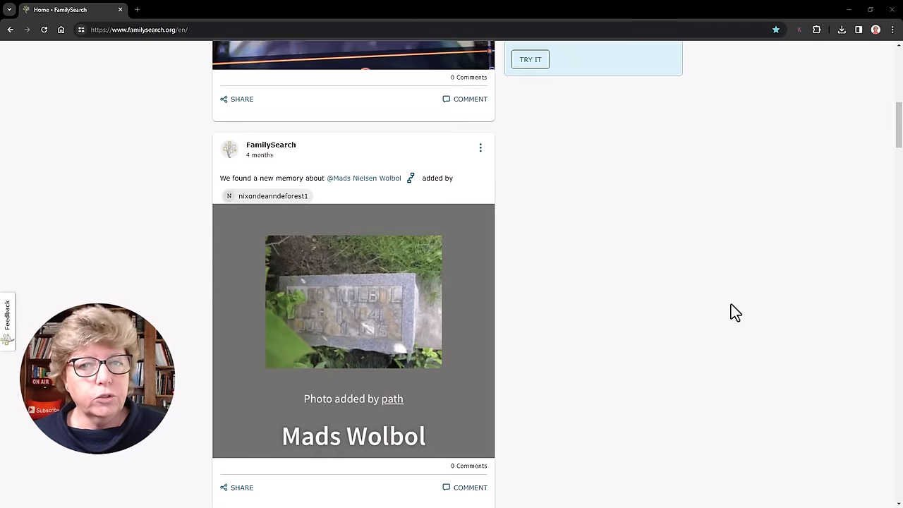
scroll("up", 3)
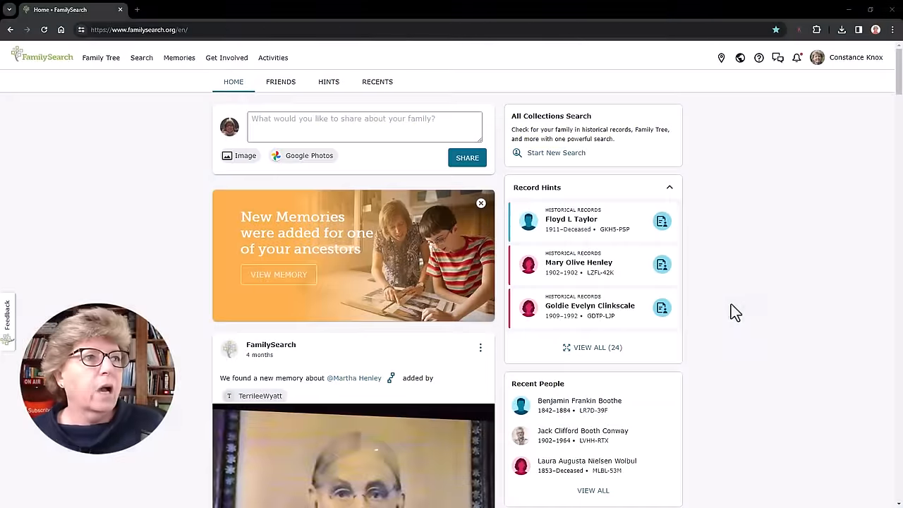
left_click(141, 57)
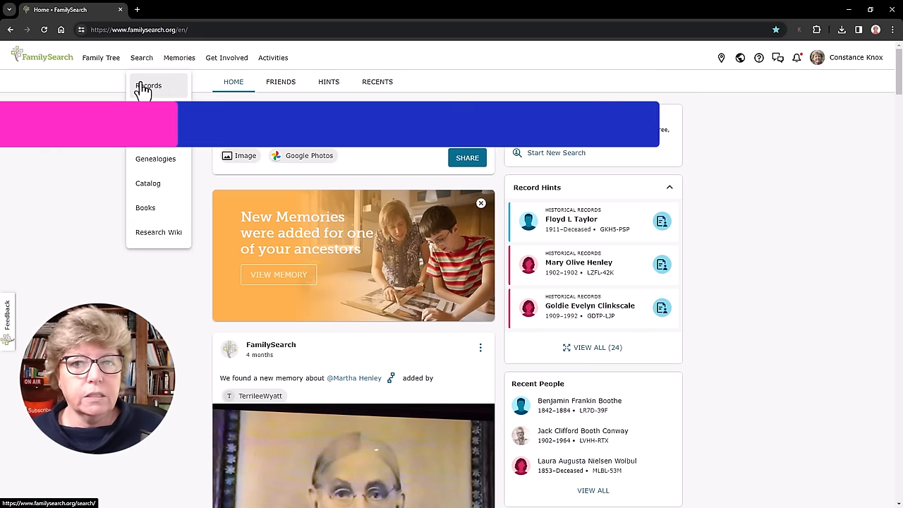
left_click(149, 85)
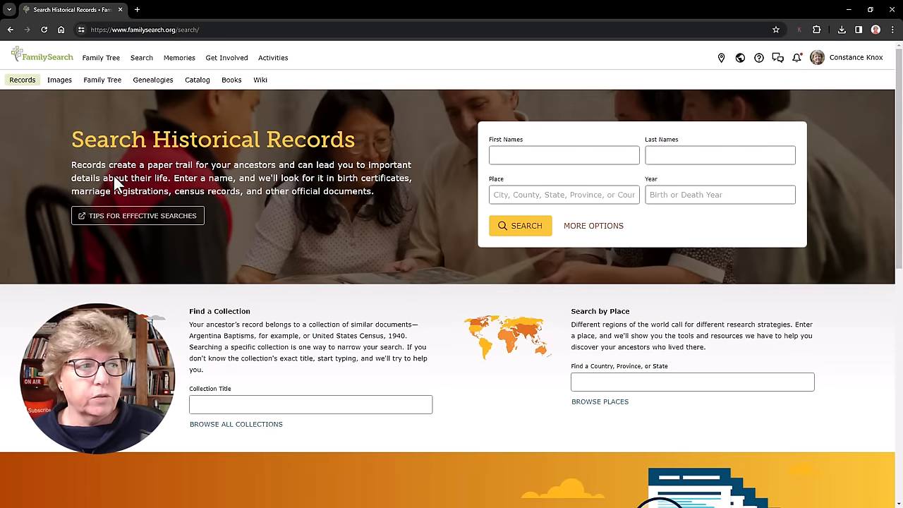
scroll("down", 3)
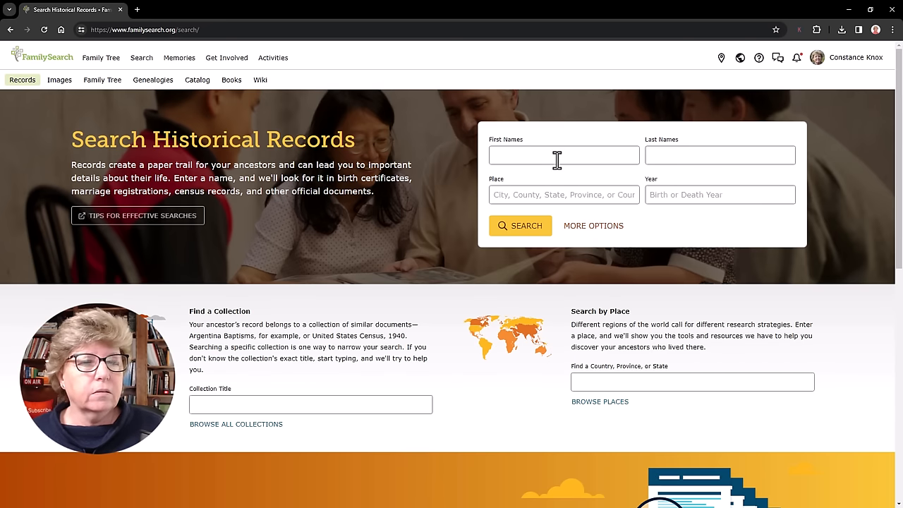
type("Garrett")
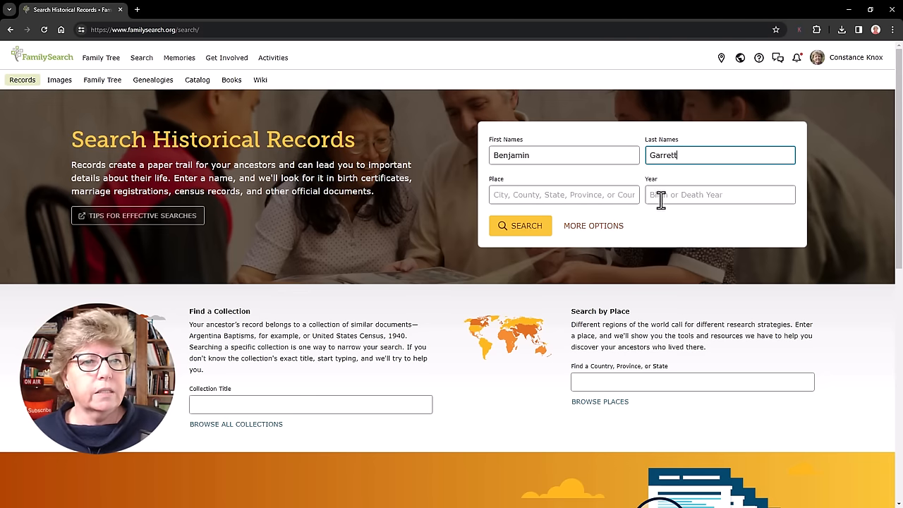
Add year 1865 and place West Virginia to the search criteria
left_click(719, 194)
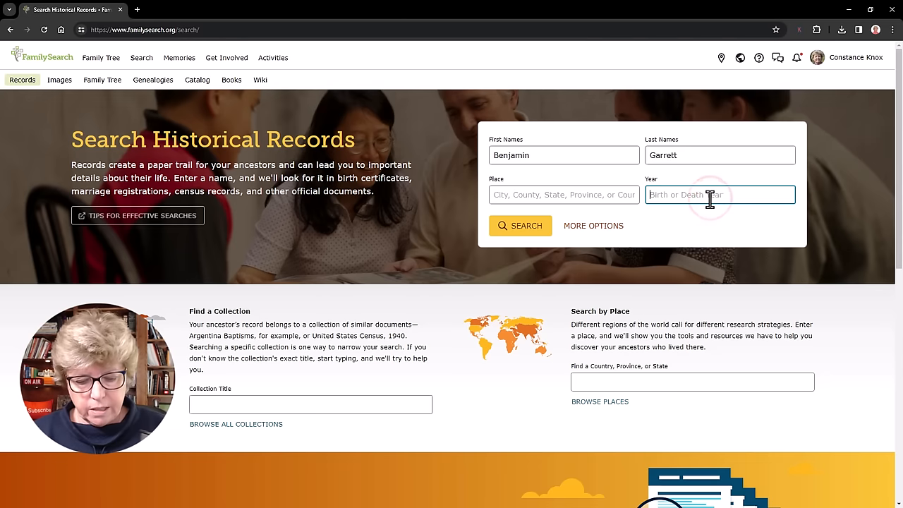
type("1865")
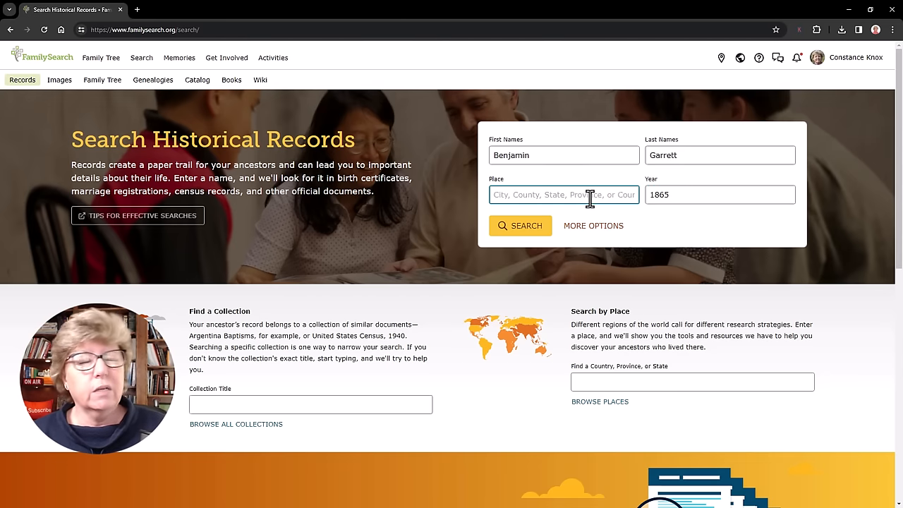
type("West Virginia")
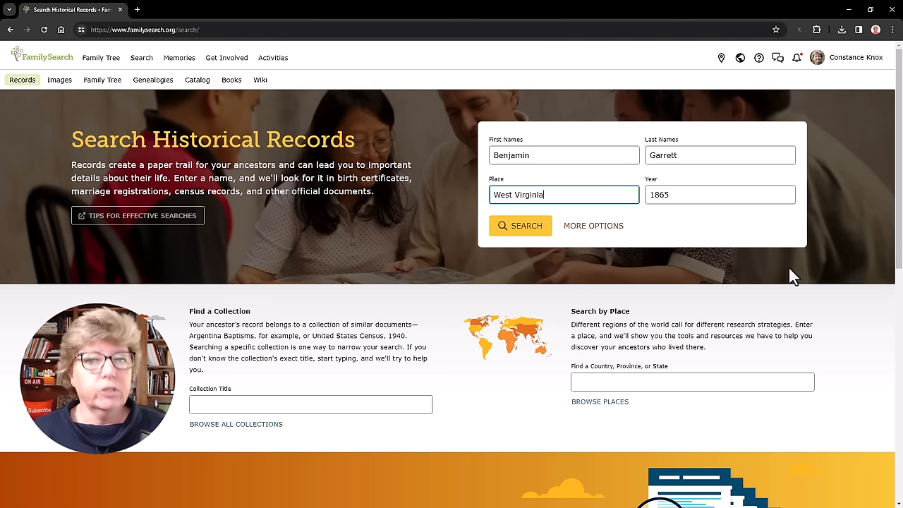
left_click(593, 225)
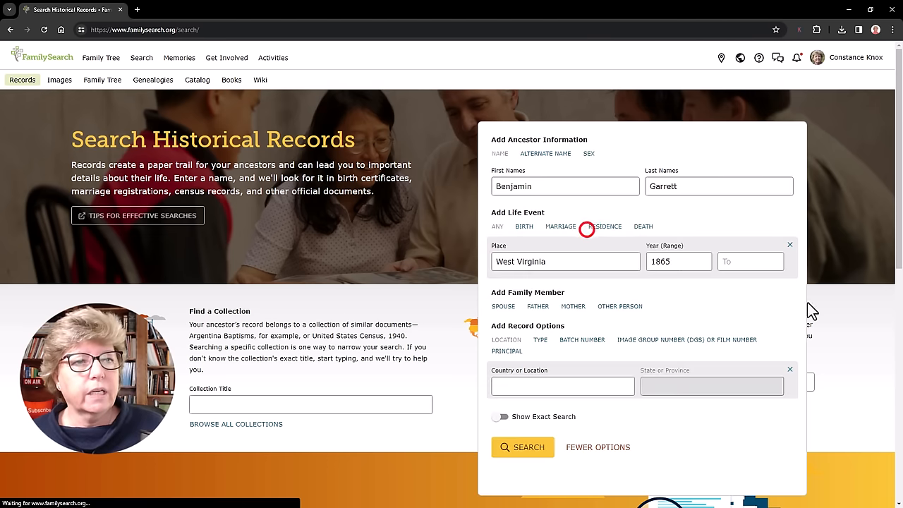
scroll("down", 3)
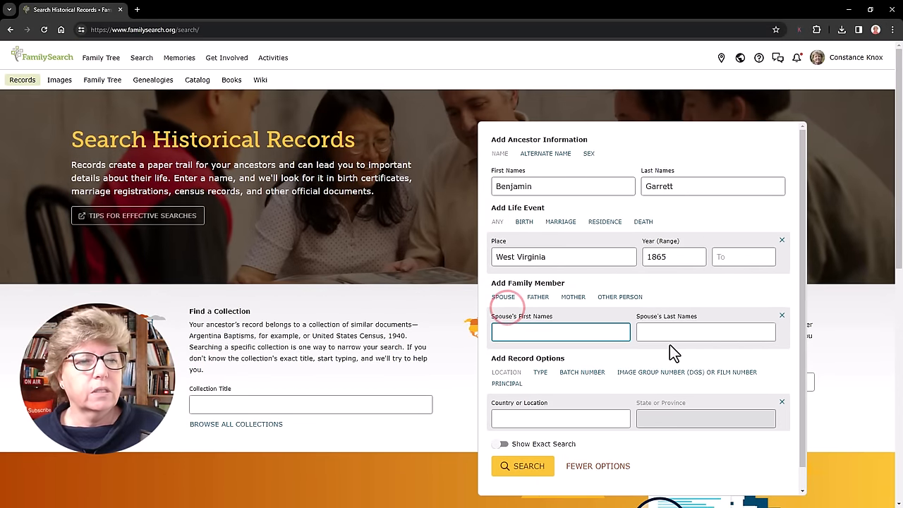
type("S")
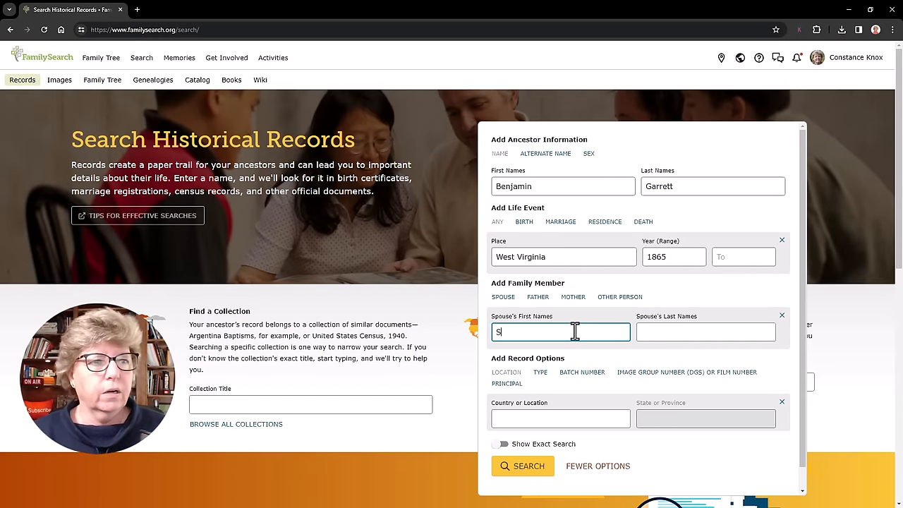
type("Sarah")
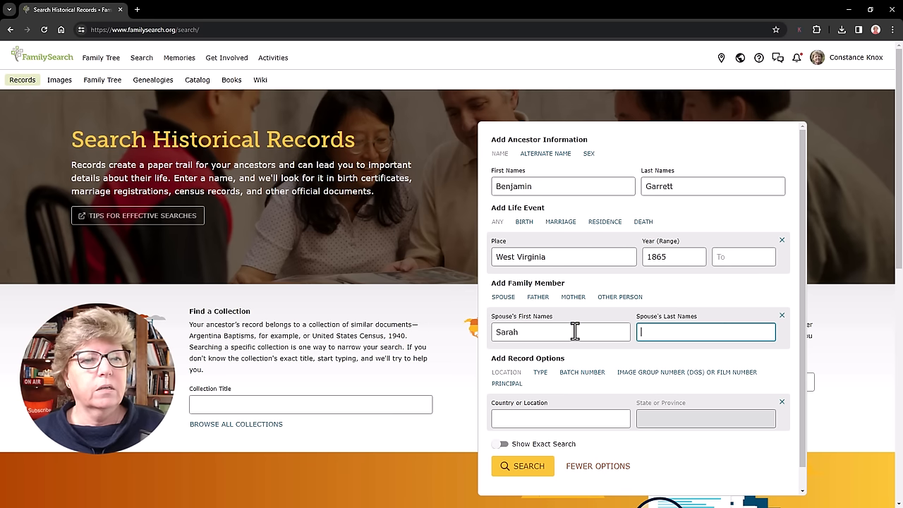
type("Bloss")
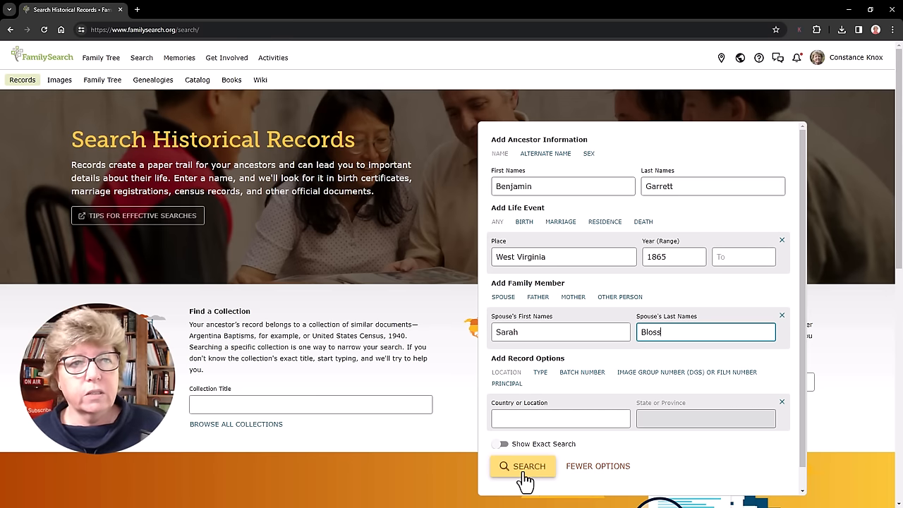
Run the search for 2,814 results and view details of the Find A Grave Index record
left_click(522, 465)
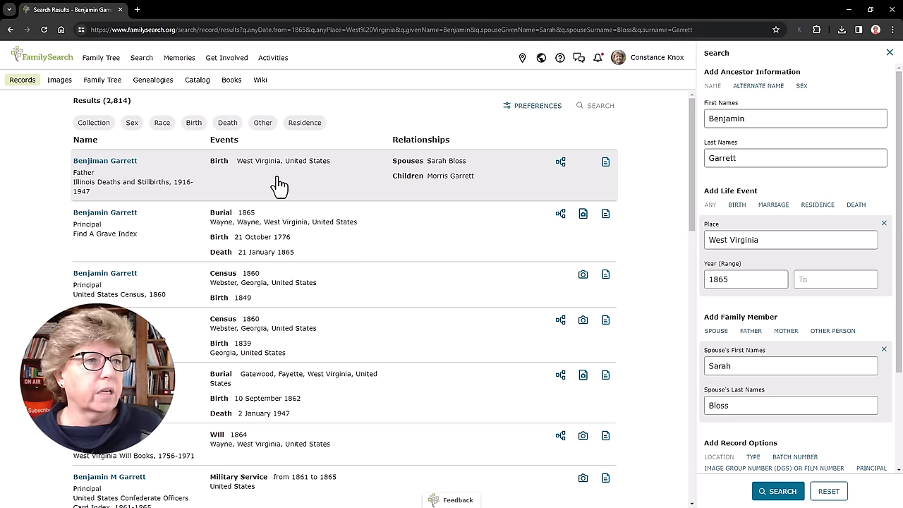
mouse_move(163, 197)
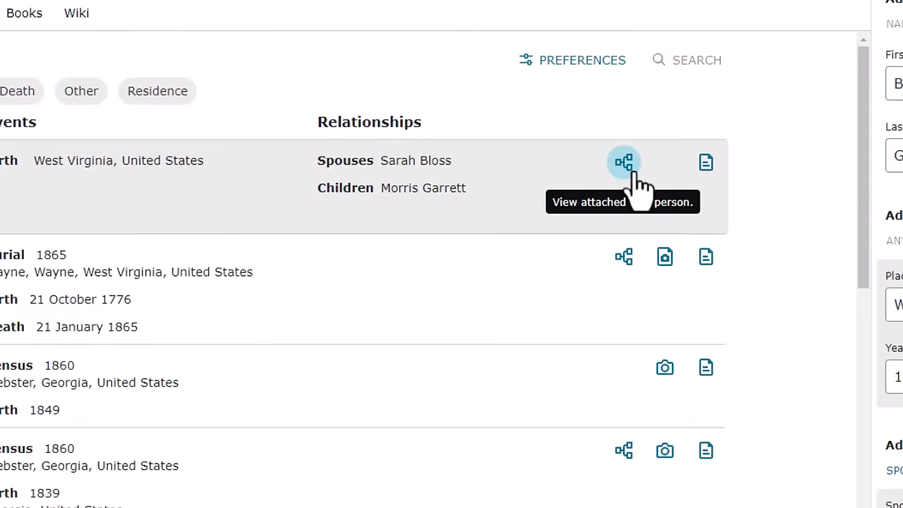
mouse_move(705, 162)
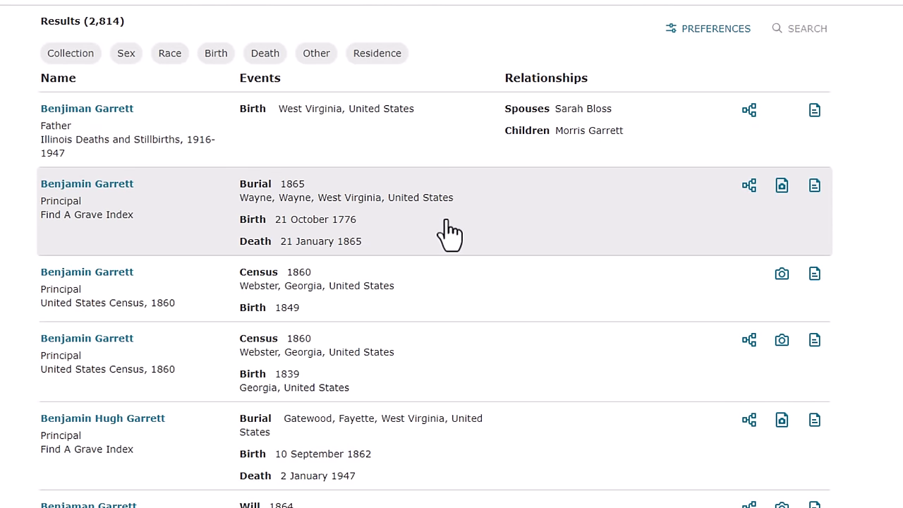
mouse_move(497, 247)
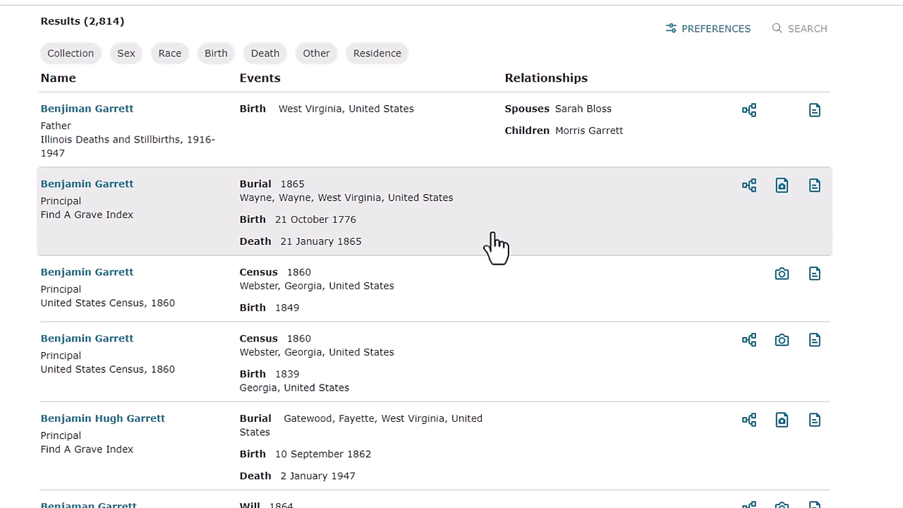
mouse_move(353, 240)
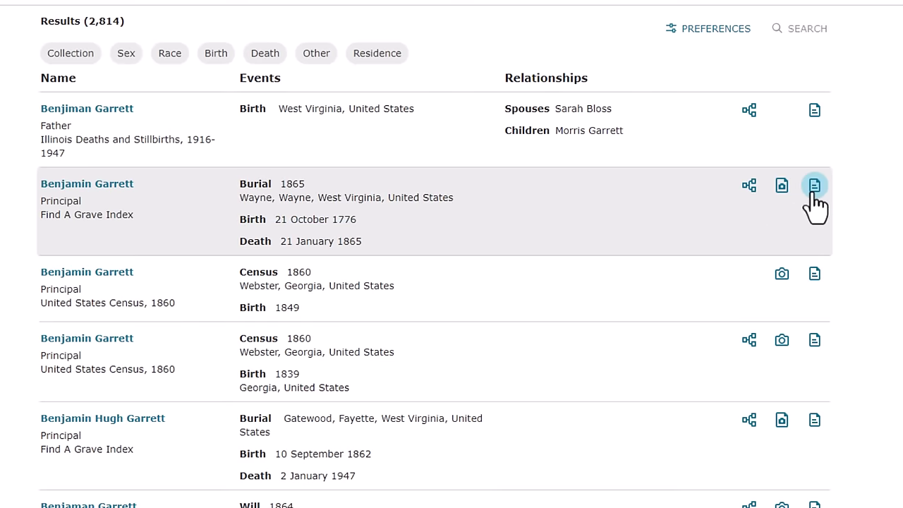
mouse_move(814, 186)
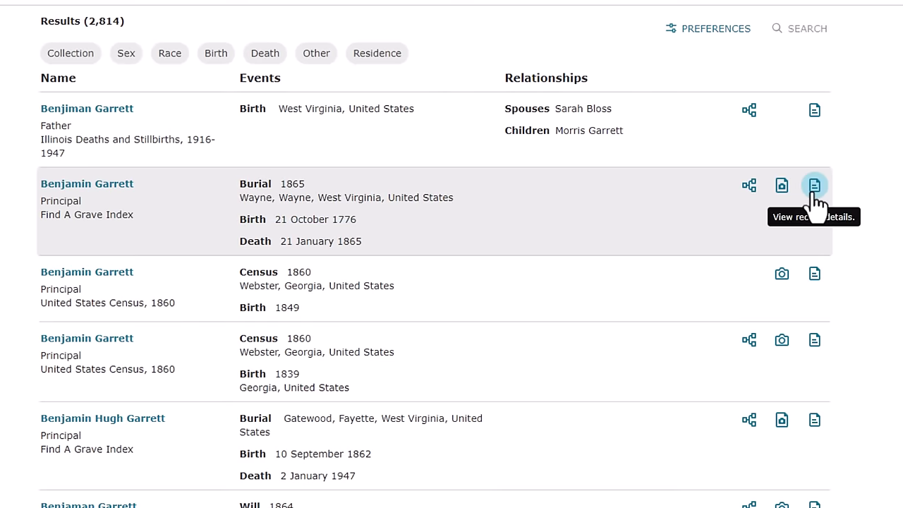
left_click(814, 185)
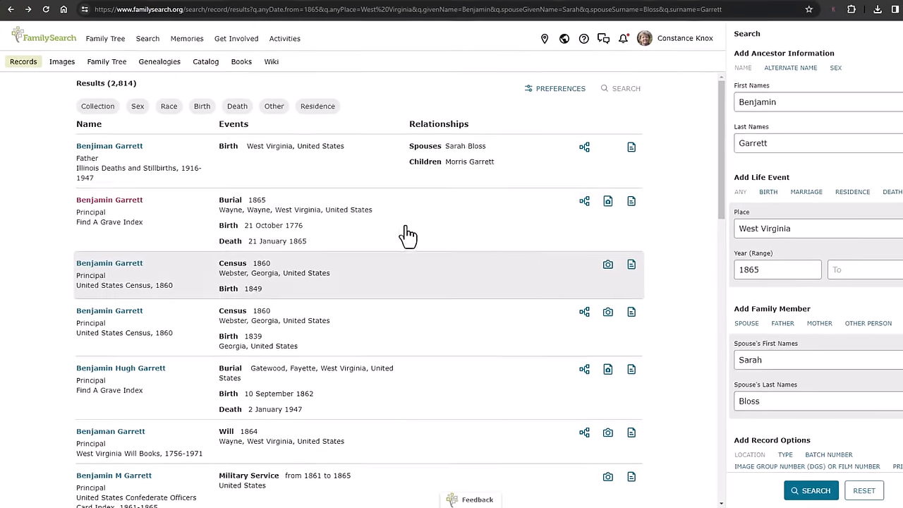
mouse_move(141, 212)
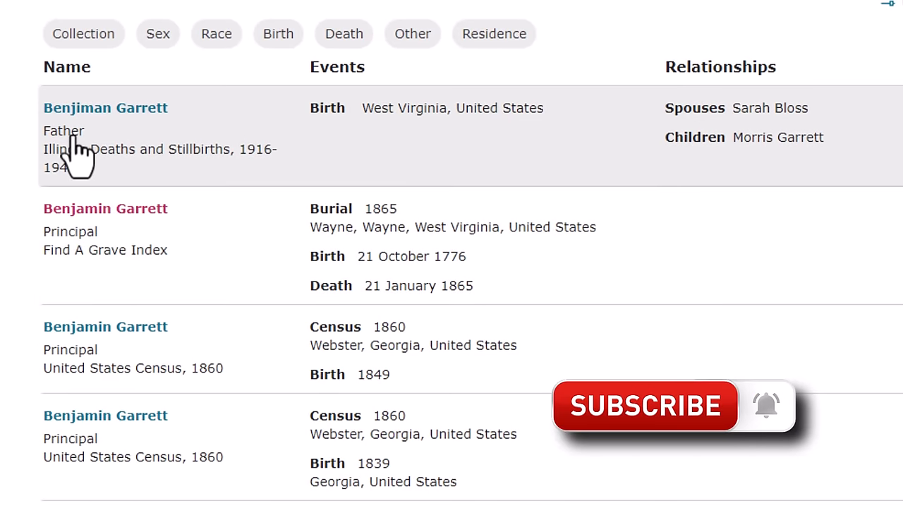
mouse_move(219, 148)
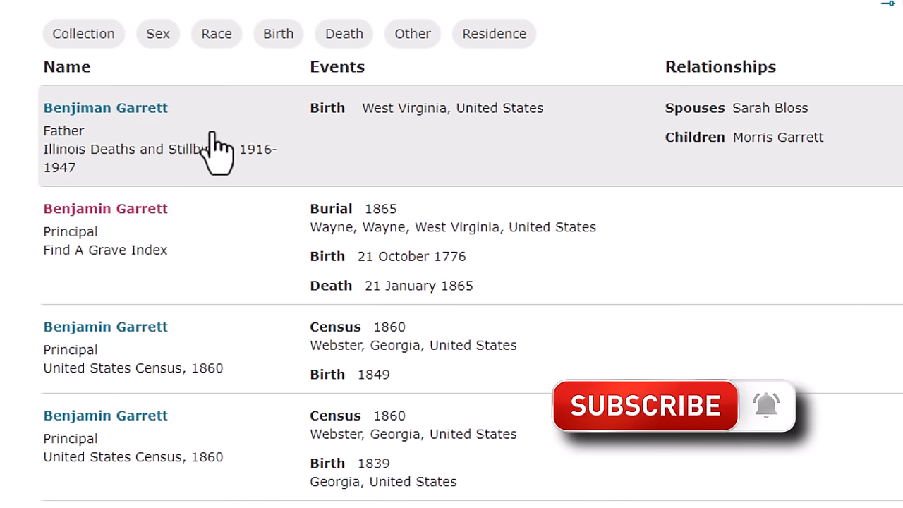
mouse_move(356, 166)
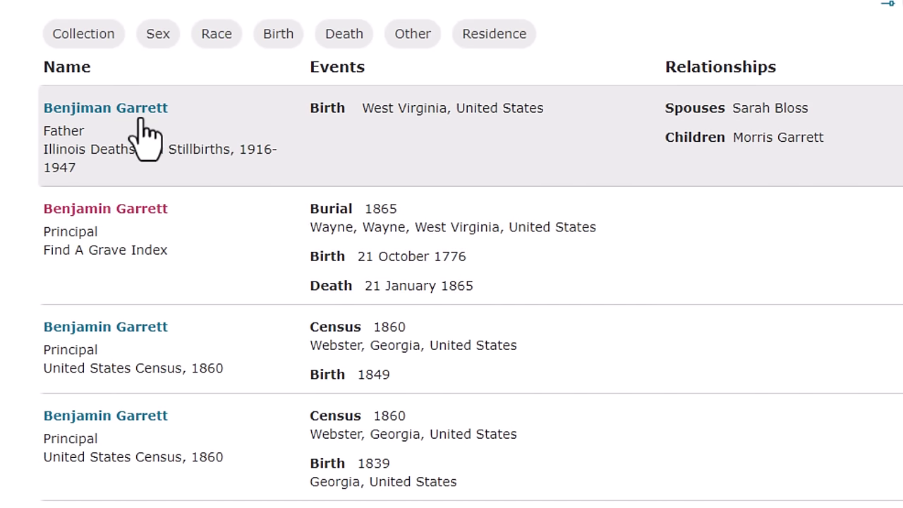
mouse_move(374, 176)
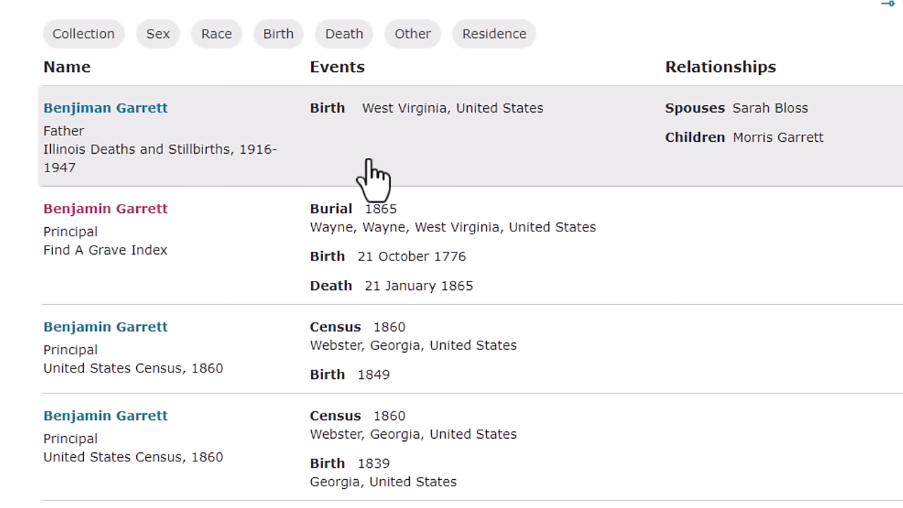
mouse_move(772, 169)
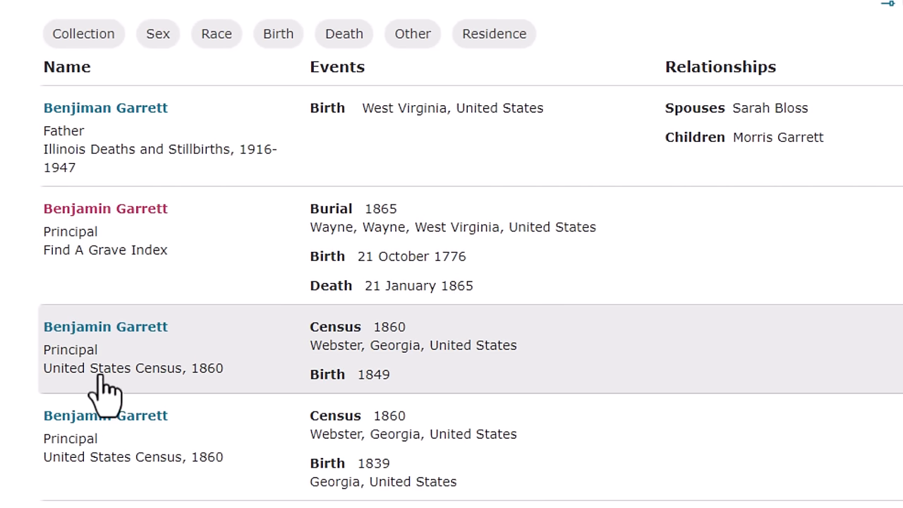
mouse_move(225, 395)
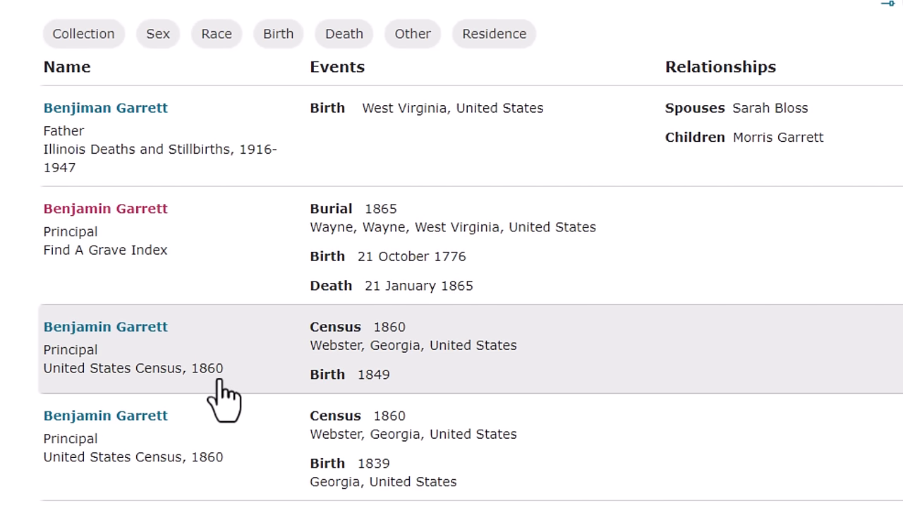
mouse_move(188, 225)
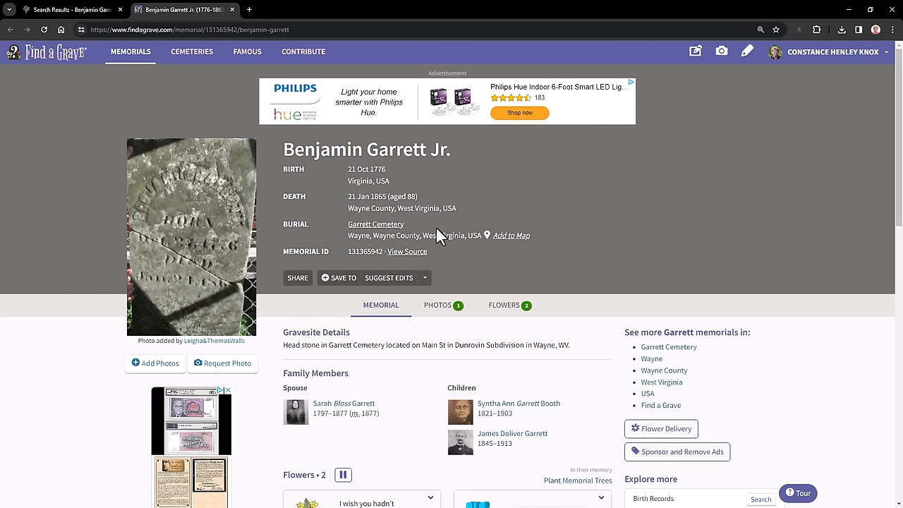
mouse_move(493, 277)
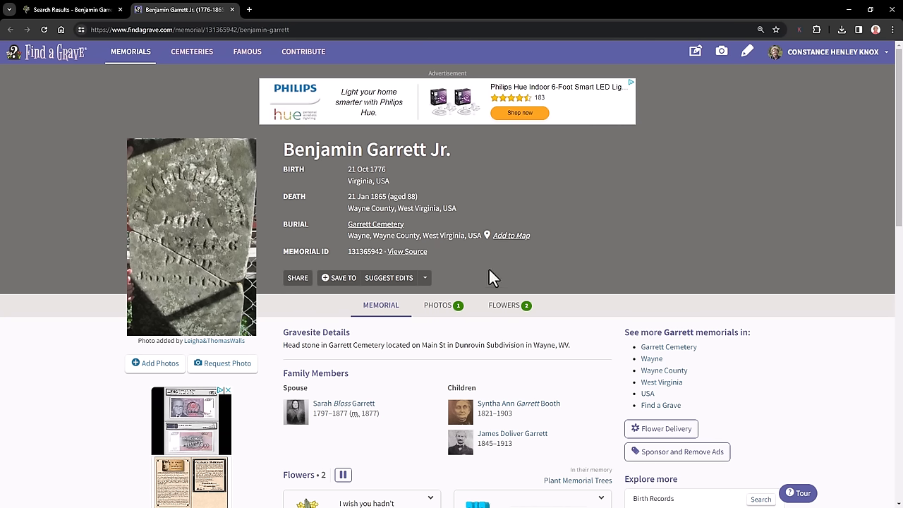
mouse_move(570, 252)
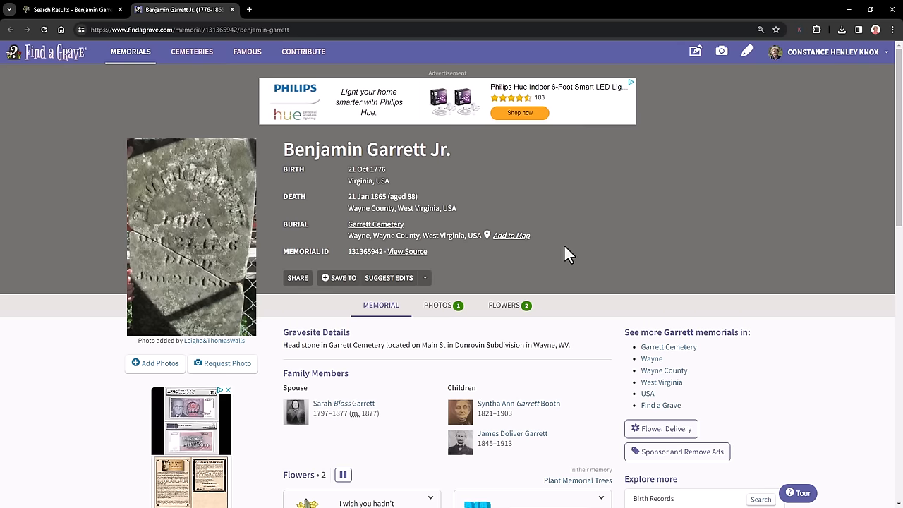
Scroll down the memorial to the gravesite details, family members and flower tributes
scroll("down", 3)
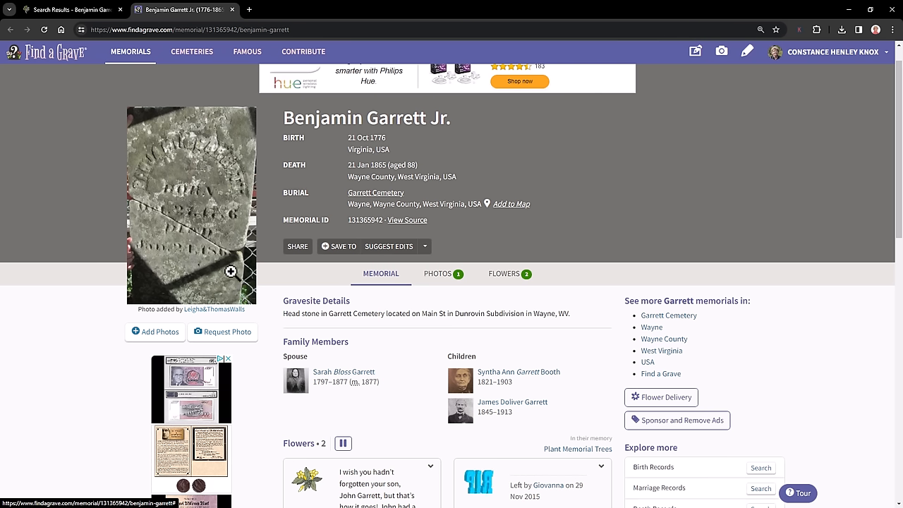
left_click(191, 204)
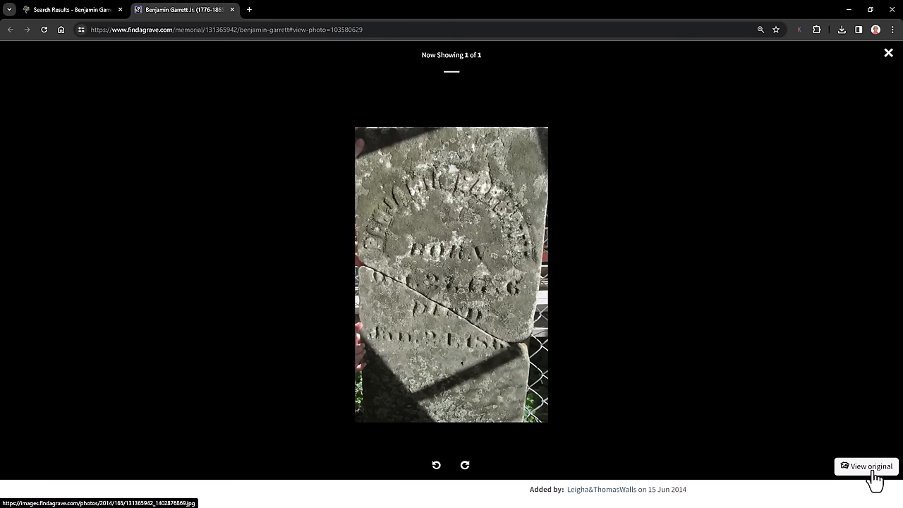
left_click(870, 466)
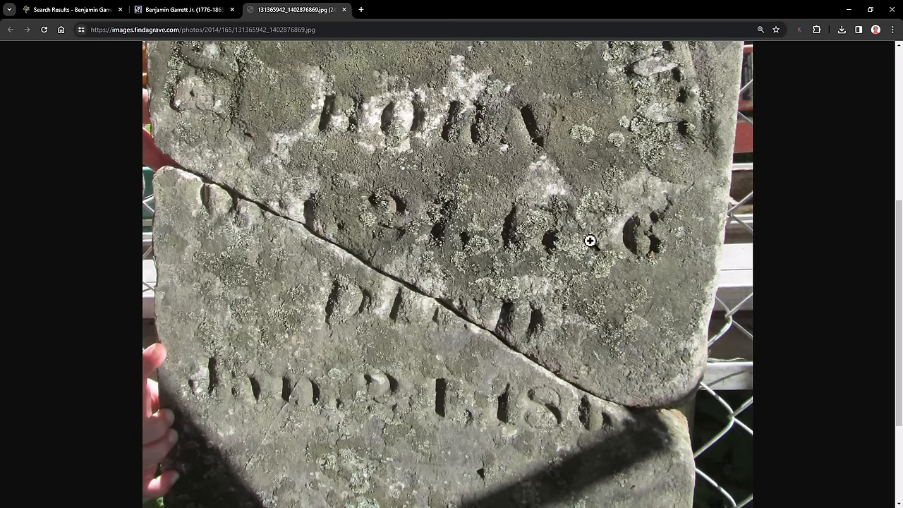
scroll("down", 3)
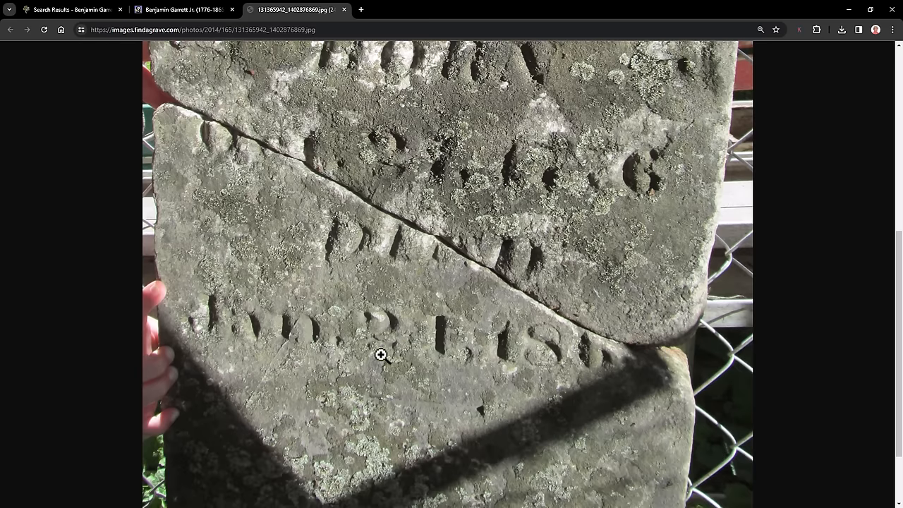
mouse_move(623, 368)
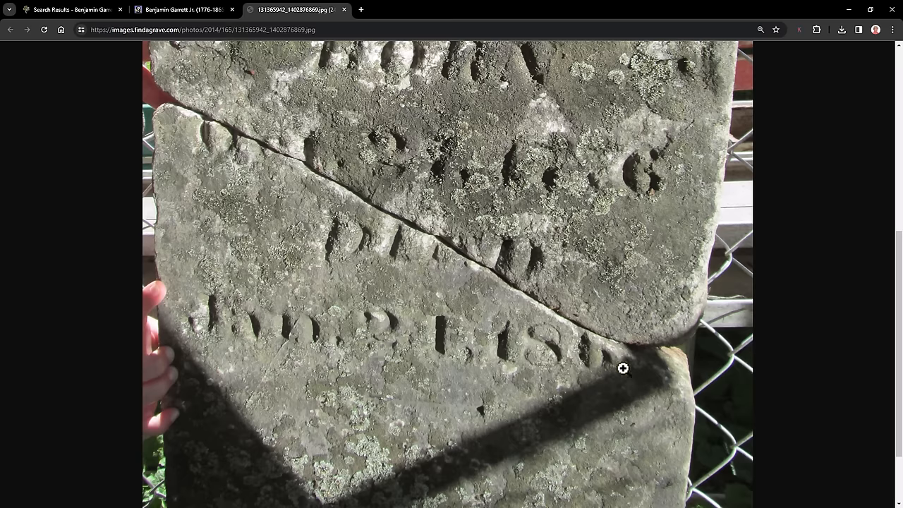
mouse_move(649, 393)
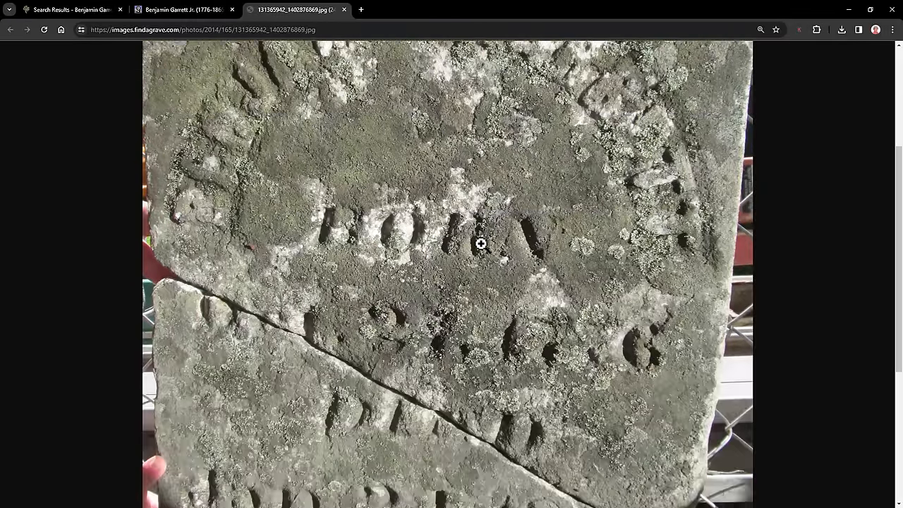
scroll("down", 3)
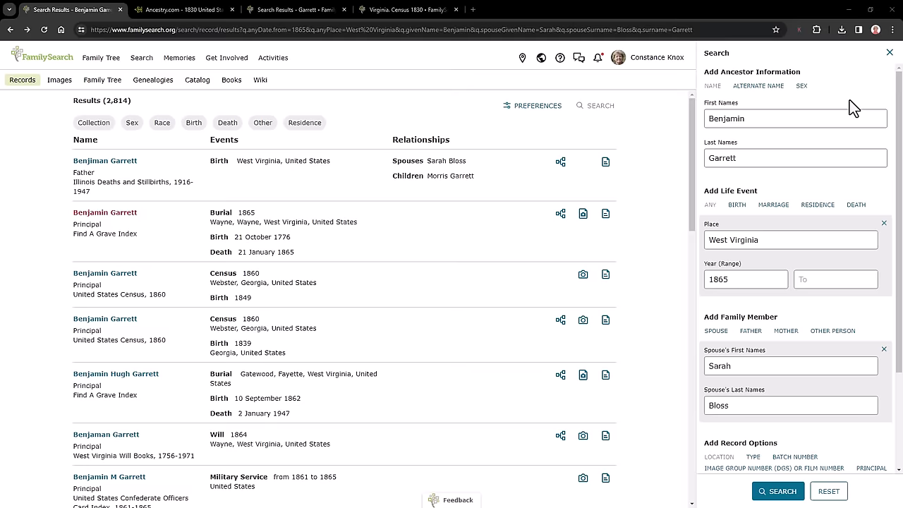
mouse_move(786, 91)
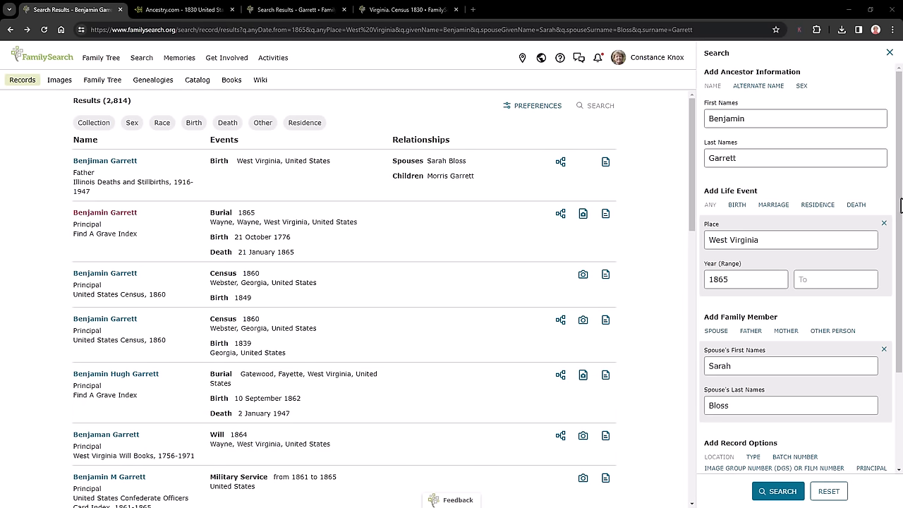
Add an Image Group Number / film number field to the refine-search panel
scroll("down", 3)
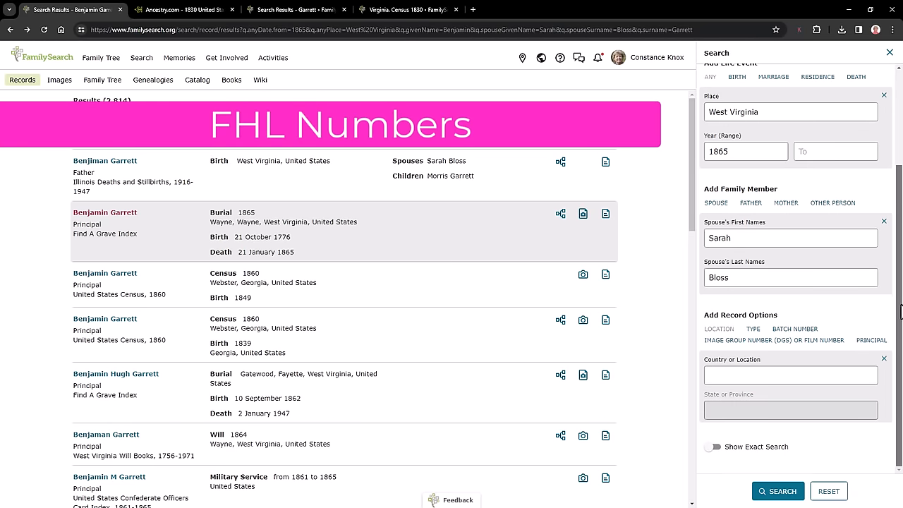
mouse_move(774, 235)
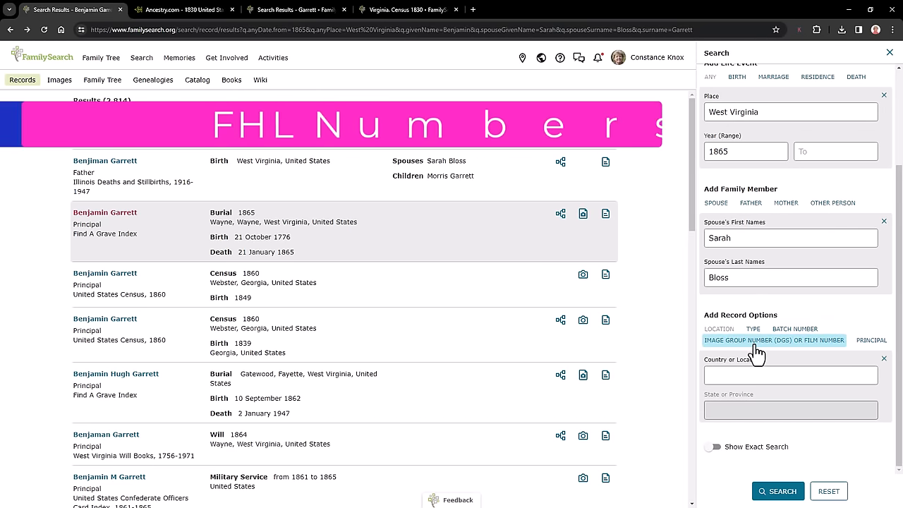
left_click(774, 340)
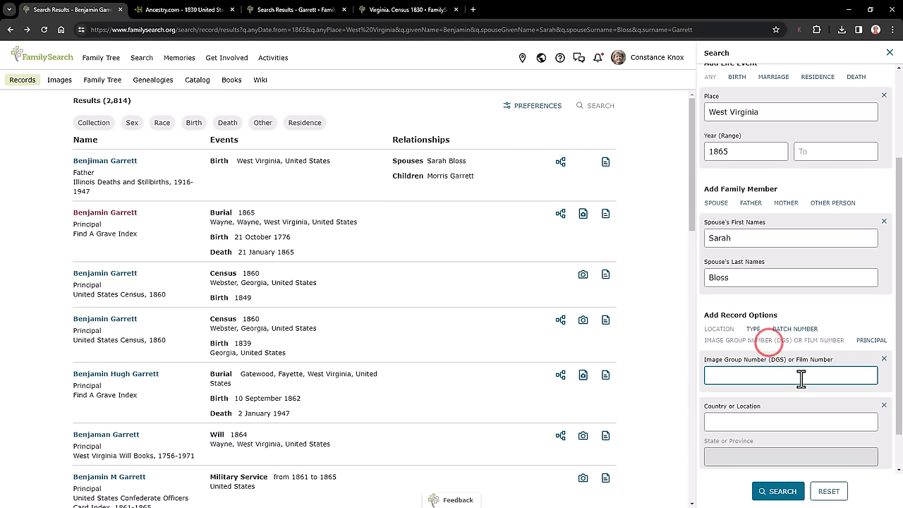
left_click(790, 374)
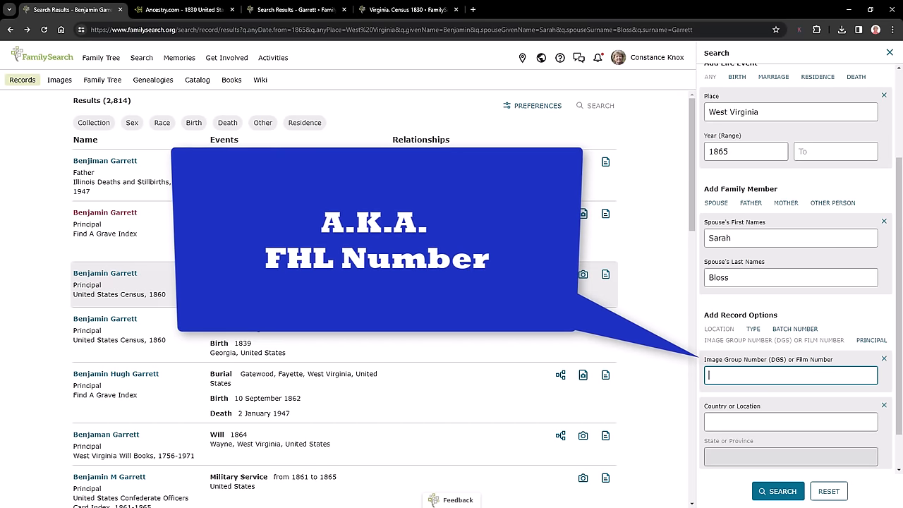
Go to the blank Search Historical Records page via Search > Records
left_click(141, 58)
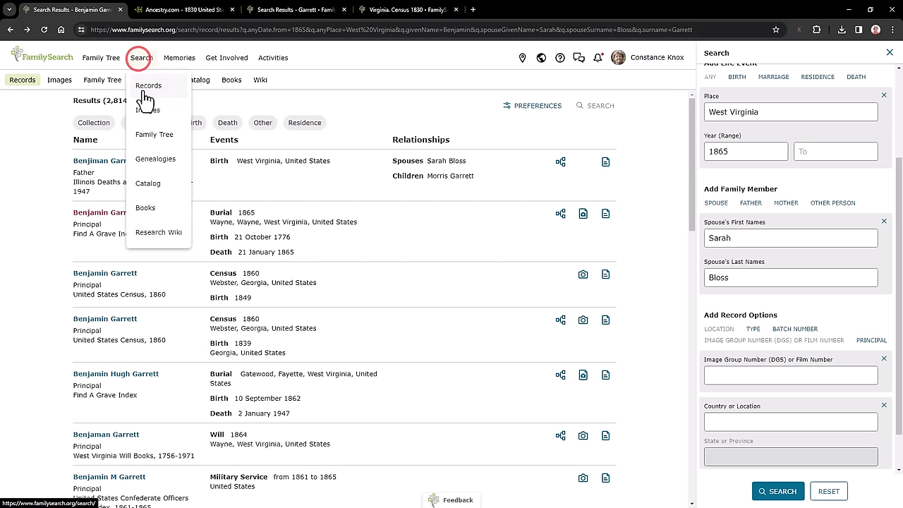
left_click(148, 85)
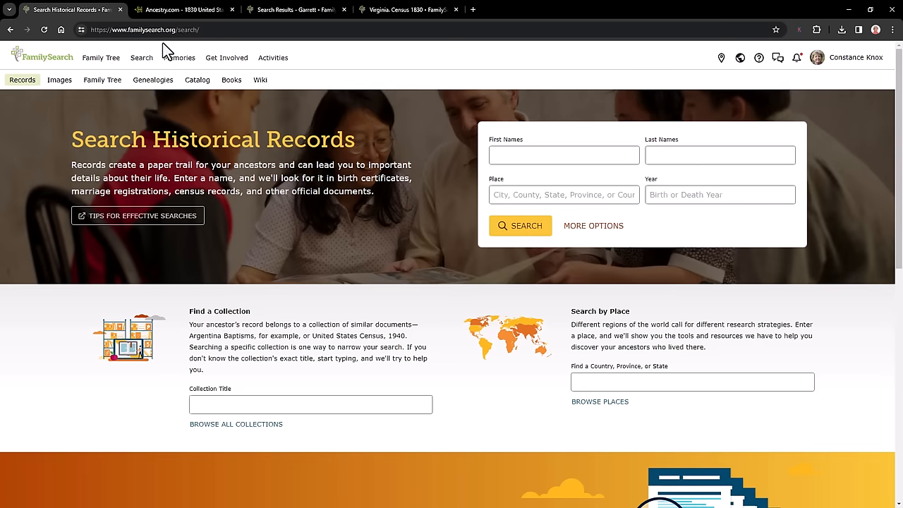
Read film number 0029669 from the Ancestry 1830 census citation, then return to the FamilySearch Garrett results
left_click(183, 9)
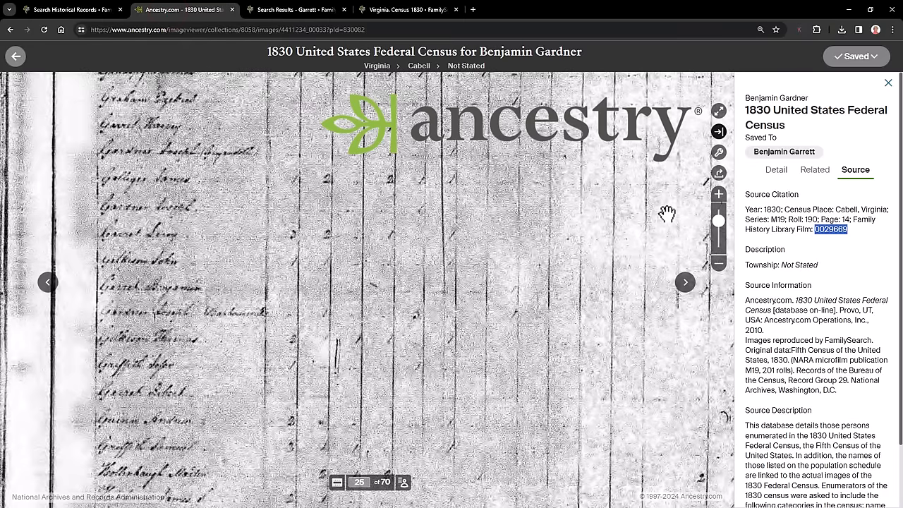
mouse_move(133, 282)
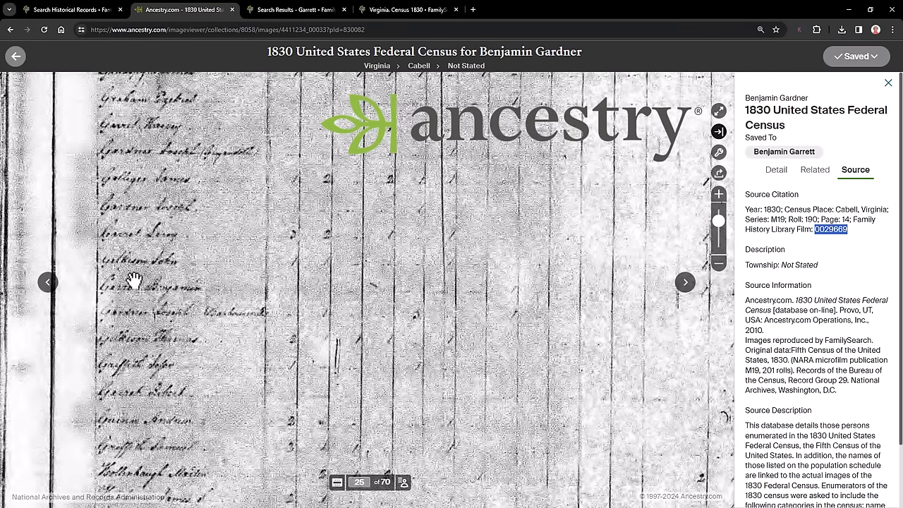
mouse_move(107, 295)
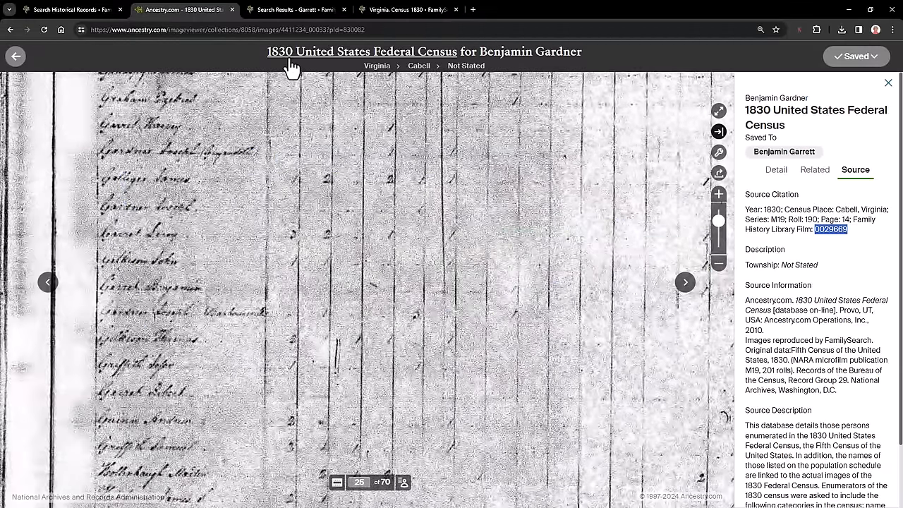
left_click(297, 9)
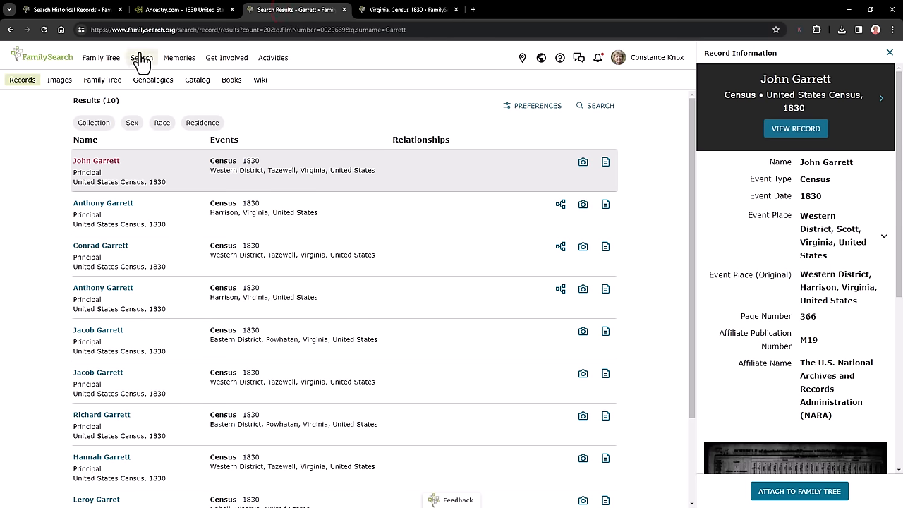
Search historical records by film number 0029669 alone, returning 9,451 1830 census results
left_click(141, 57)
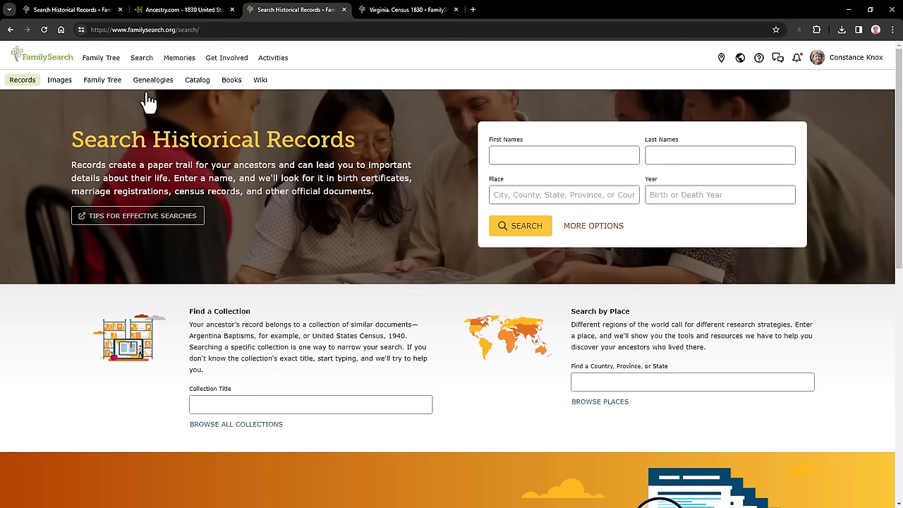
left_click(593, 225)
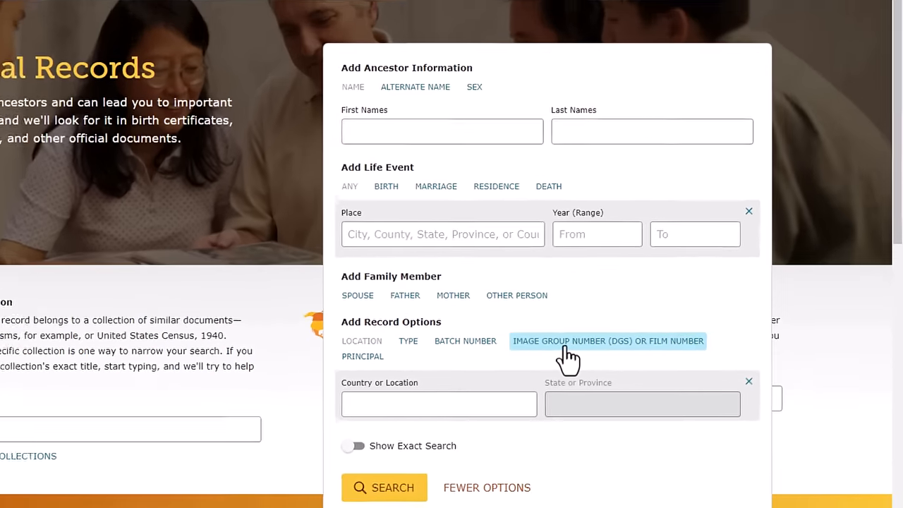
left_click(608, 341)
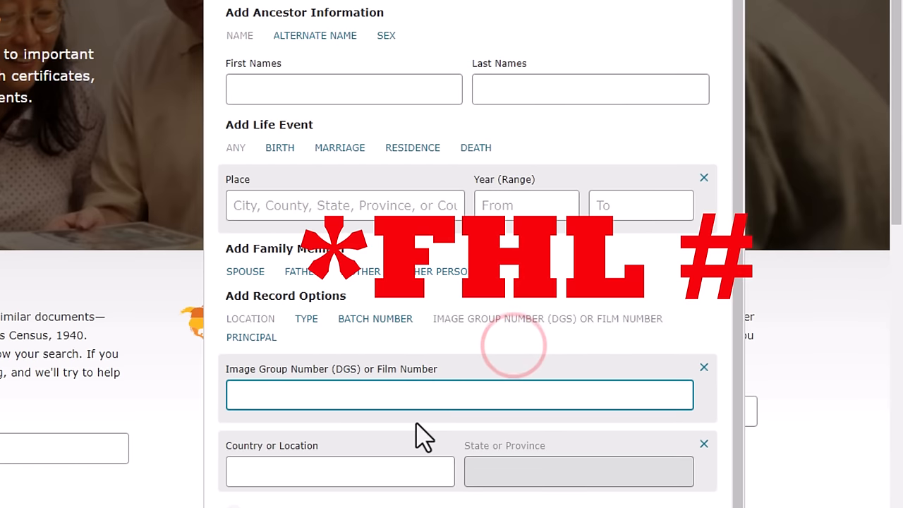
type("0029669")
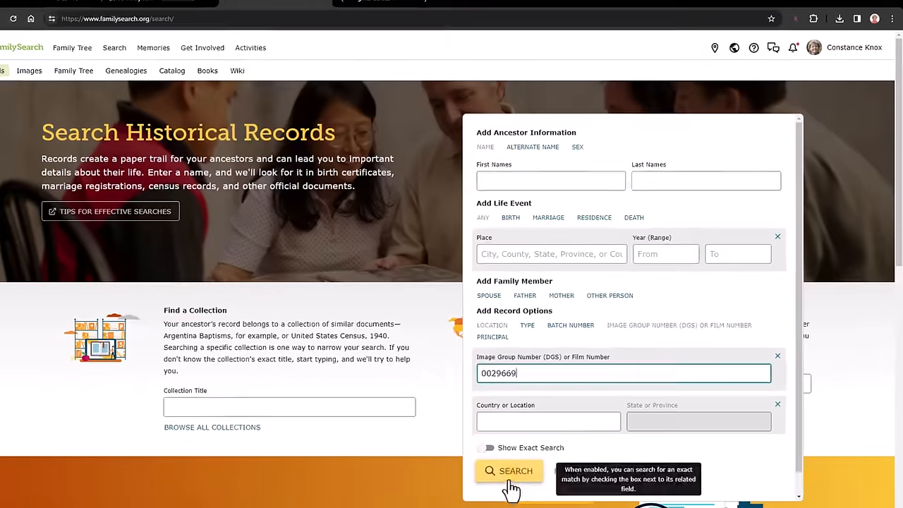
left_click(509, 470)
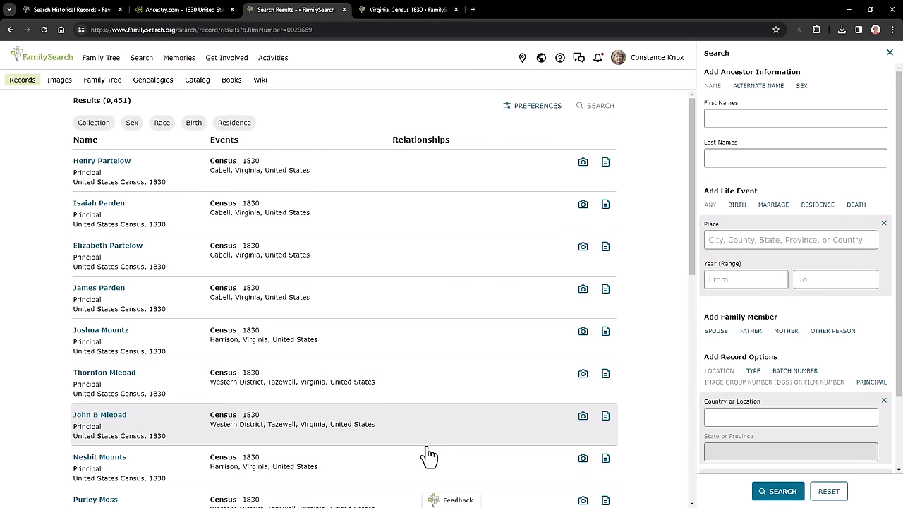
mouse_move(512, 297)
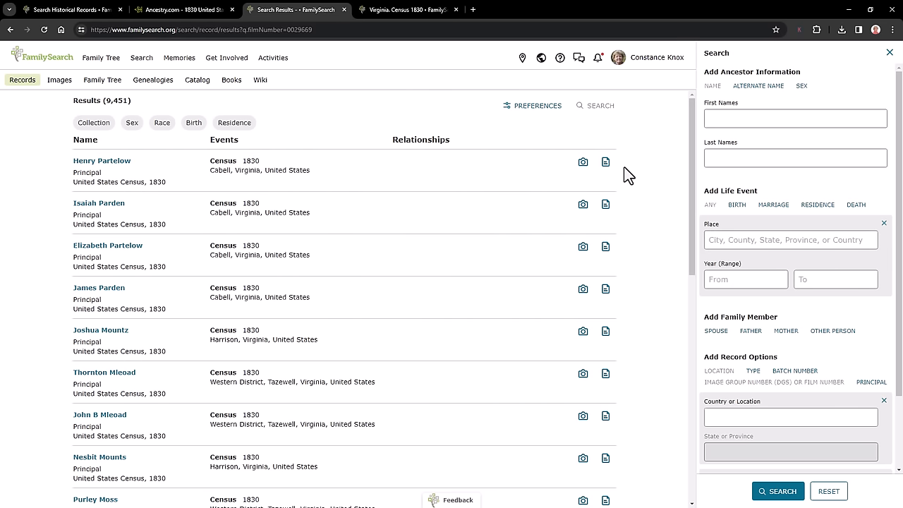
View the Virginia 1830 census image with its Index panel showing Benjamin Garced, comparing against Ancestry's Gardner
left_click(406, 9)
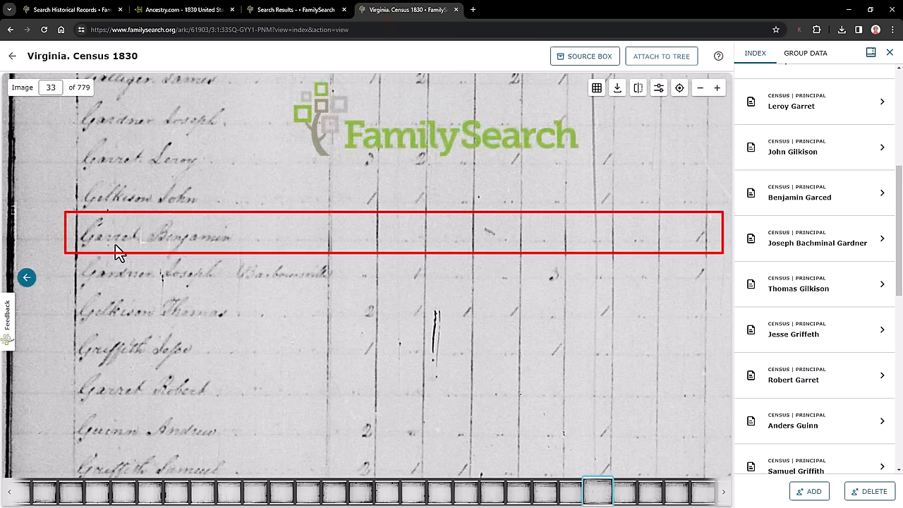
mouse_move(185, 258)
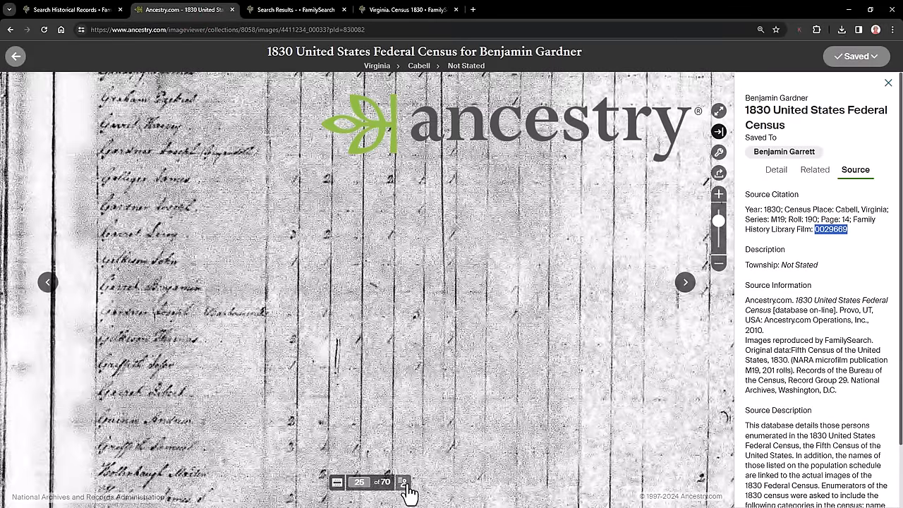
left_click(402, 481)
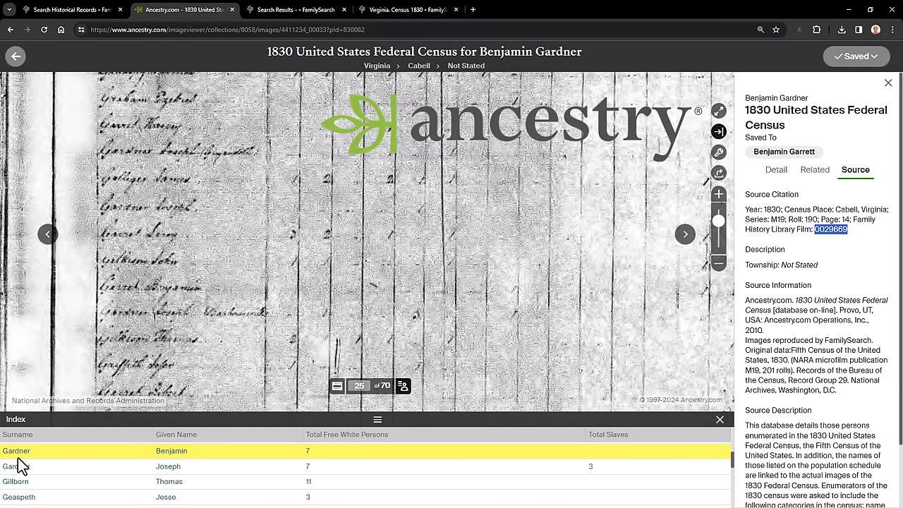
left_click(409, 10)
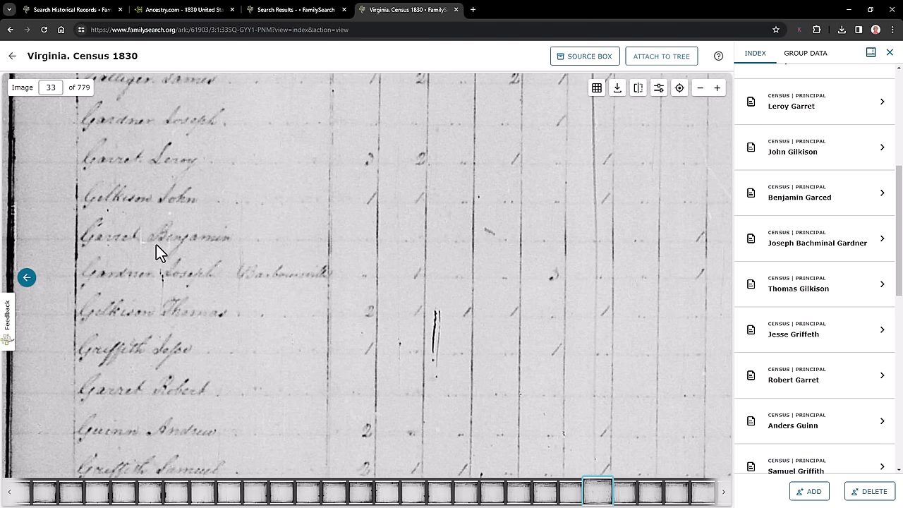
mouse_move(233, 247)
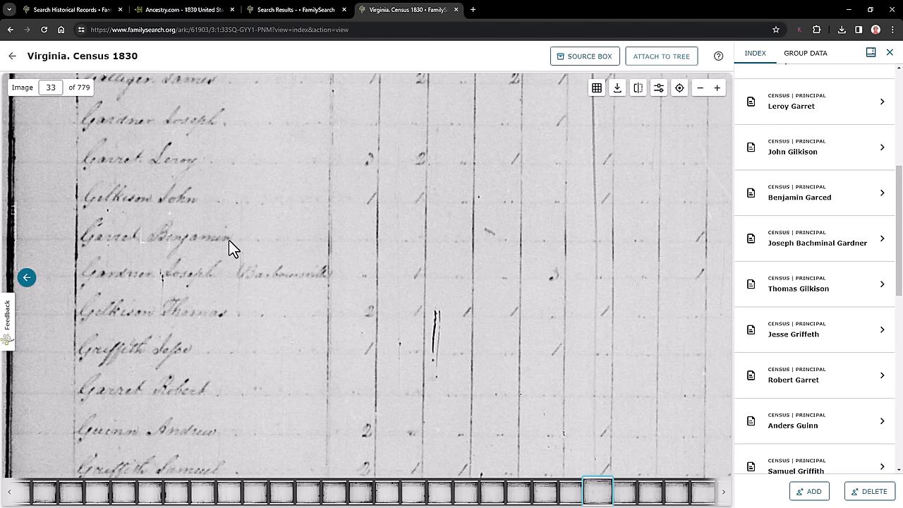
mouse_move(290, 273)
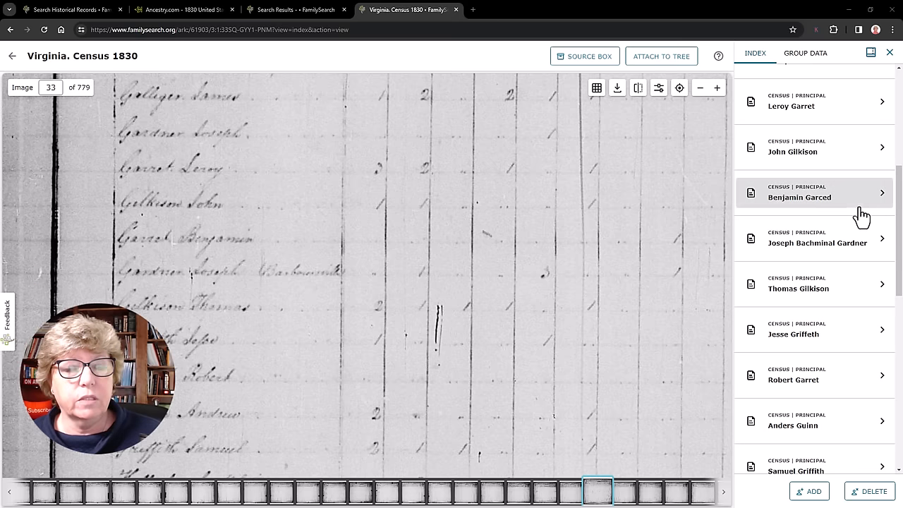
left_click(811, 193)
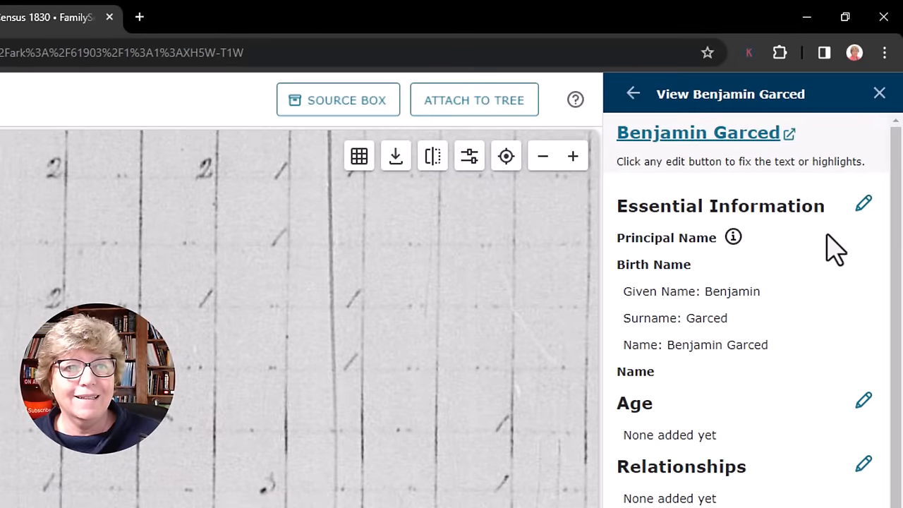
left_click(863, 203)
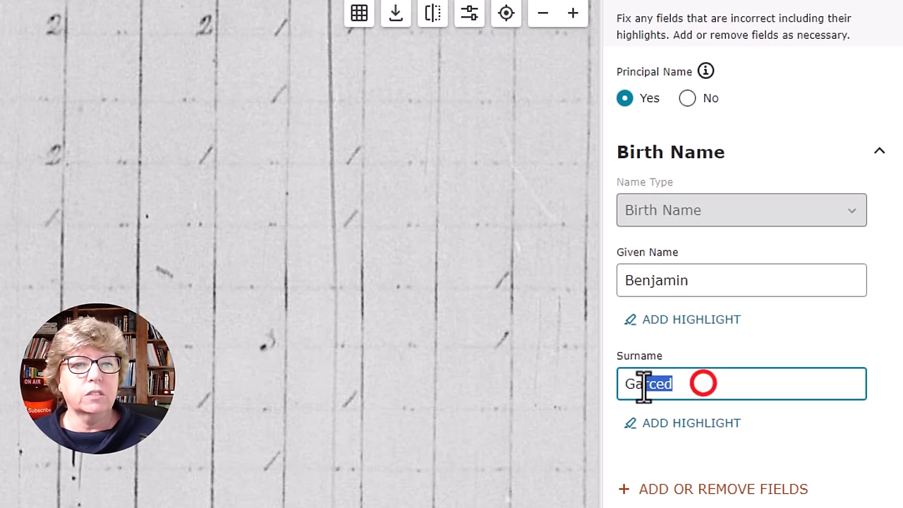
type("Garrett")
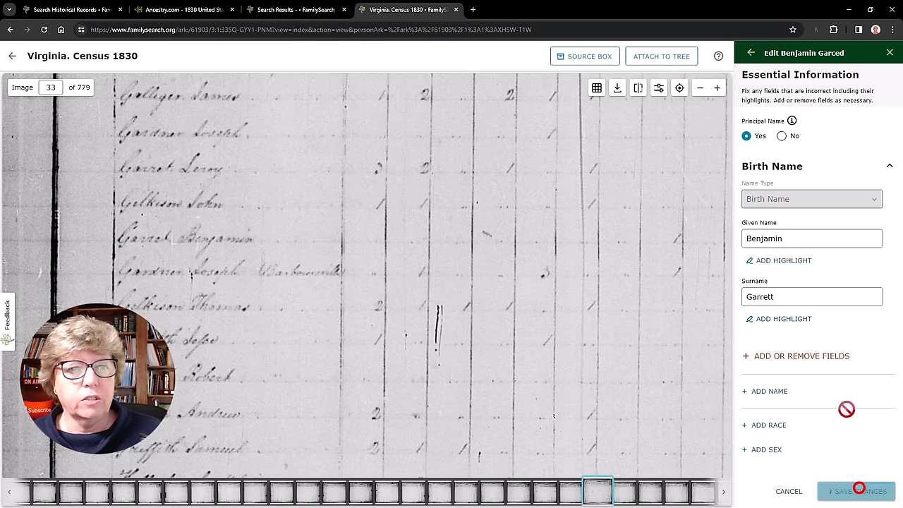
left_click(855, 491)
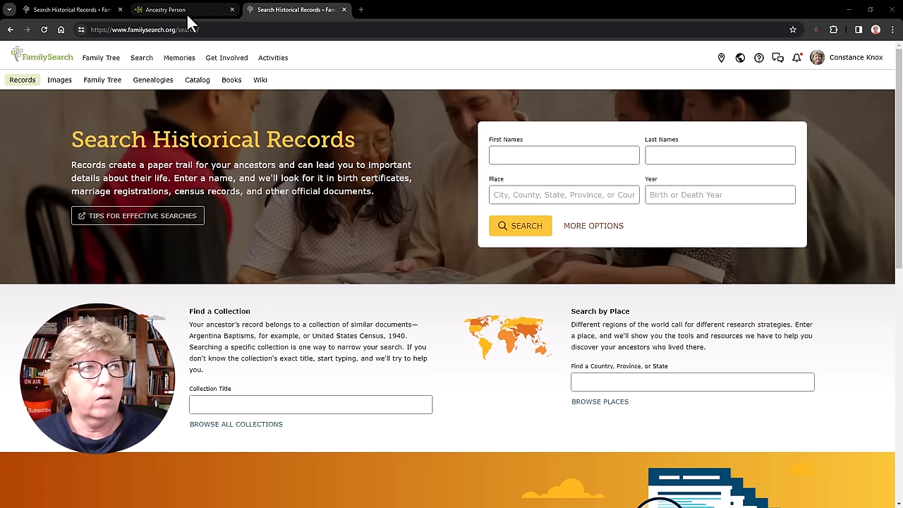
left_click(184, 9)
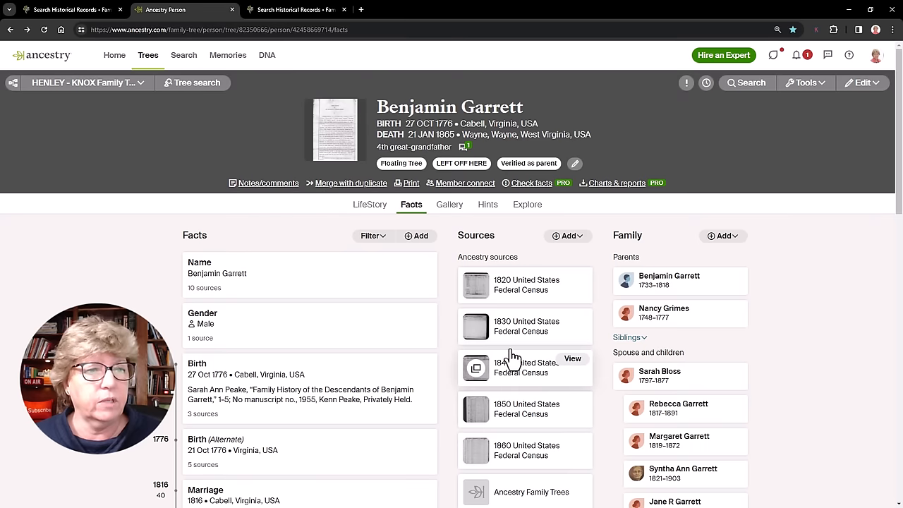
mouse_move(528, 290)
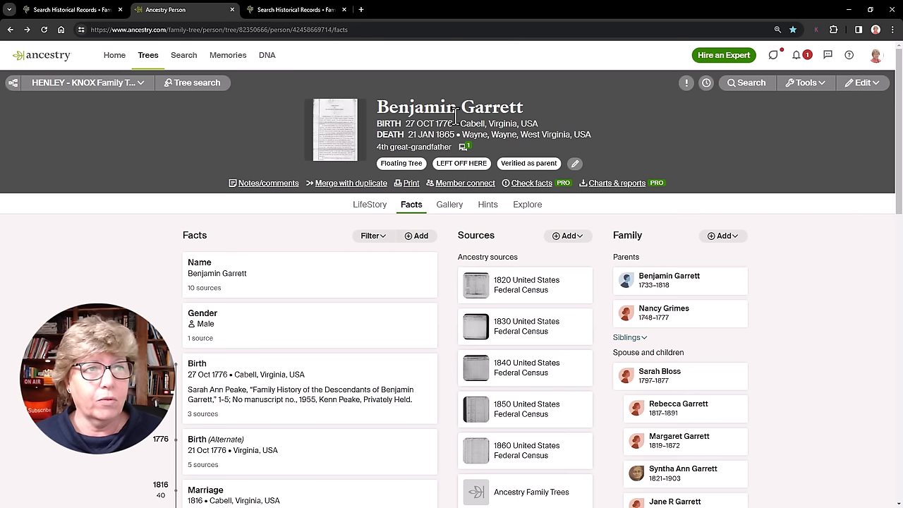
mouse_move(504, 148)
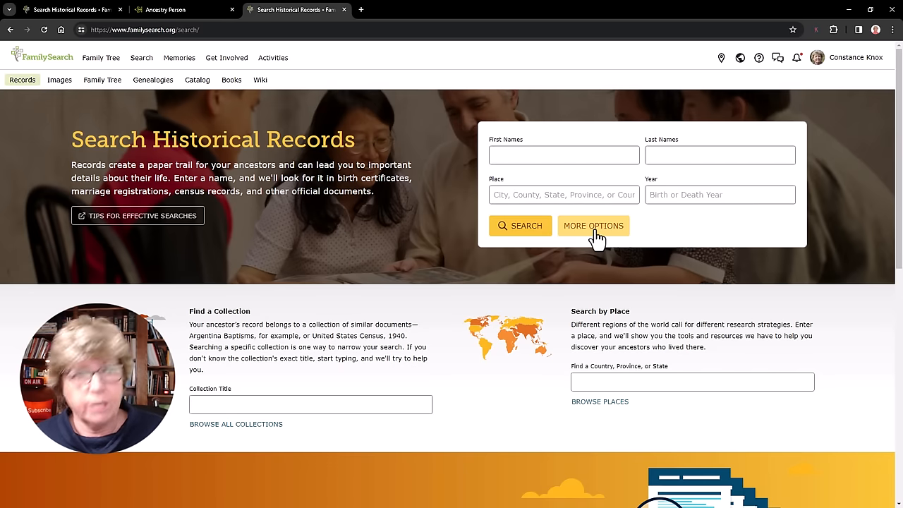
Fill the expanded search form with Benjamin Garrett, residence Virginia, year 1810
left_click(593, 226)
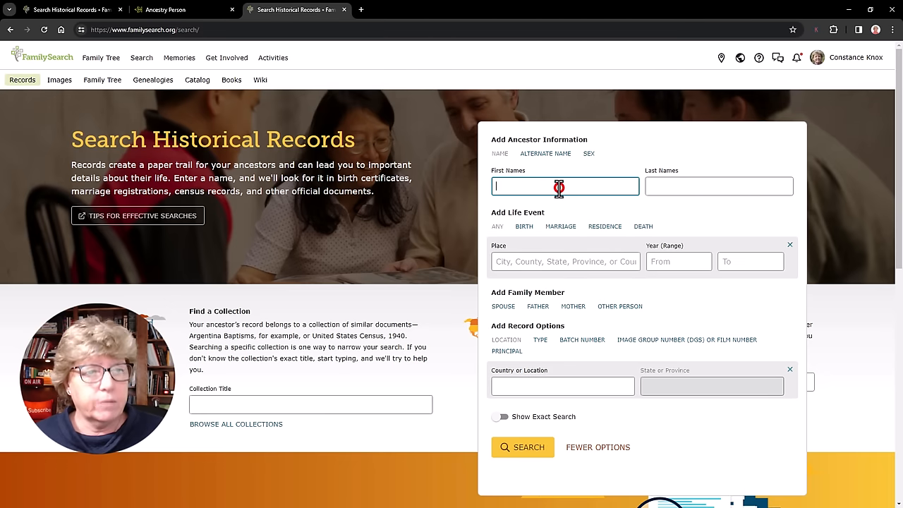
type("Benjamin")
left_click(719, 186)
type("Garrett")
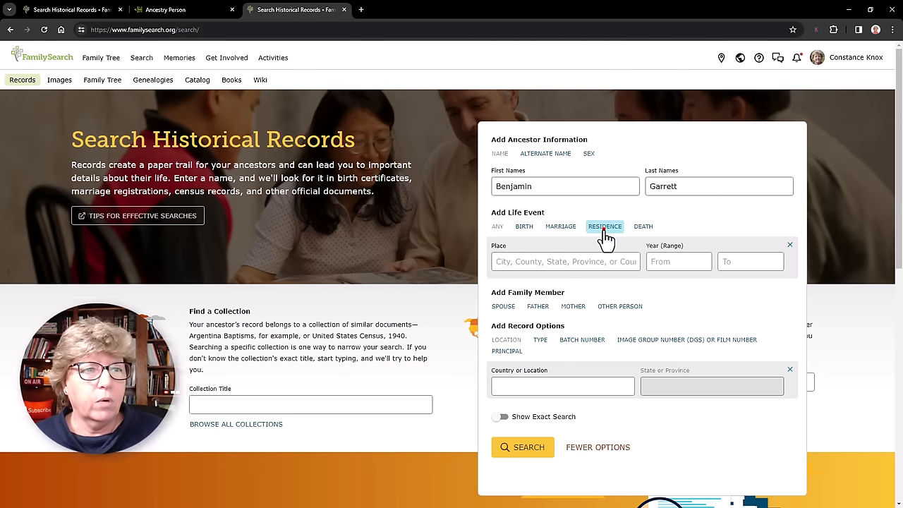
left_click(604, 227)
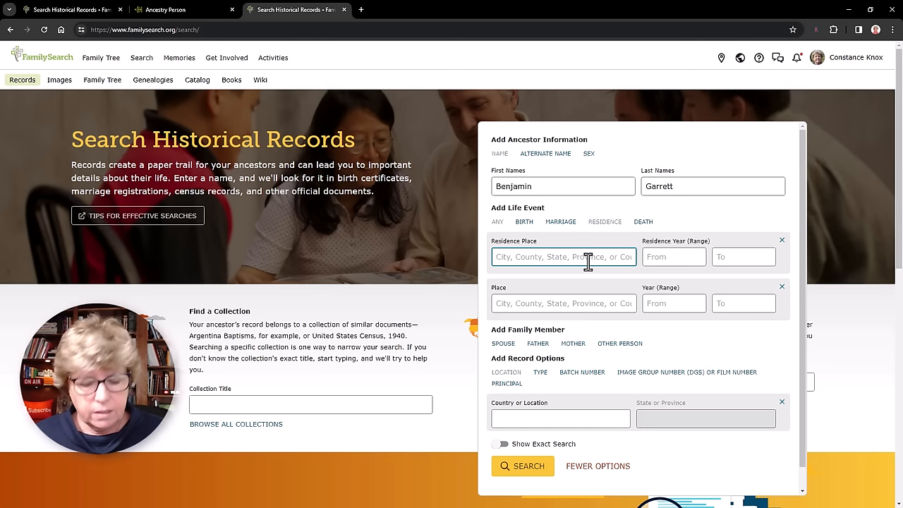
type("Virginia")
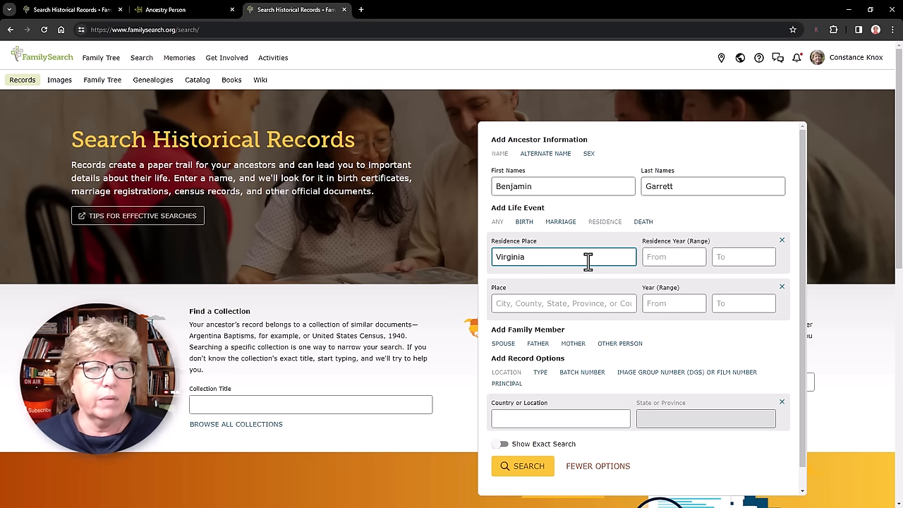
left_click(673, 257)
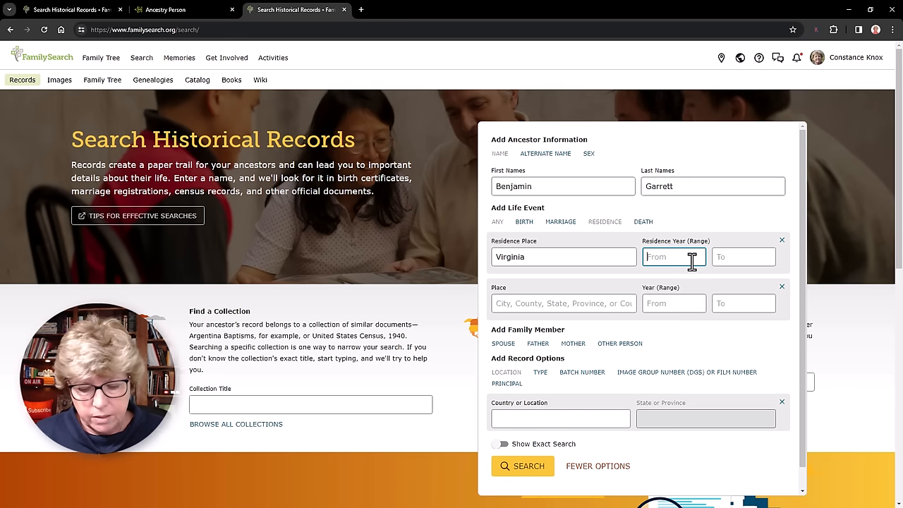
type("1810")
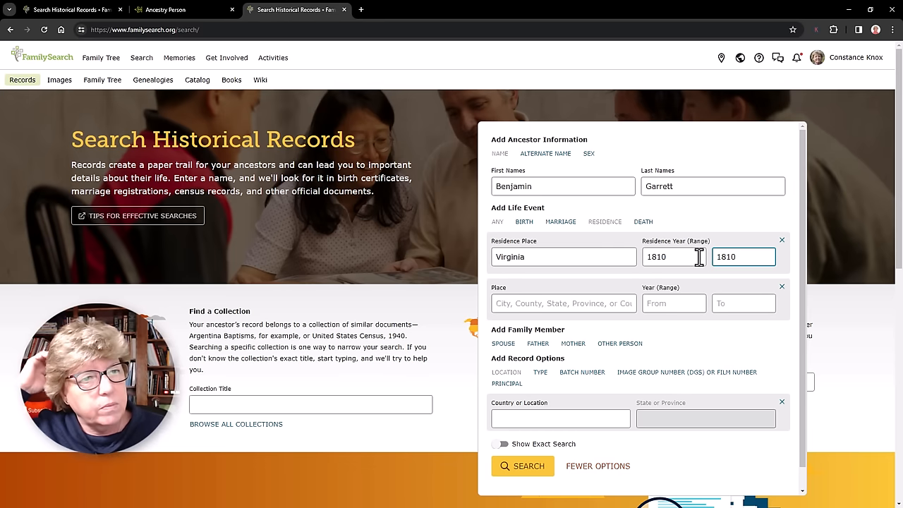
mouse_move(502, 443)
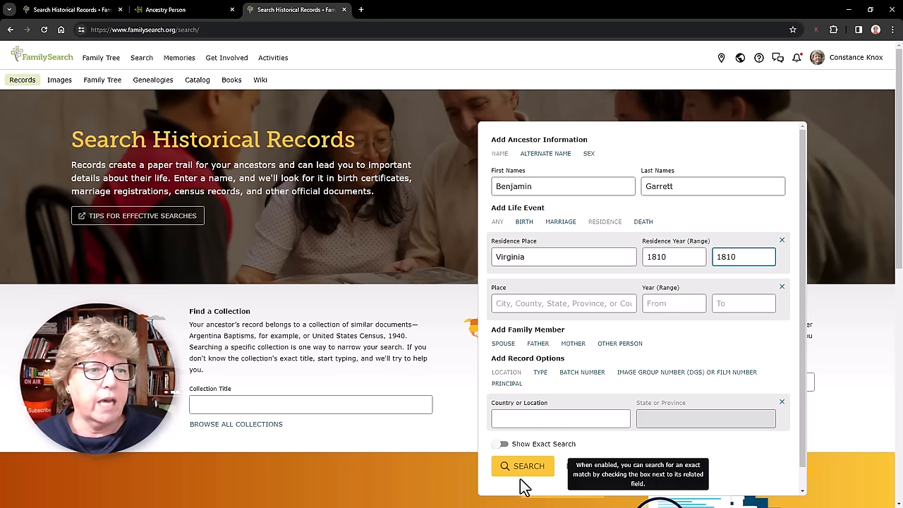
Run the search and filter the 1,006 results to the four United States Census, 1810 entries
left_click(523, 465)
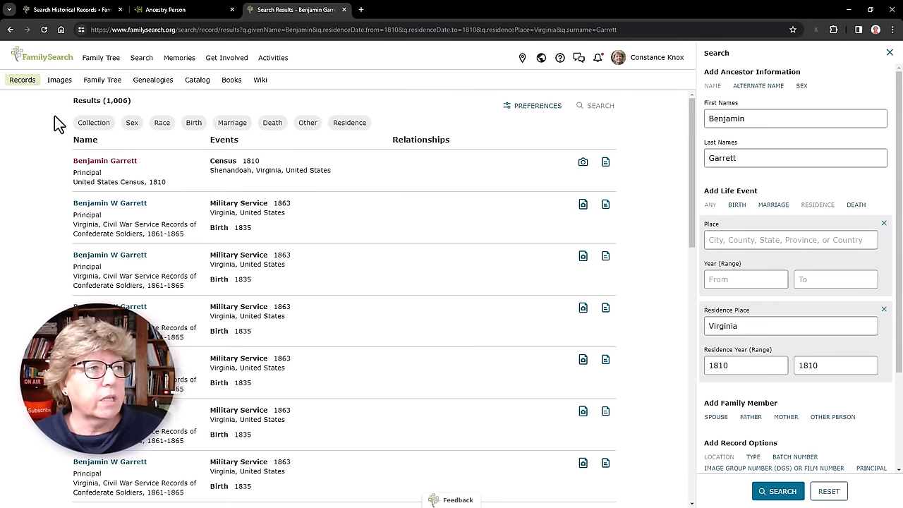
mouse_move(93, 122)
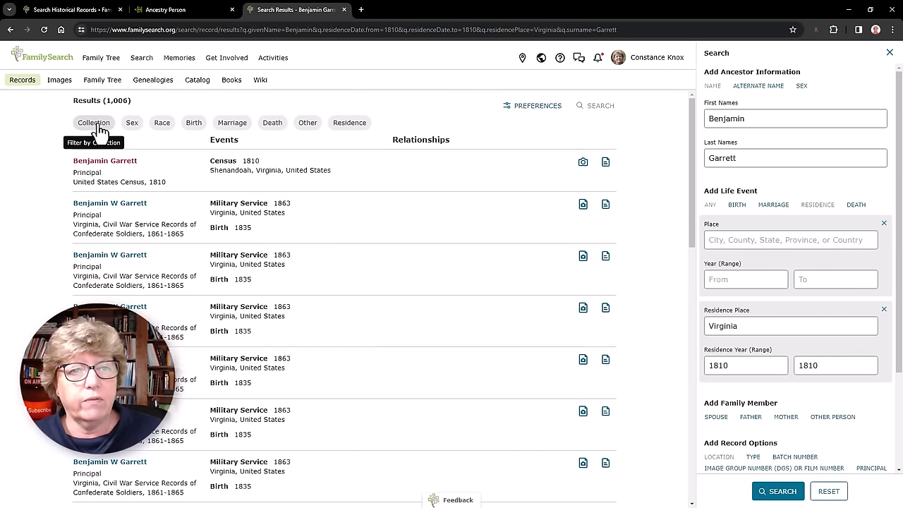
left_click(93, 122)
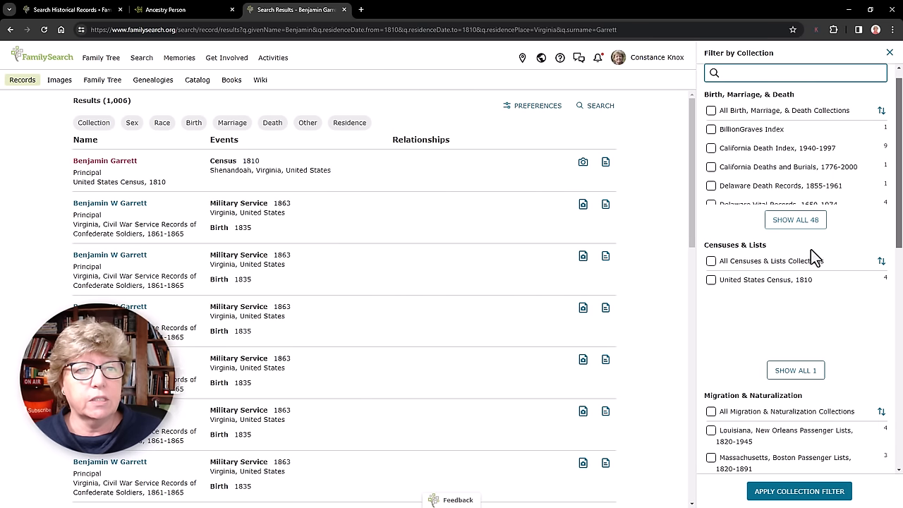
left_click(711, 260)
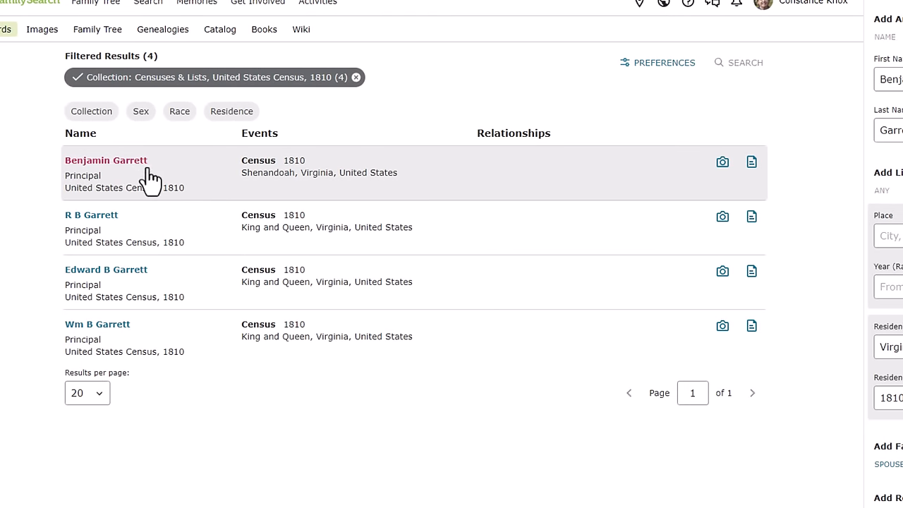
mouse_move(326, 196)
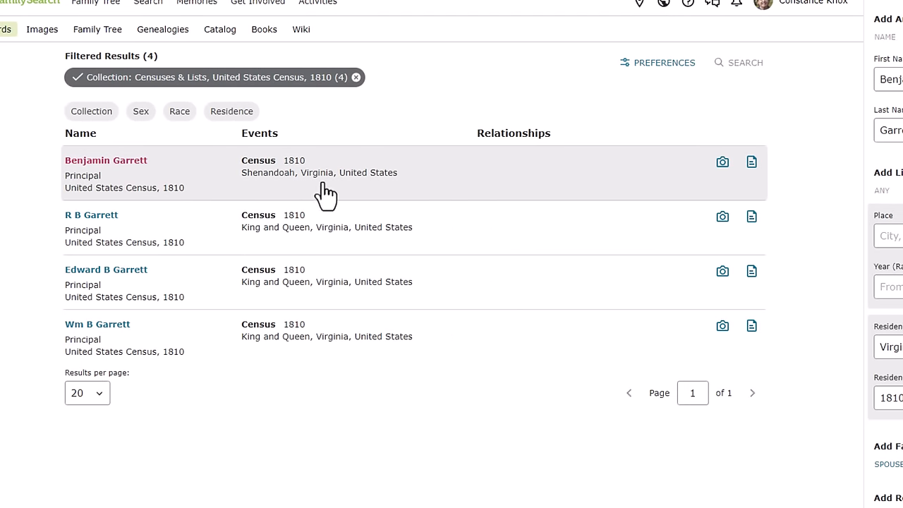
mouse_move(412, 198)
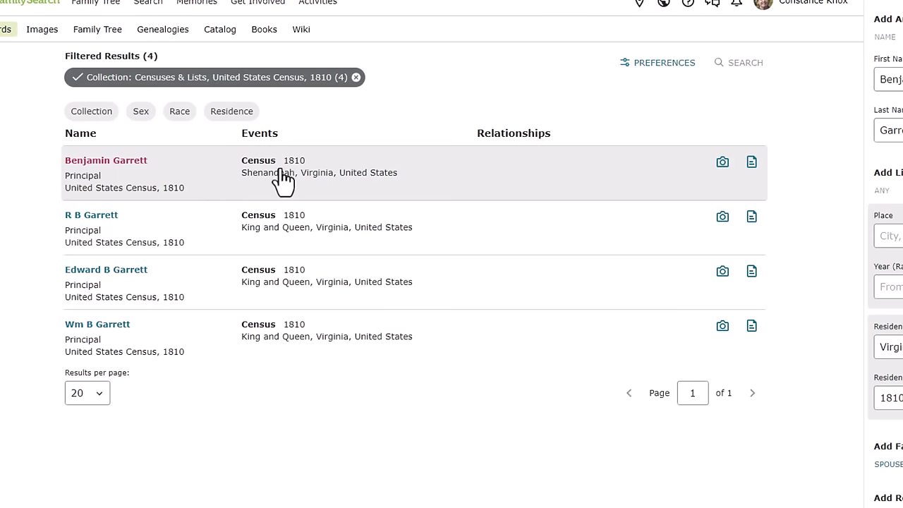
mouse_move(375, 249)
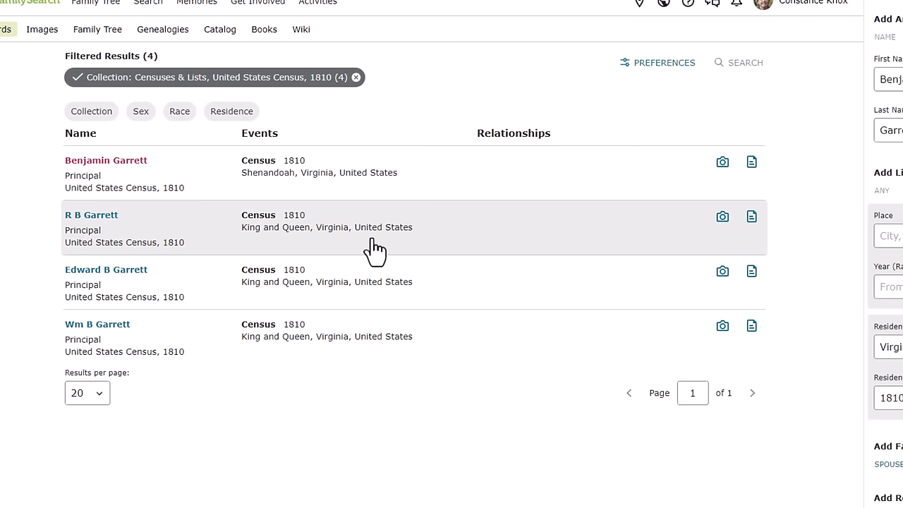
mouse_move(307, 238)
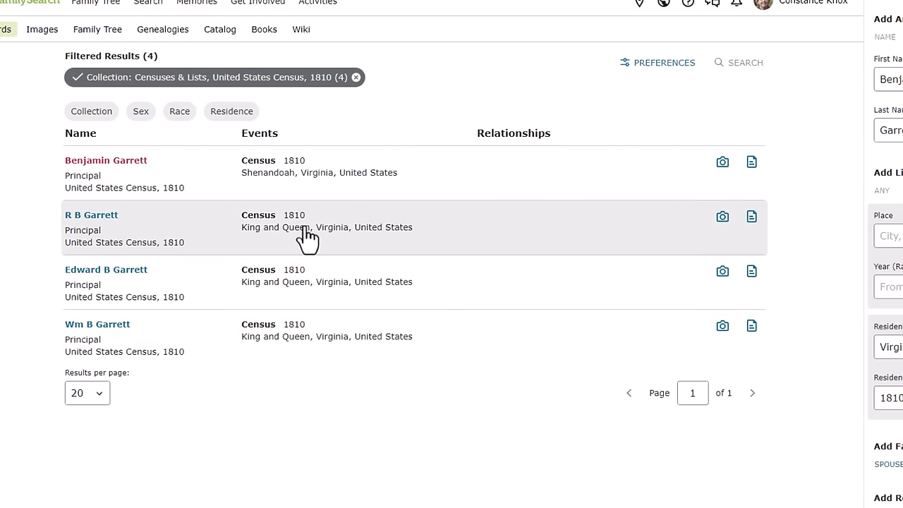
mouse_move(320, 391)
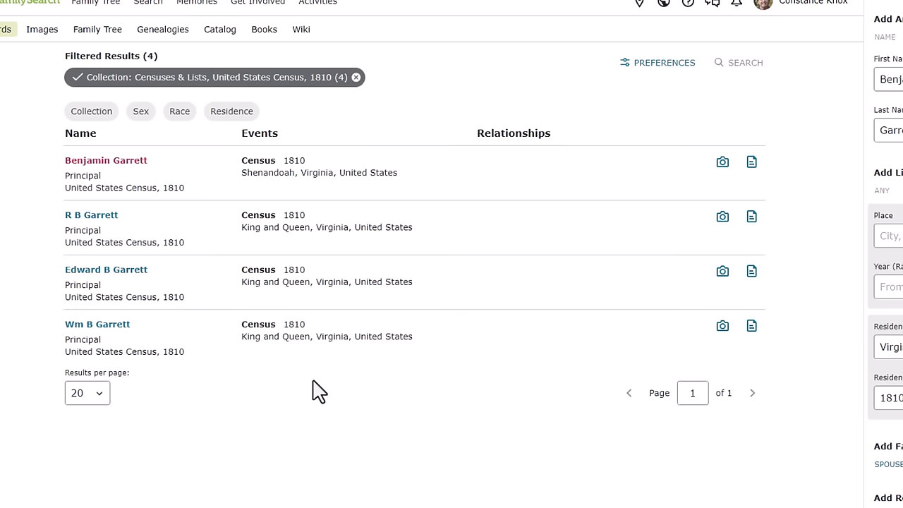
Open Benjamin Garrett's 1810 Shenandoah, Virginia census record and view its original page image
left_click(106, 160)
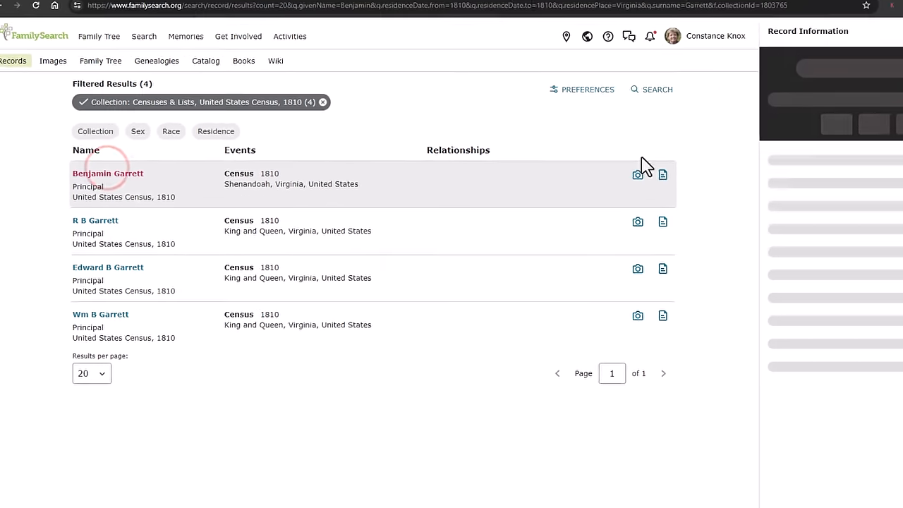
left_click(107, 172)
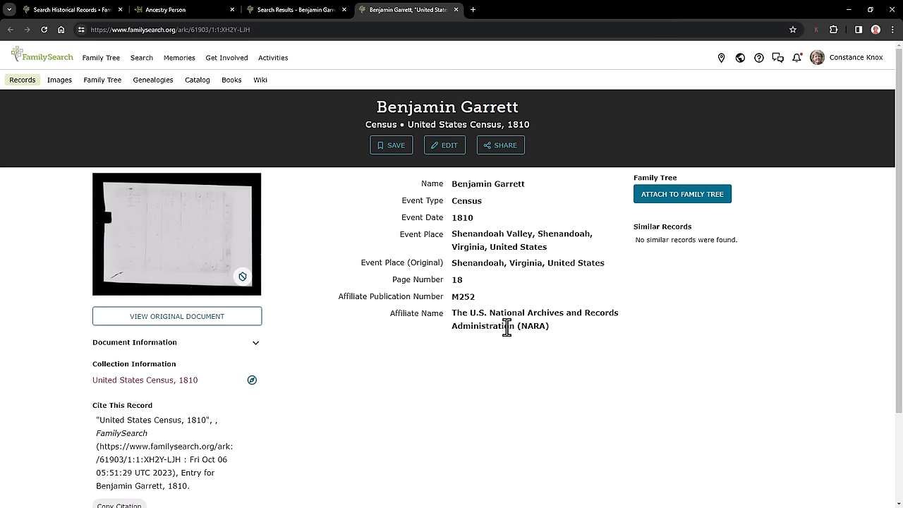
mouse_move(703, 238)
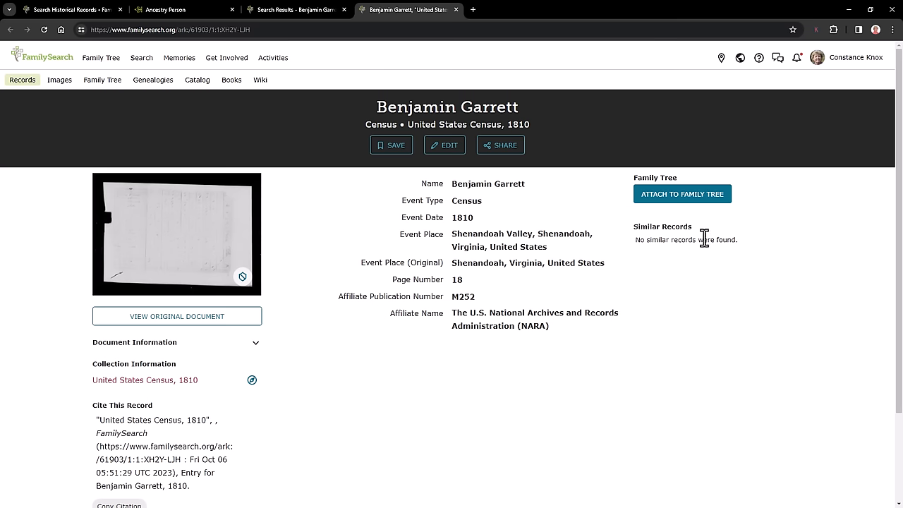
mouse_move(416, 177)
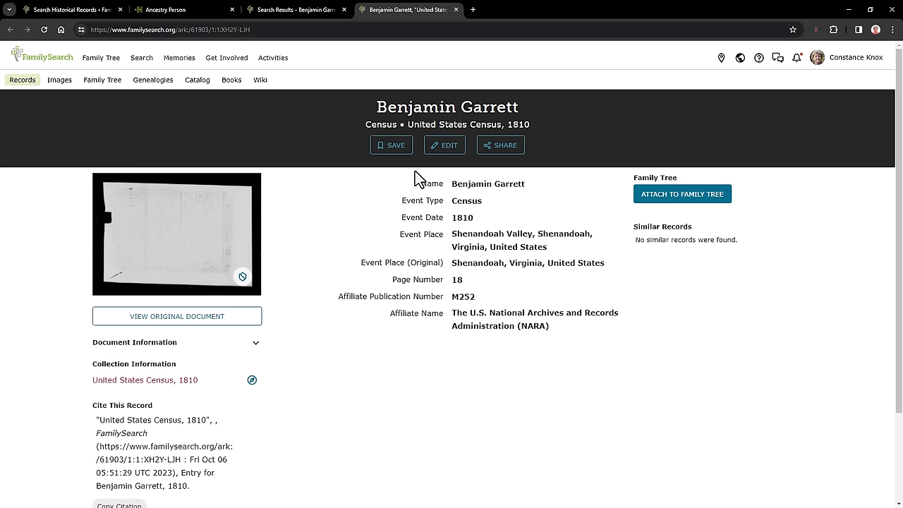
mouse_move(518, 393)
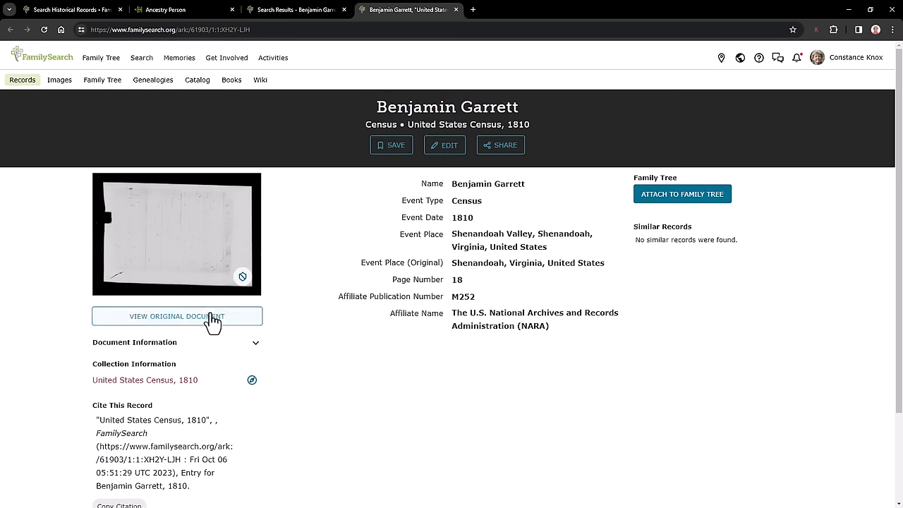
left_click(177, 316)
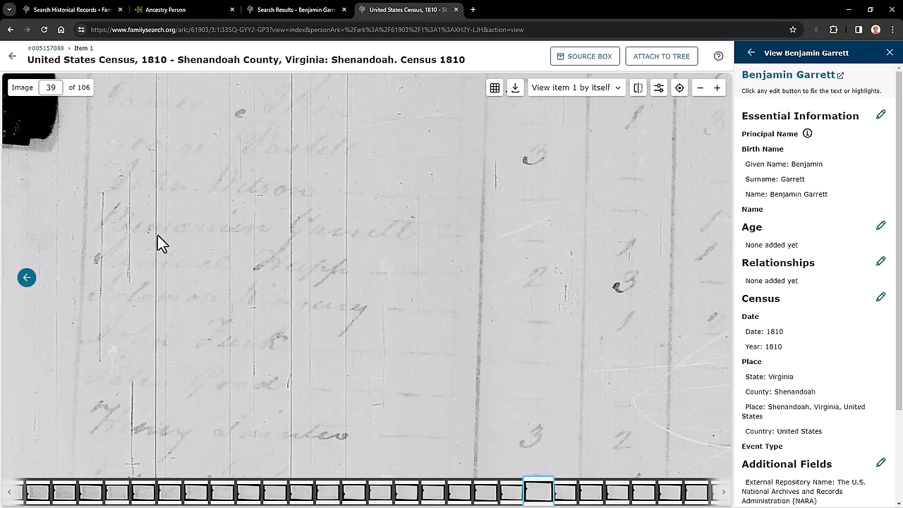
mouse_move(384, 291)
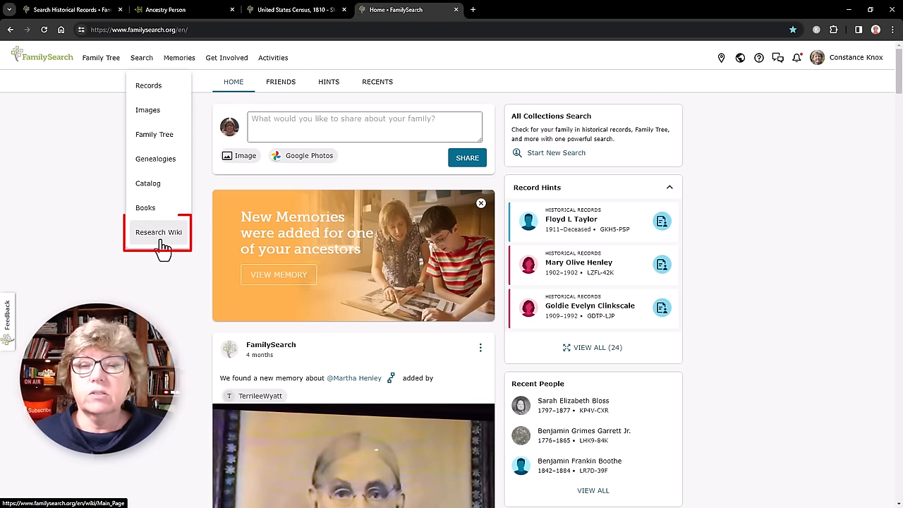
Reach the Virginia research article in the Research Wiki via the United States list
left_click(158, 232)
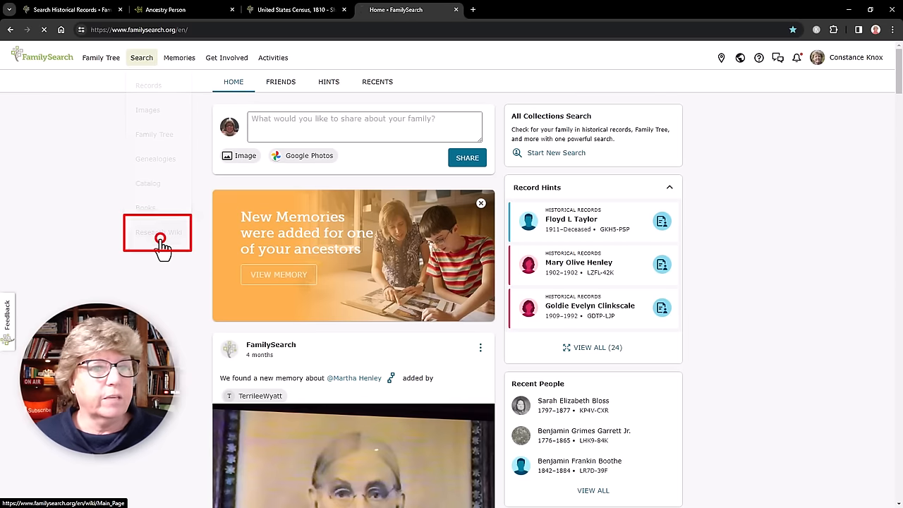
left_click(160, 232)
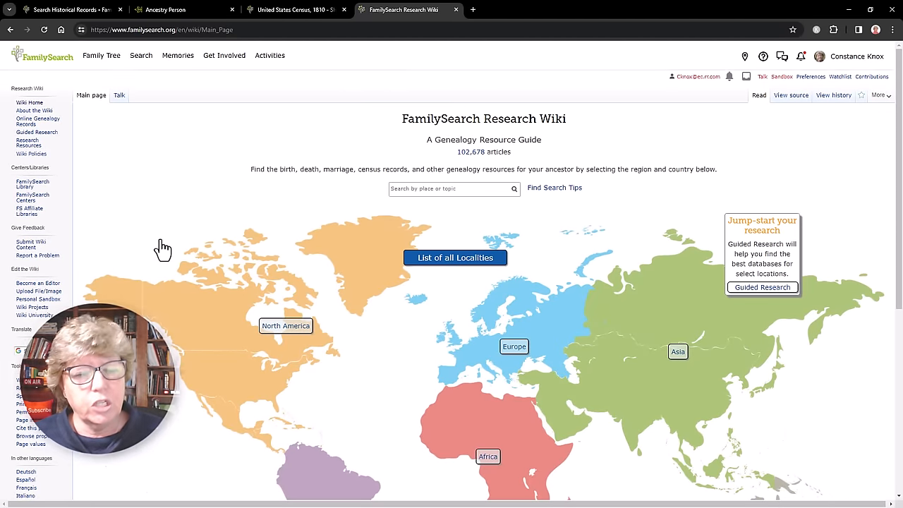
left_click(286, 326)
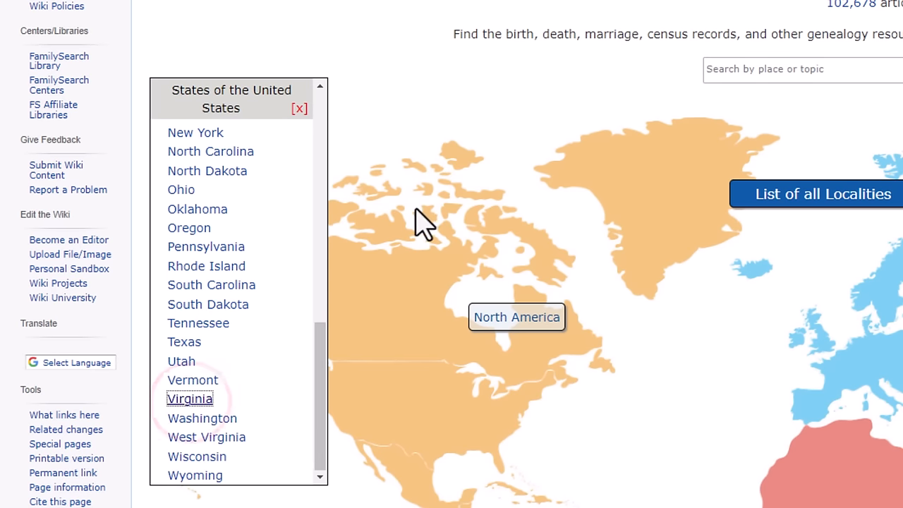
left_click(189, 398)
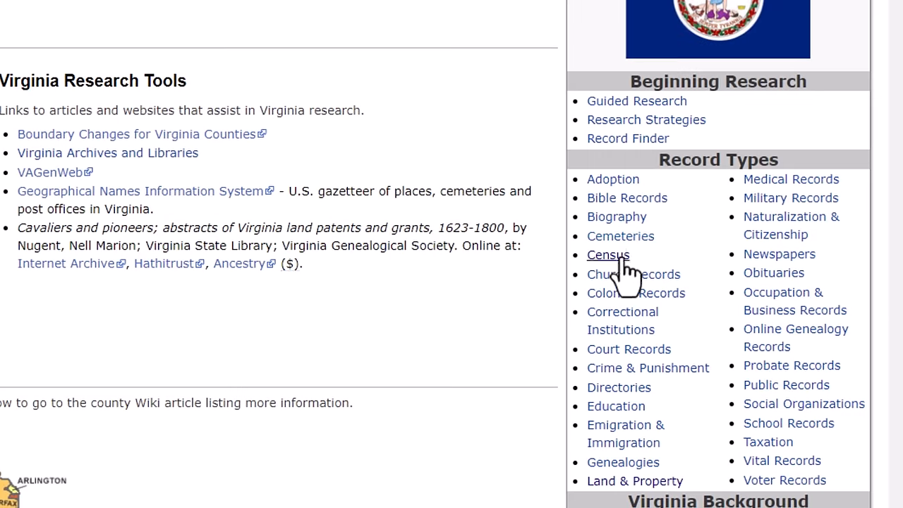
From the Virginia Census article's federal census table, follow the 1810 census link to its collection
left_click(607, 255)
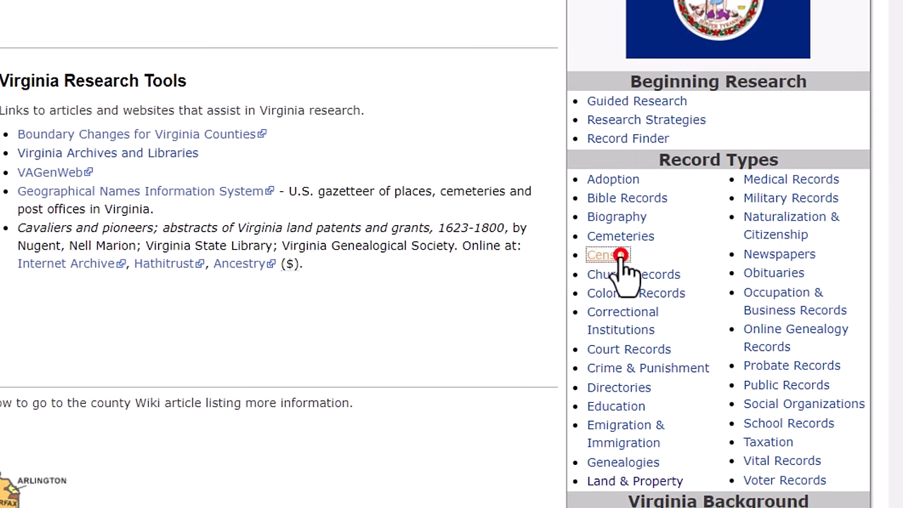
left_click(607, 255)
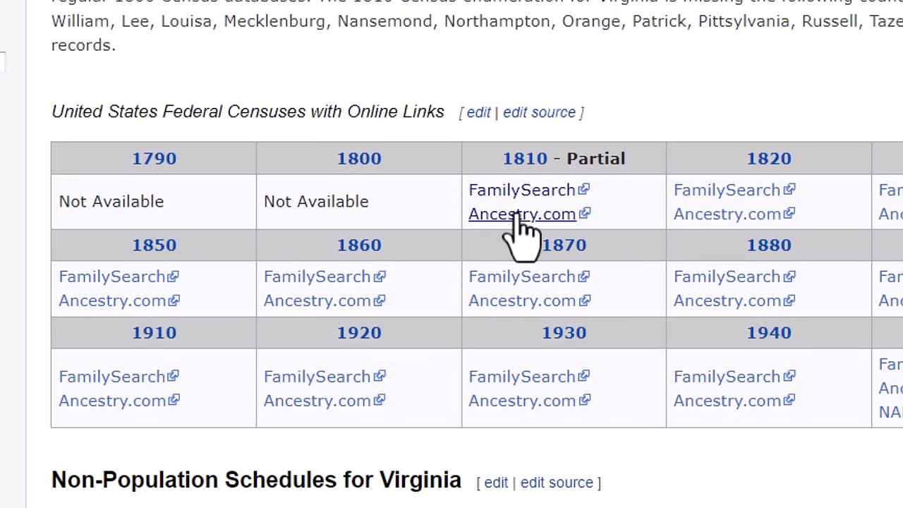
mouse_move(522, 190)
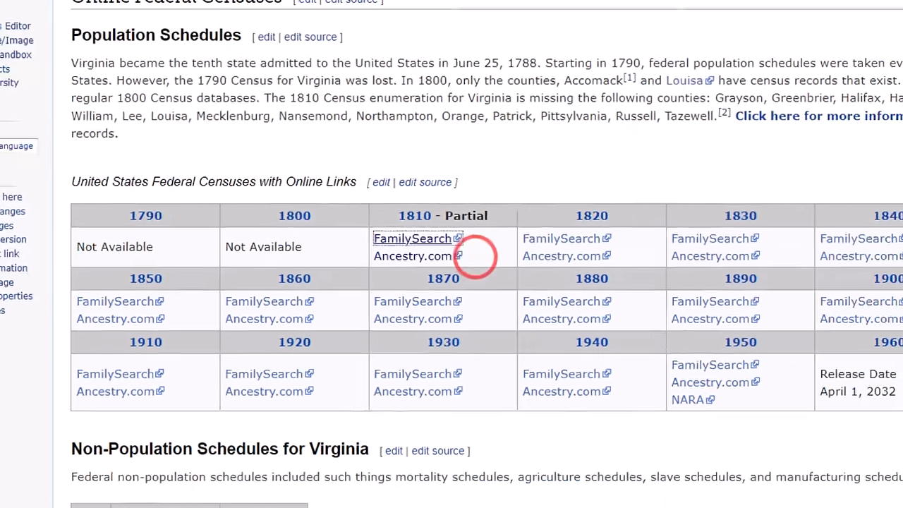
left_click(413, 238)
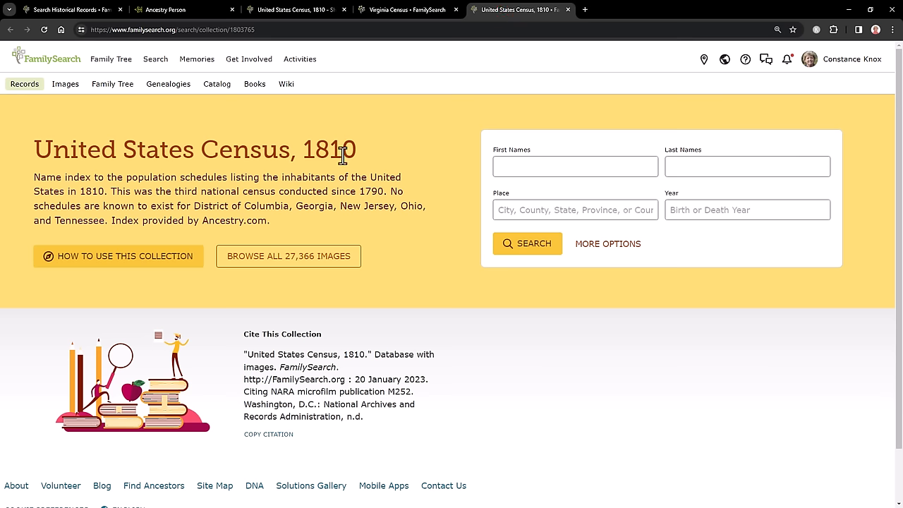
mouse_move(540, 234)
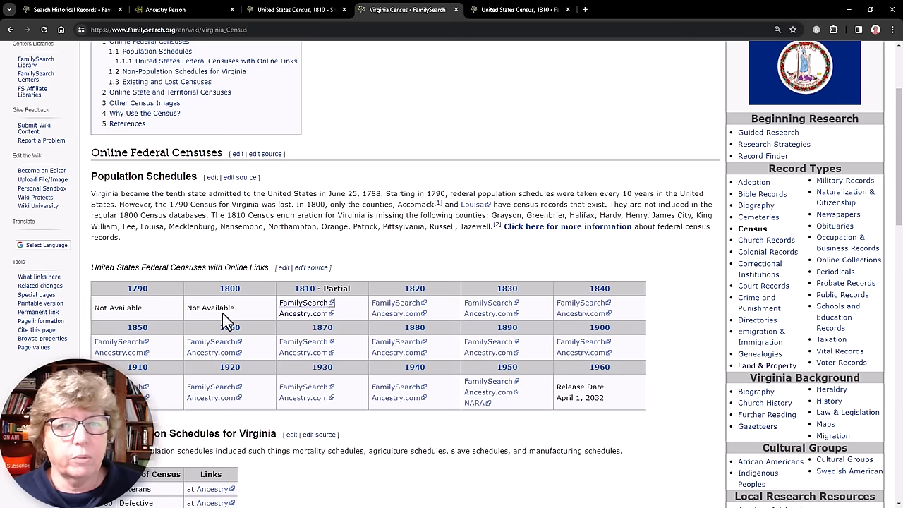
mouse_move(287, 331)
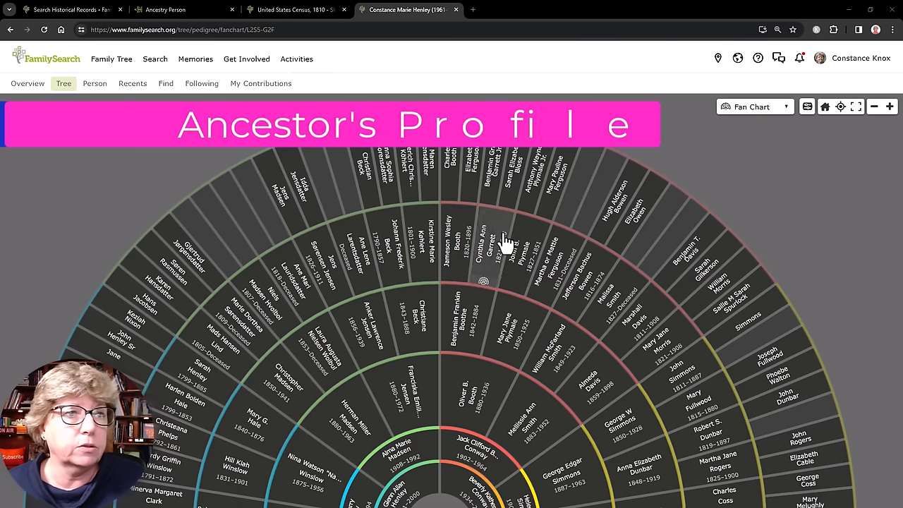
left_click(487, 177)
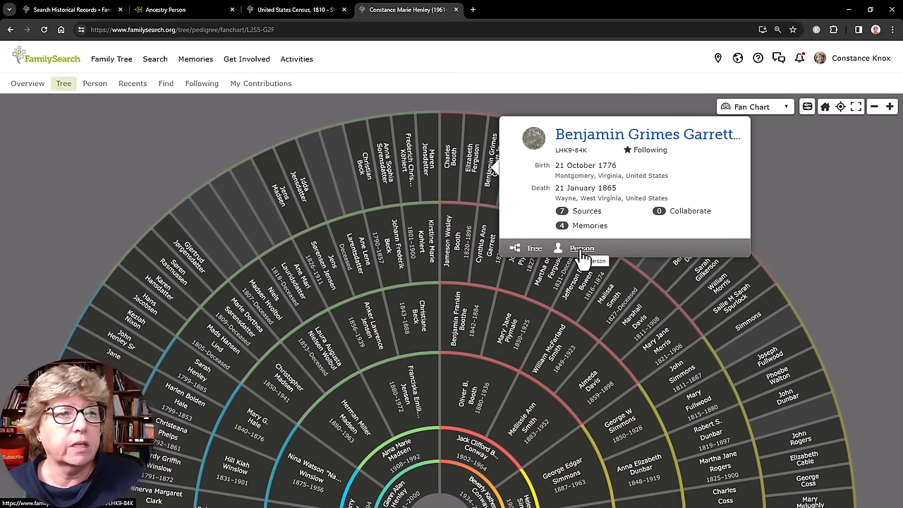
left_click(581, 247)
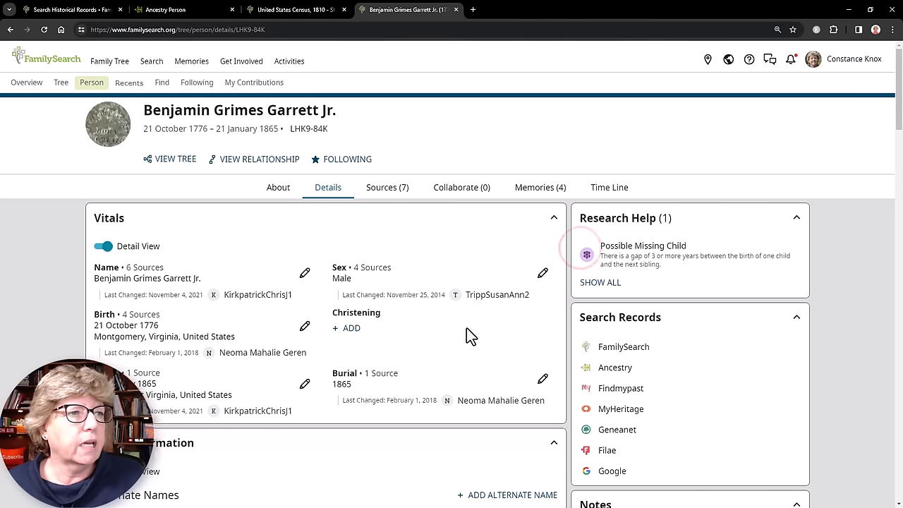
mouse_move(735, 375)
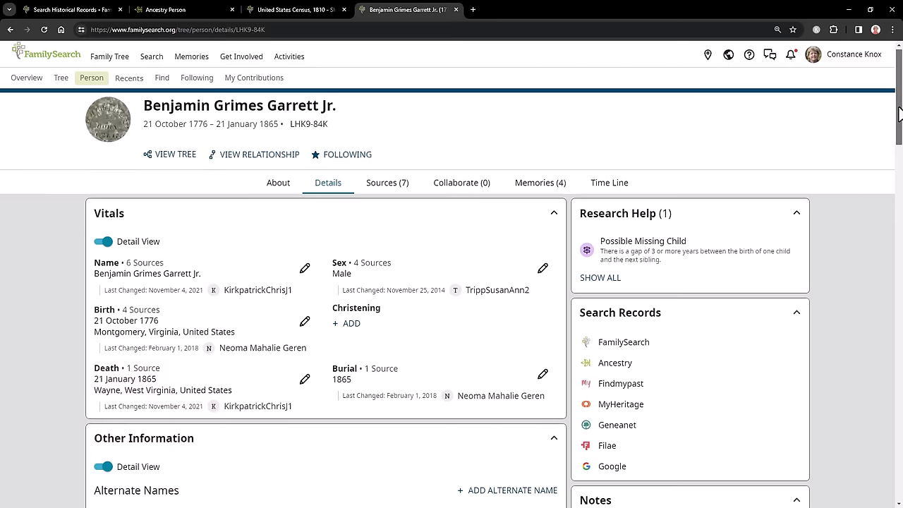
scroll("down", 3)
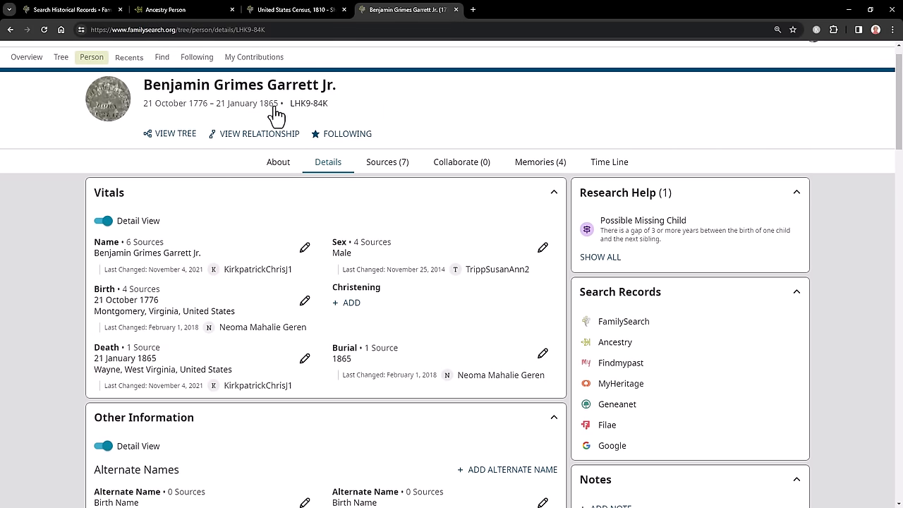
mouse_move(257, 134)
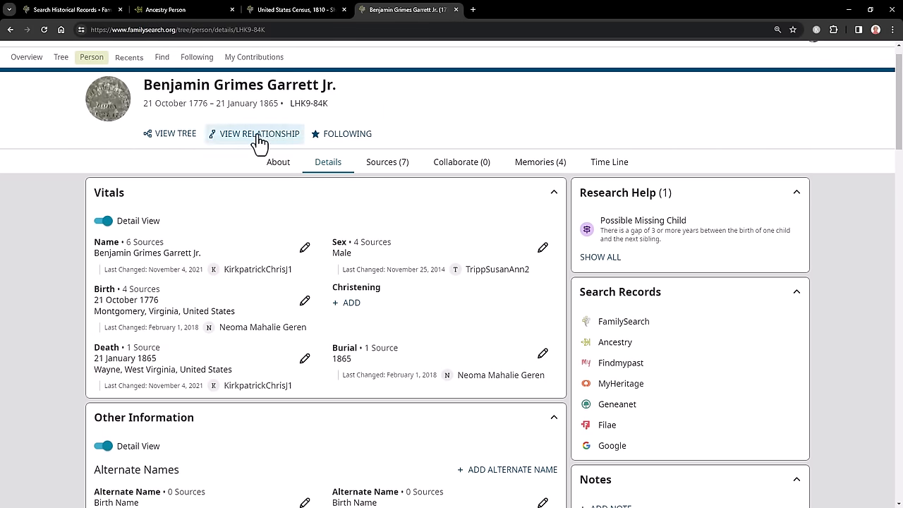
left_click(254, 134)
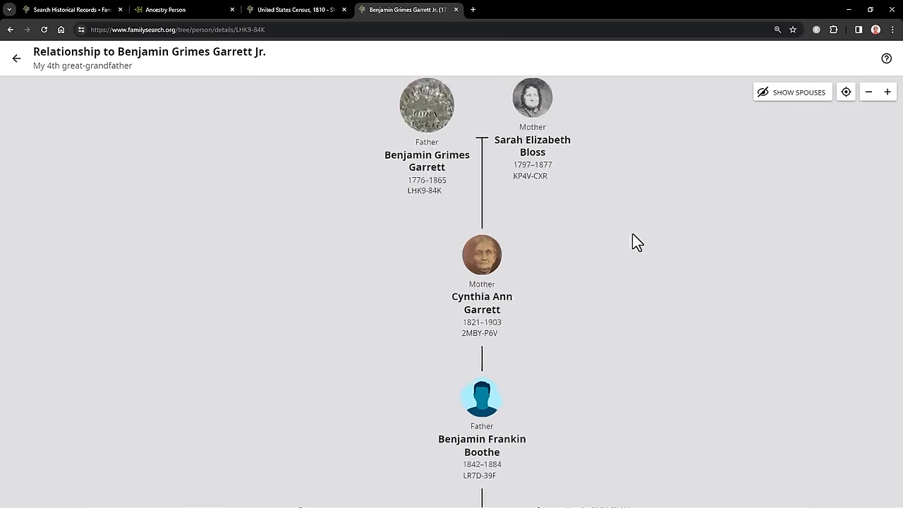
scroll("down", 3)
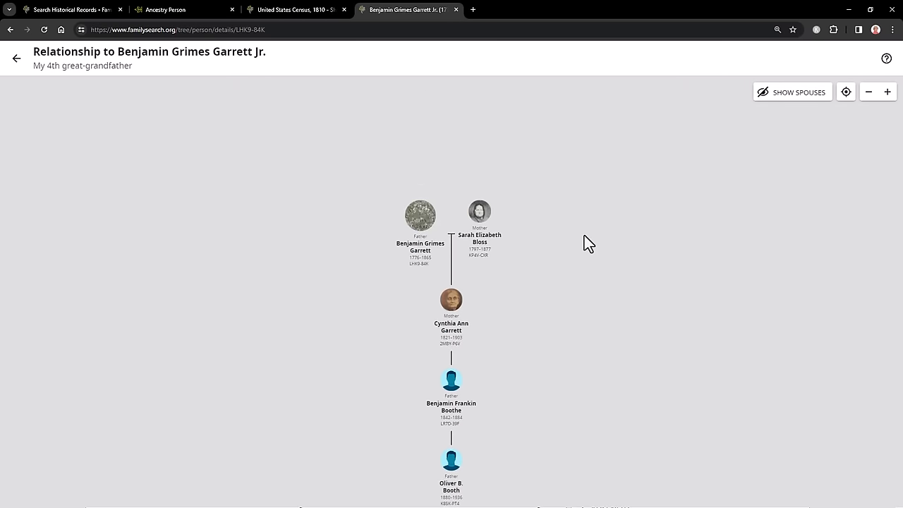
left_click(26, 57)
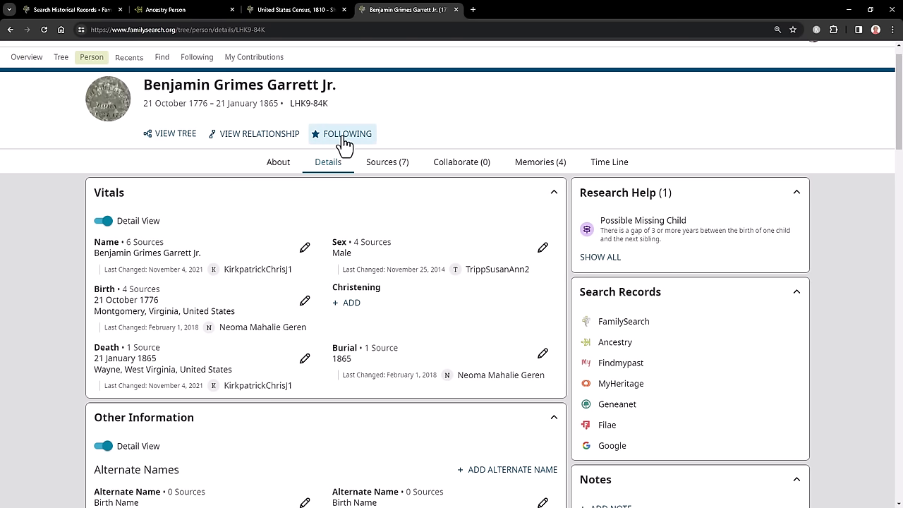
mouse_move(343, 133)
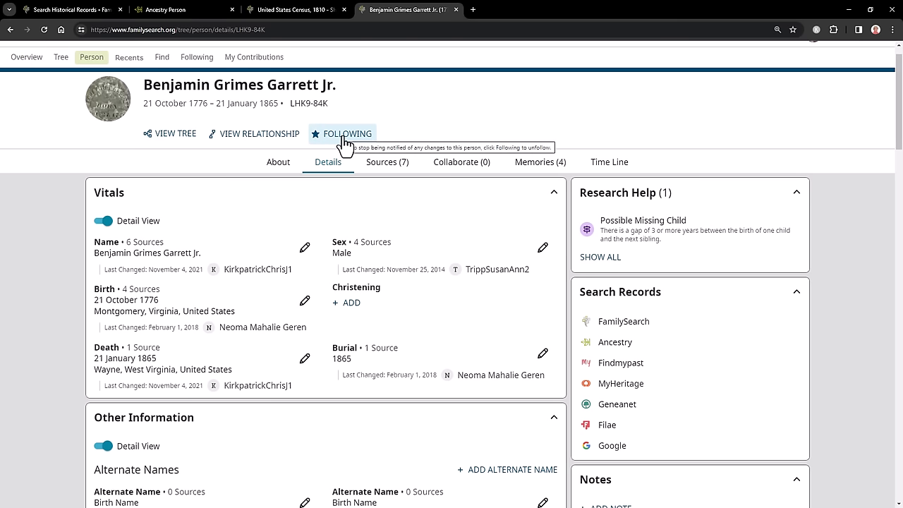
left_click(345, 134)
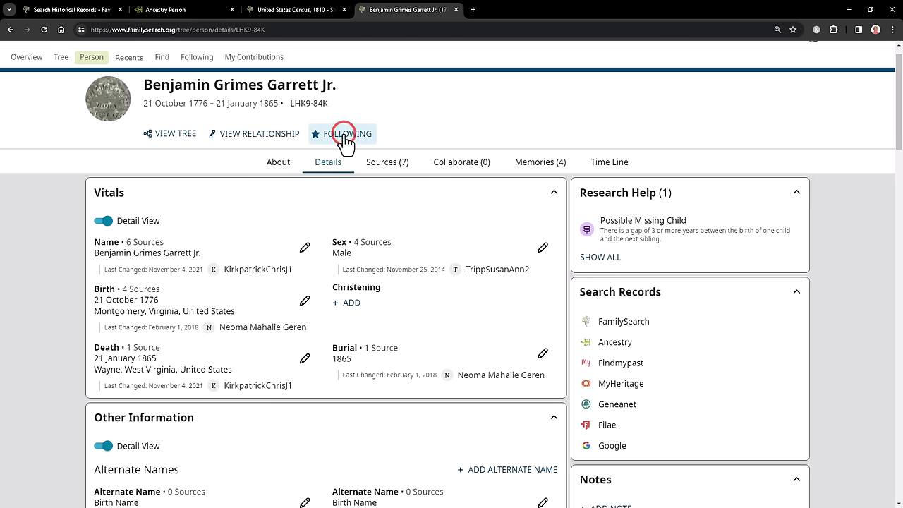
left_click(348, 134)
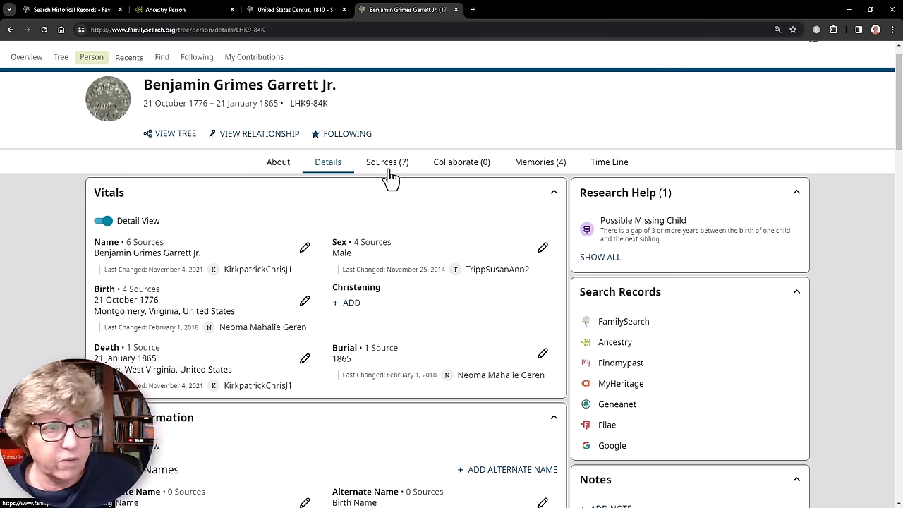
mouse_move(383, 376)
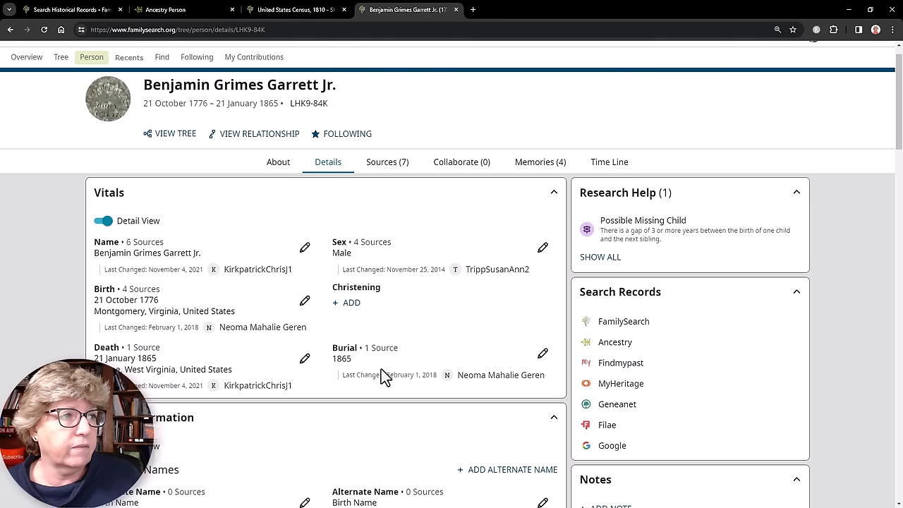
mouse_move(667, 243)
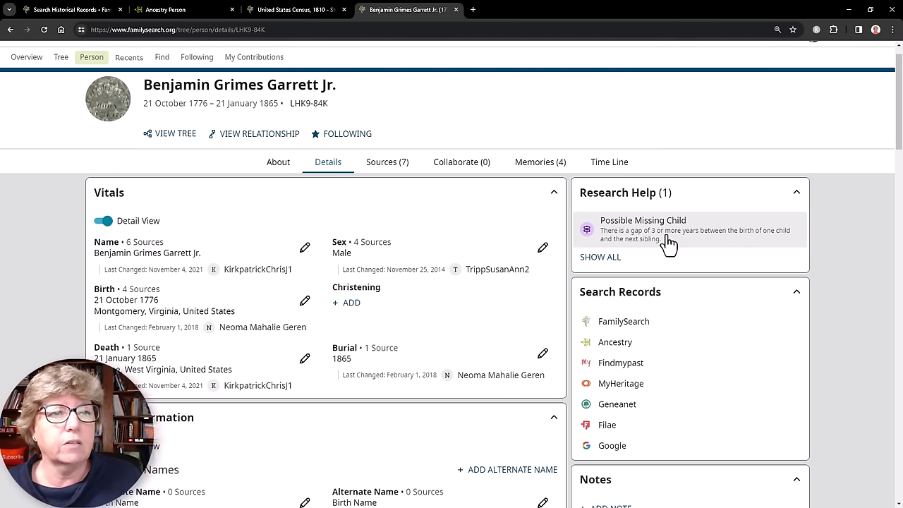
mouse_move(656, 247)
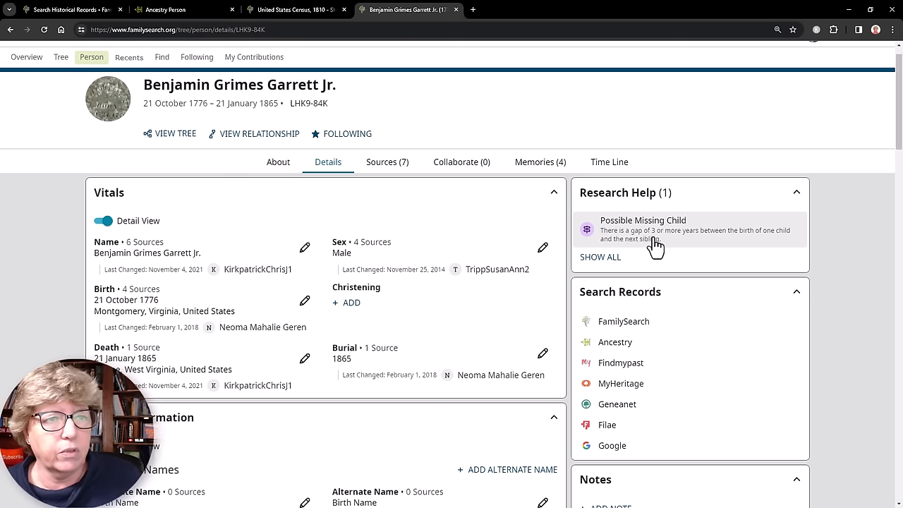
mouse_move(704, 244)
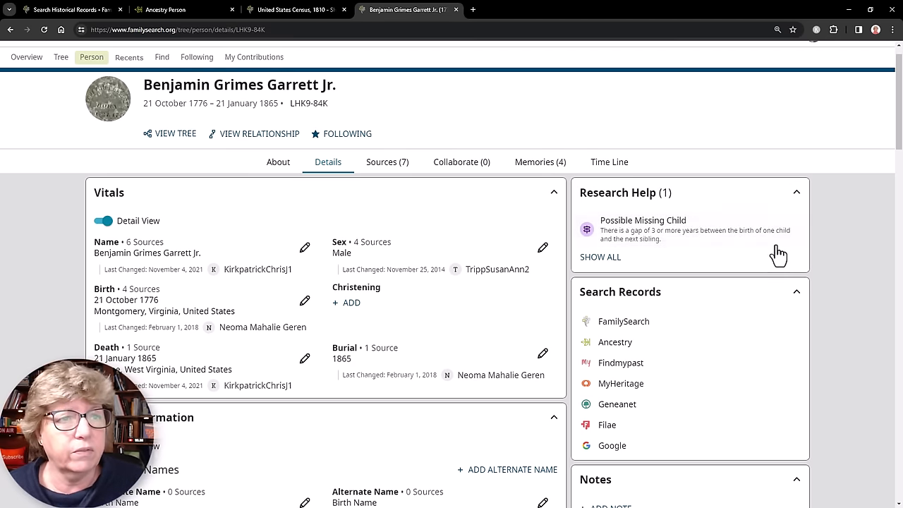
Scroll through his vitals, alternate names, events and family members on the Details tab
scroll("down", 3)
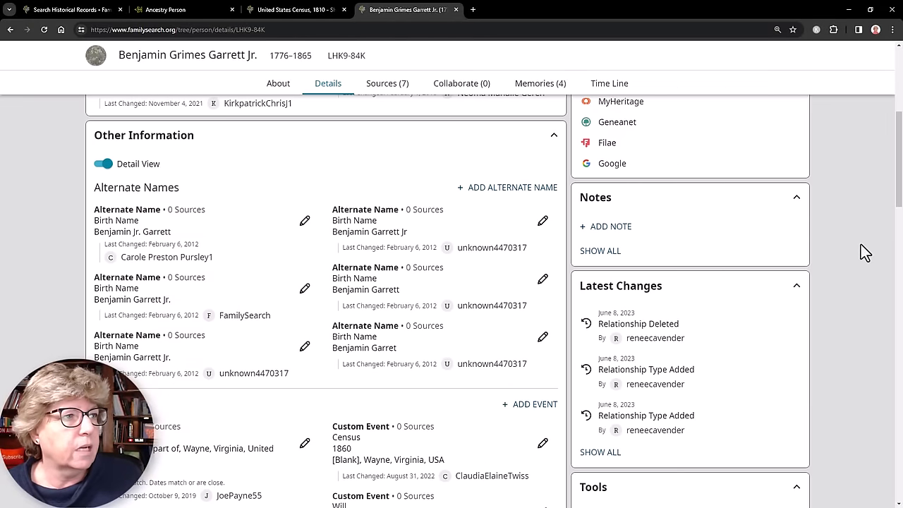
scroll("down", 3)
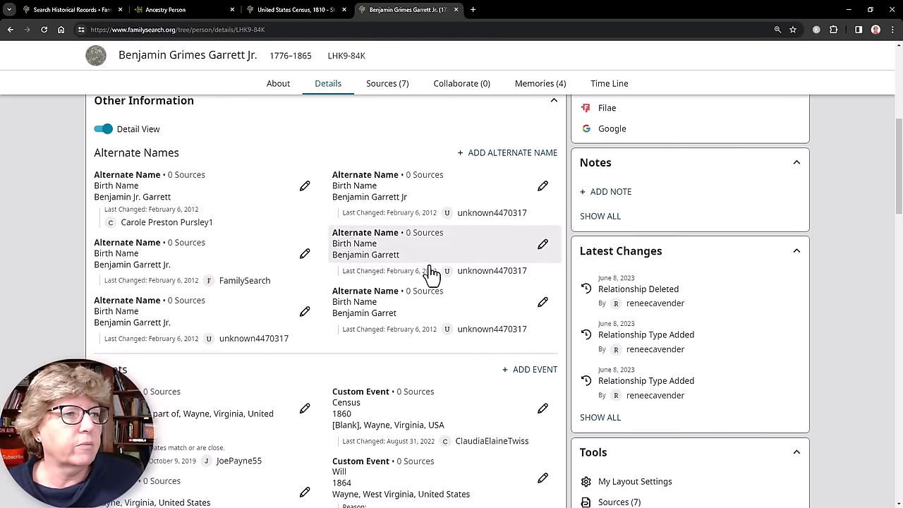
scroll("down", 3)
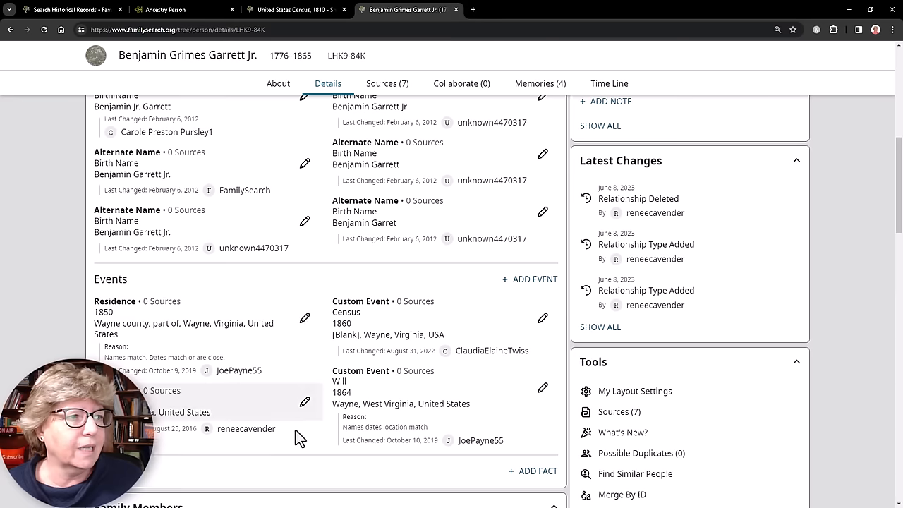
scroll("down", 3)
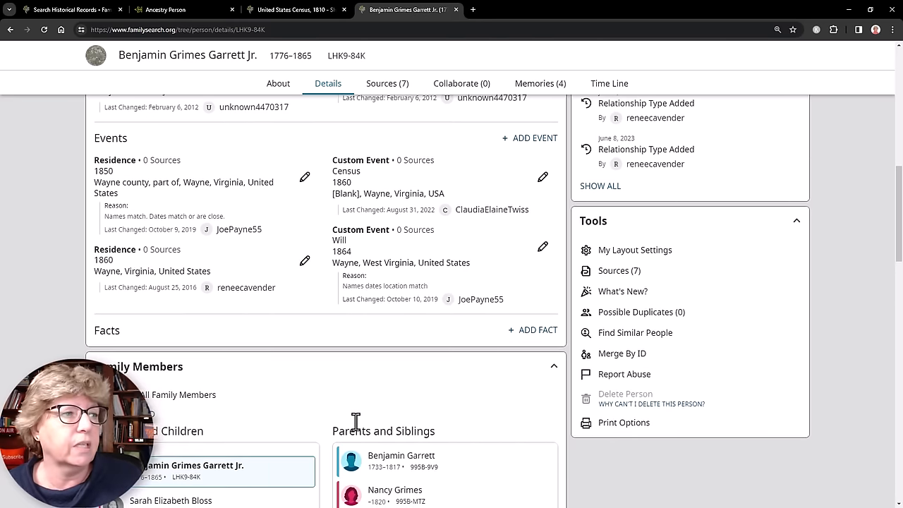
scroll("down", 3)
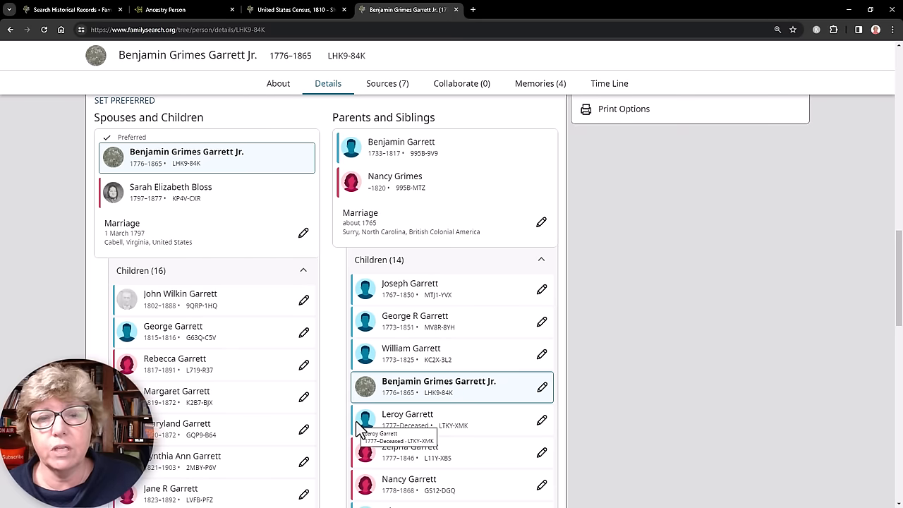
scroll("down", 3)
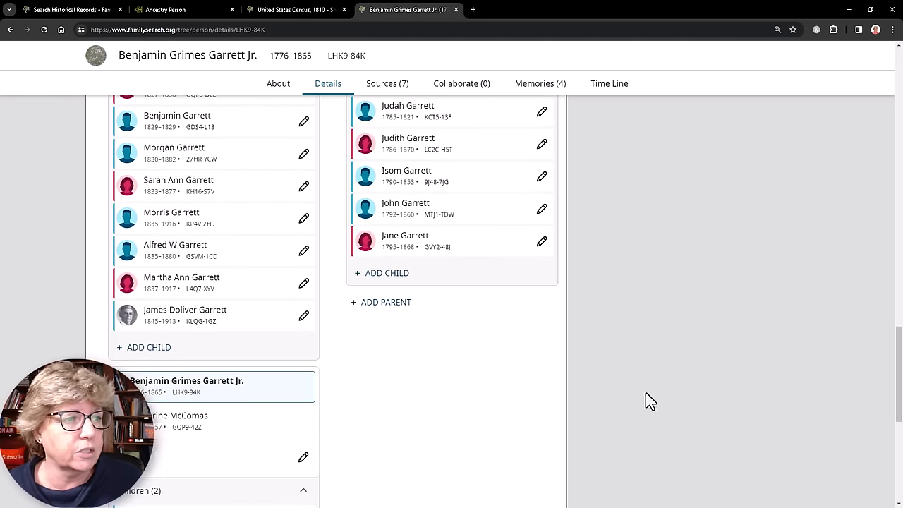
scroll("down", 3)
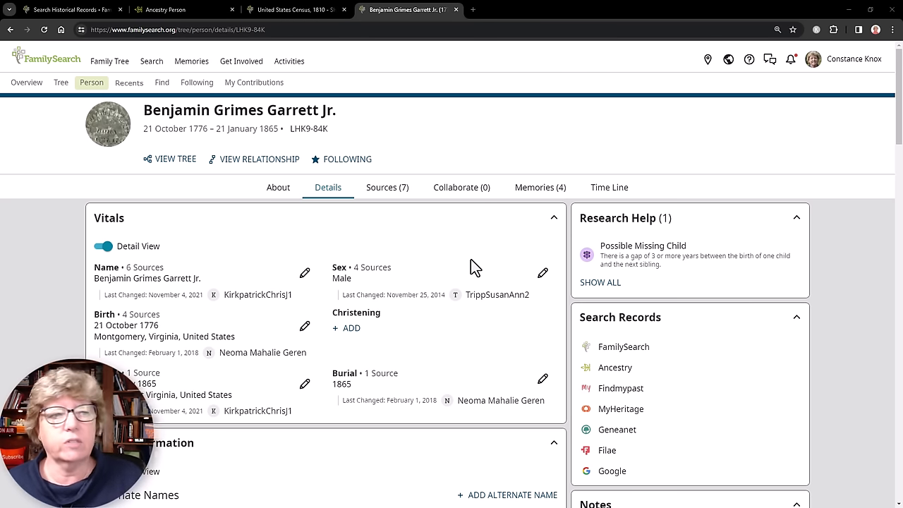
mouse_move(387, 187)
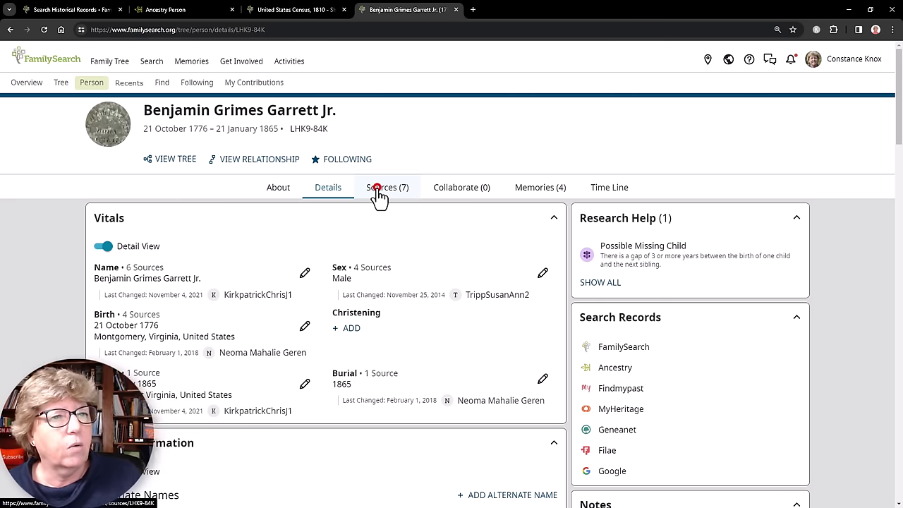
Review his seven attached sources, collapsing the 1860 census and expanding the 1850 census entry
left_click(387, 187)
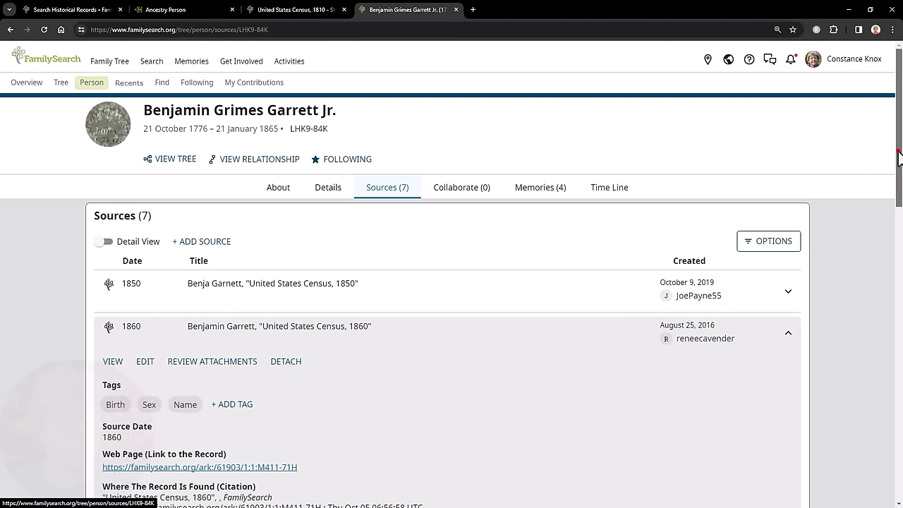
scroll("down", 3)
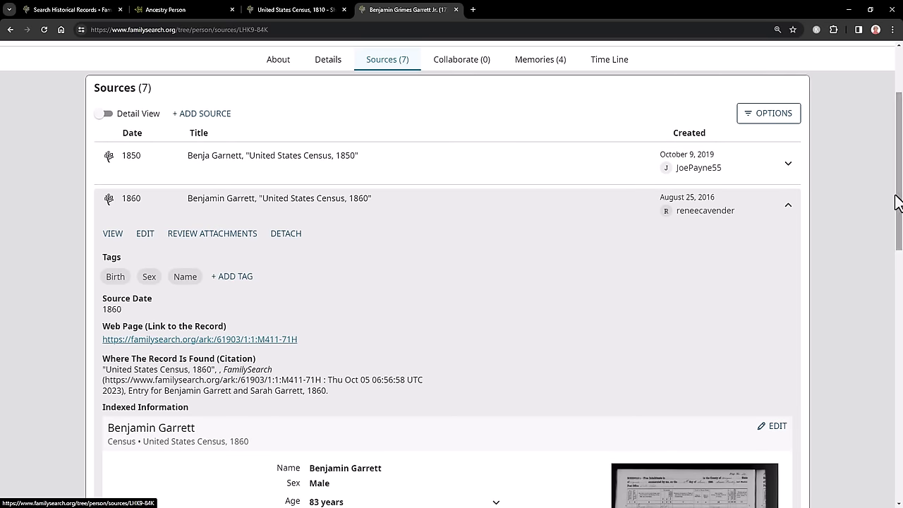
left_click(788, 205)
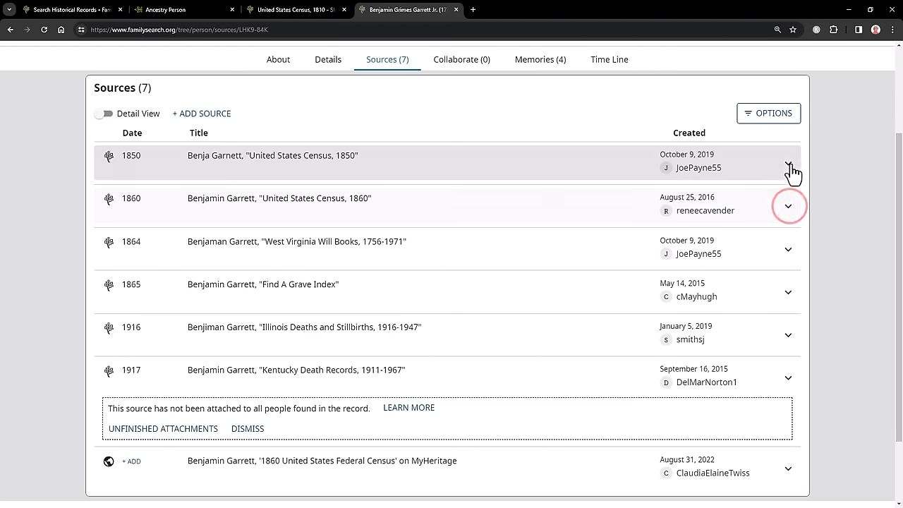
left_click(788, 163)
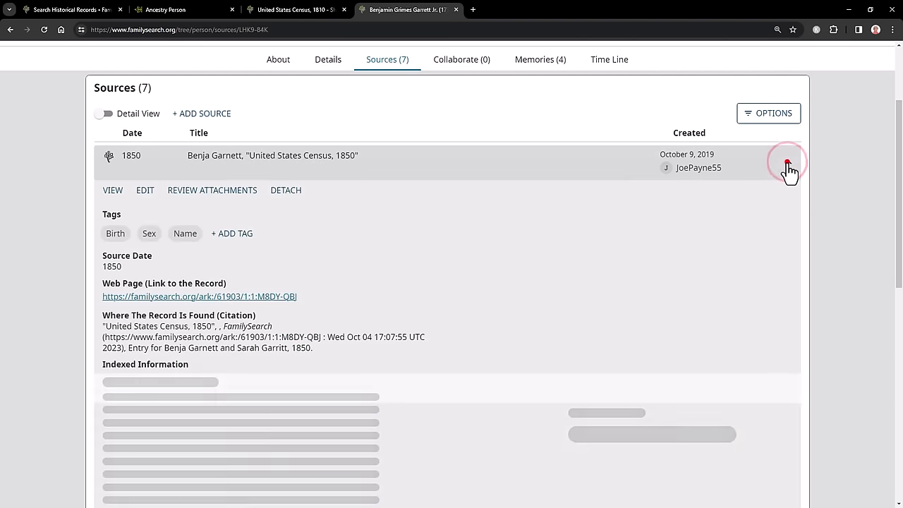
left_click(787, 163)
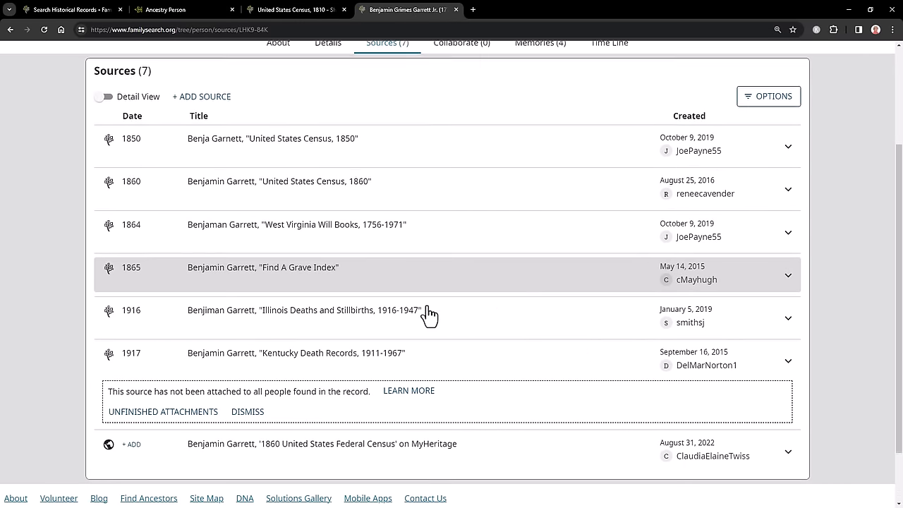
scroll("down", 3)
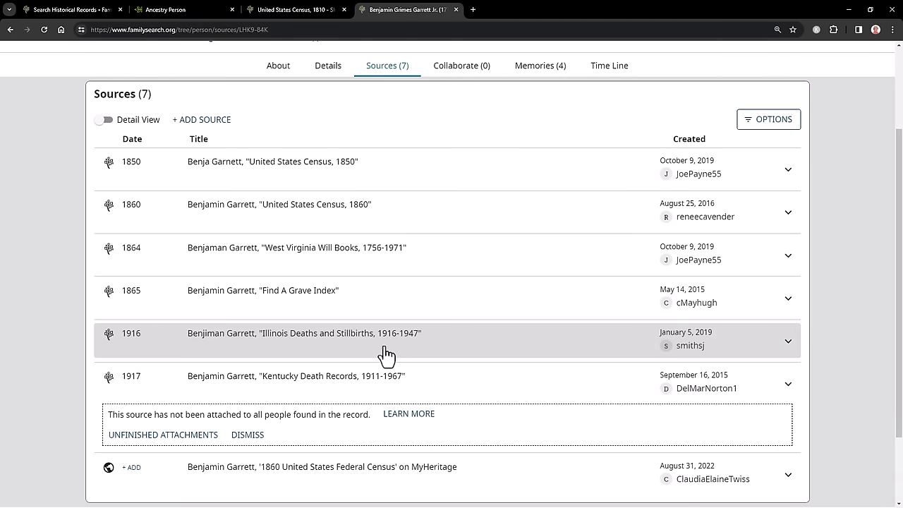
mouse_move(478, 353)
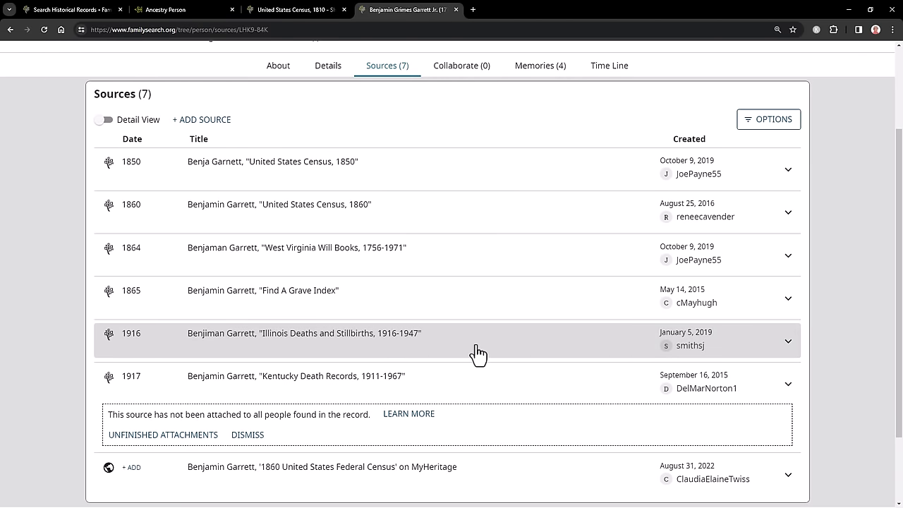
Switch to his empty Collaborate section of notes and discussions
left_click(461, 187)
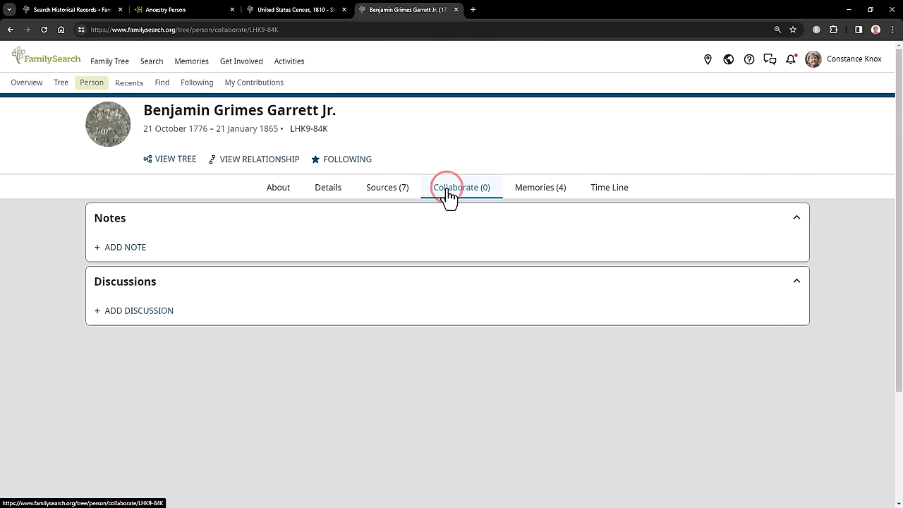
Show his four memories, the cemetery photo and will pages, then head to his Time Line
left_click(461, 187)
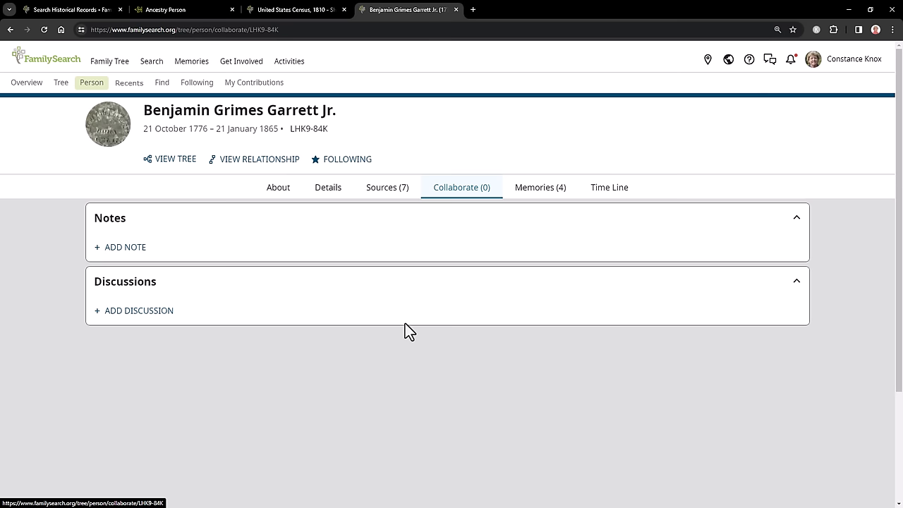
left_click(539, 187)
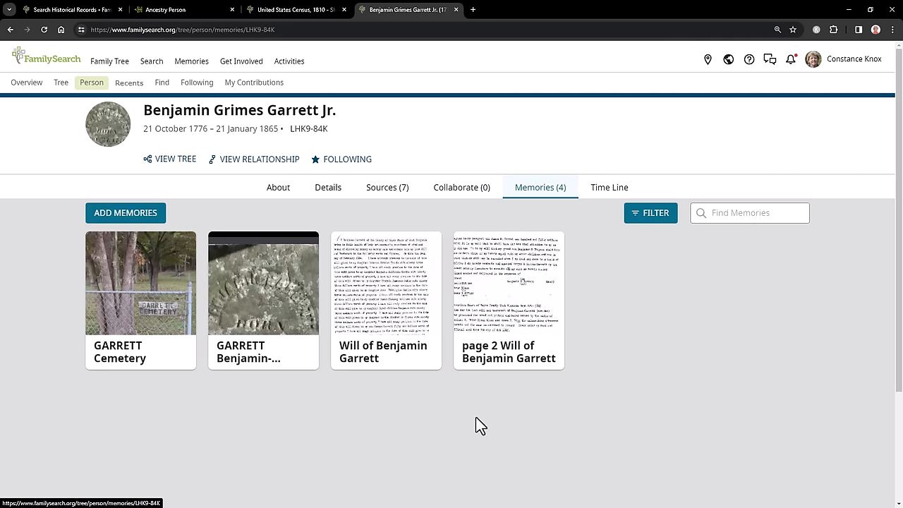
mouse_move(469, 391)
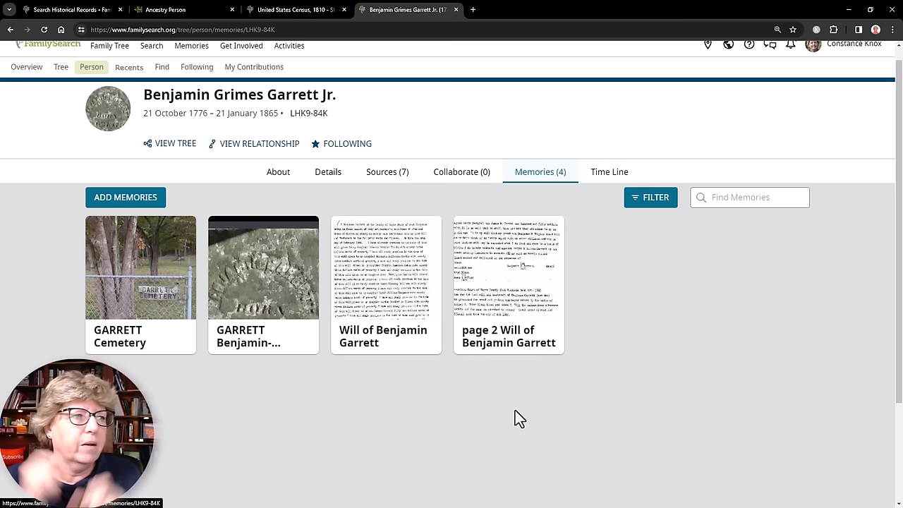
mouse_move(649, 273)
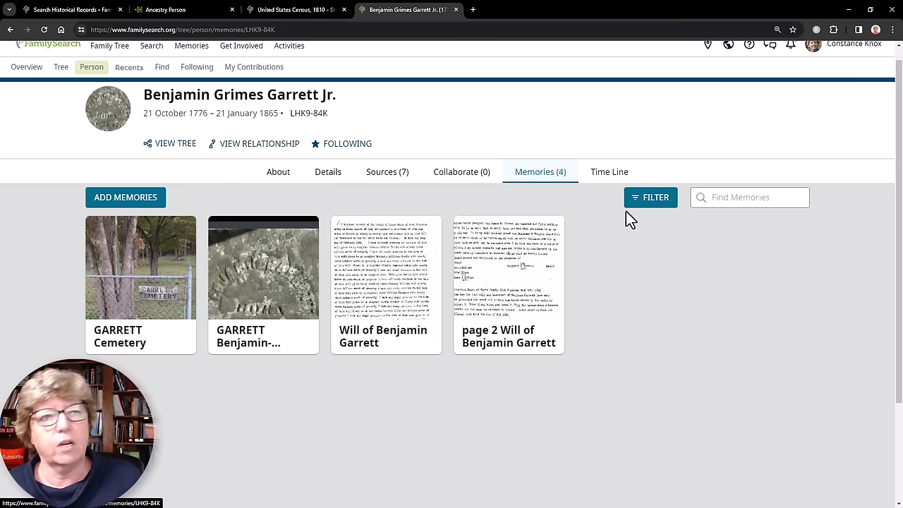
left_click(608, 171)
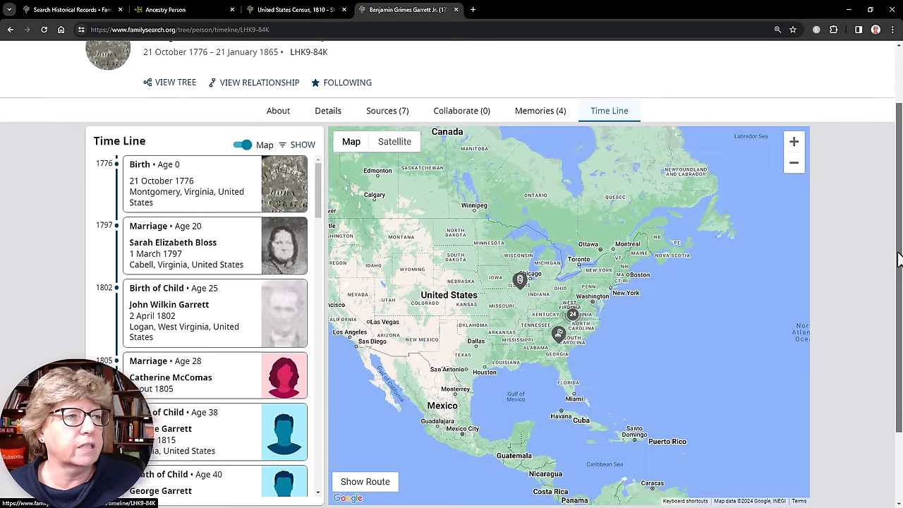
Scroll through his marriages and children's births on the timeline and map, then return to Details
scroll("down", 3)
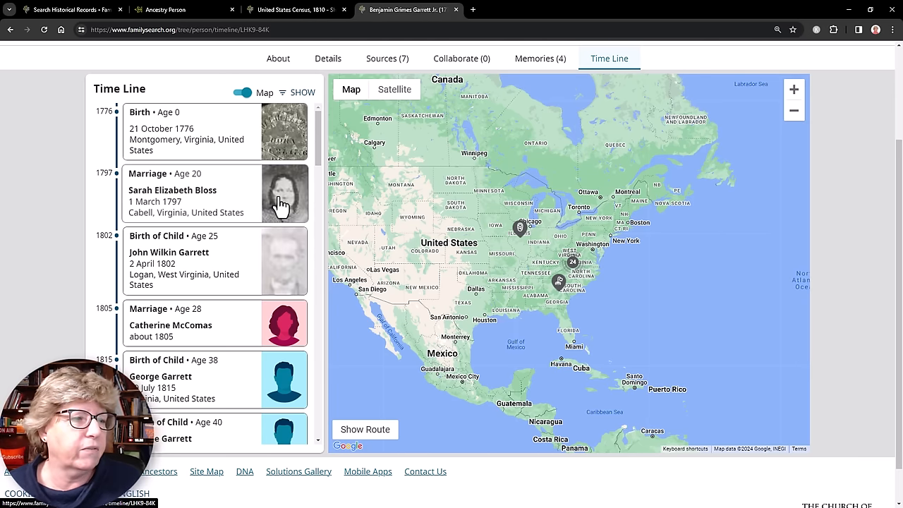
scroll("down", 3)
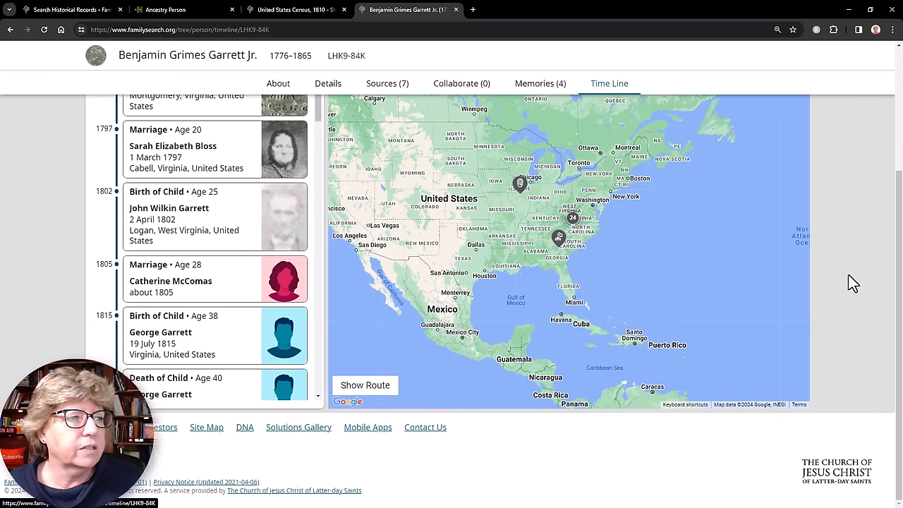
scroll("up", 3)
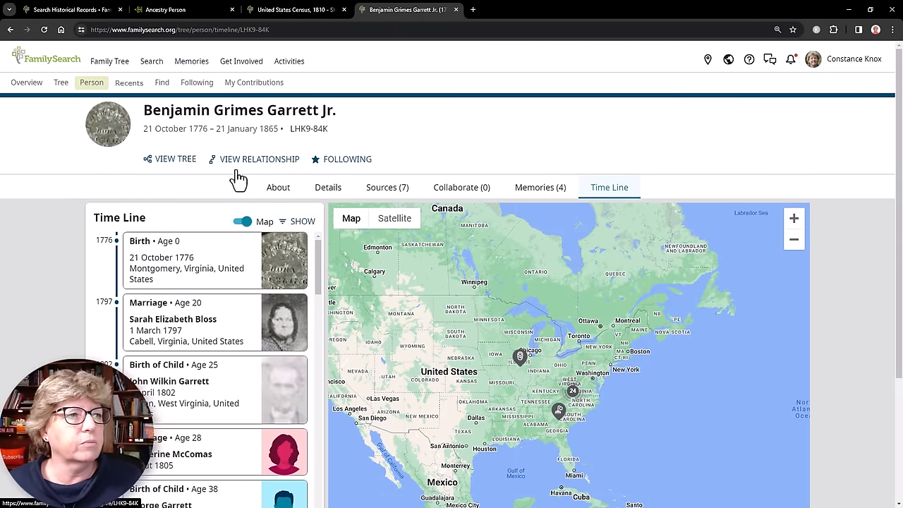
left_click(328, 187)
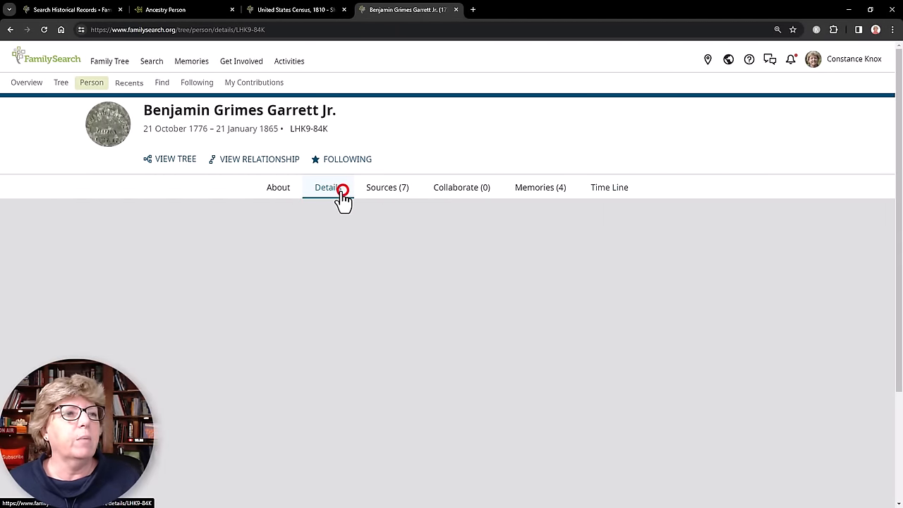
left_click(327, 187)
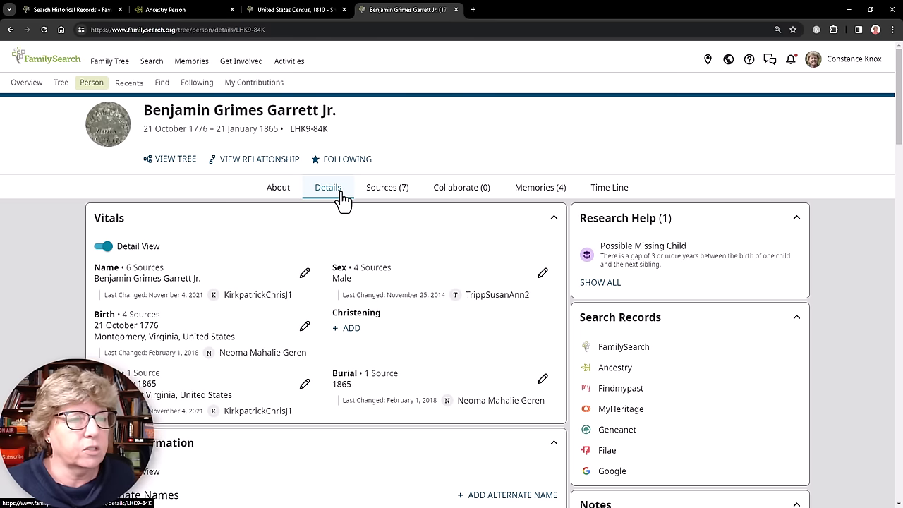
mouse_move(321, 166)
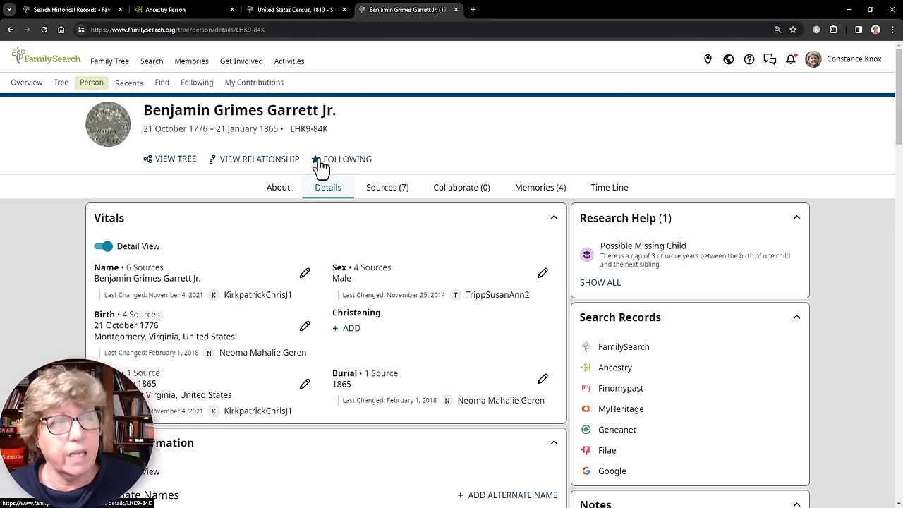
double_click(308, 128)
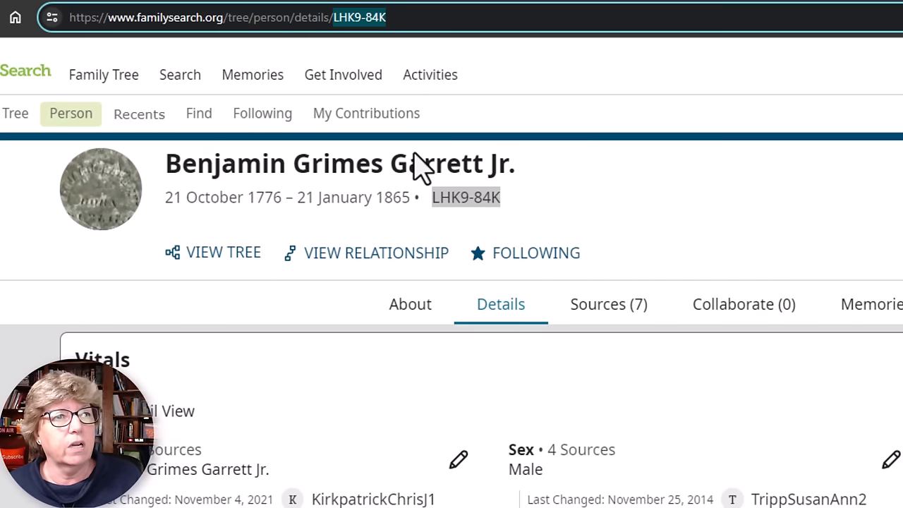
mouse_move(645, 215)
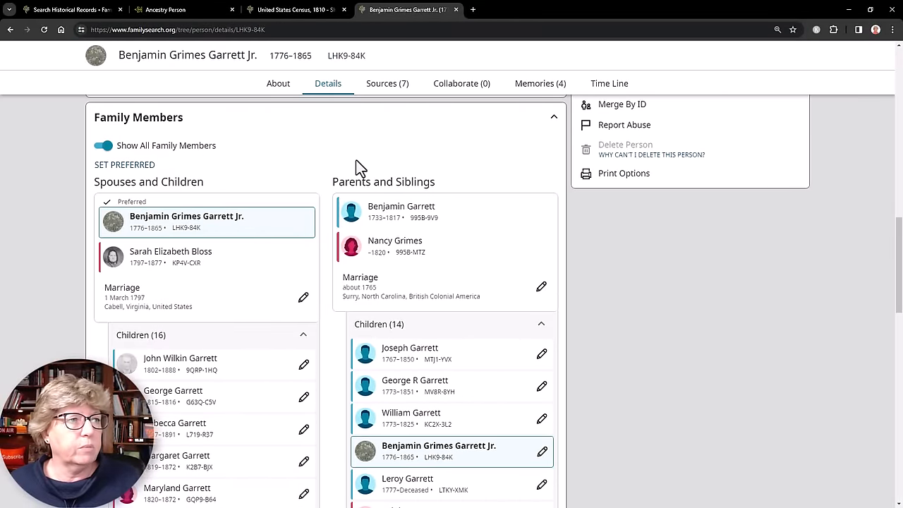
Scroll through his spouses, children, parents and siblings, then return to the fan chart tree
scroll("down", 3)
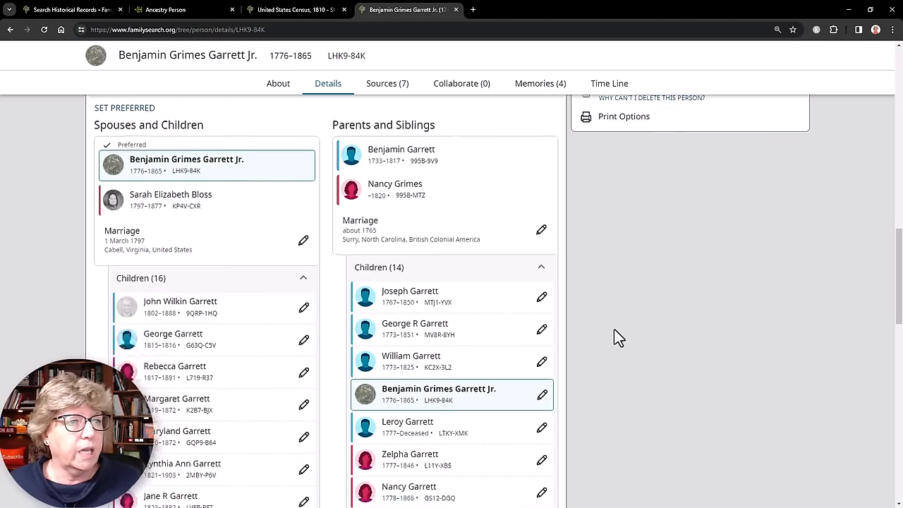
scroll("down", 3)
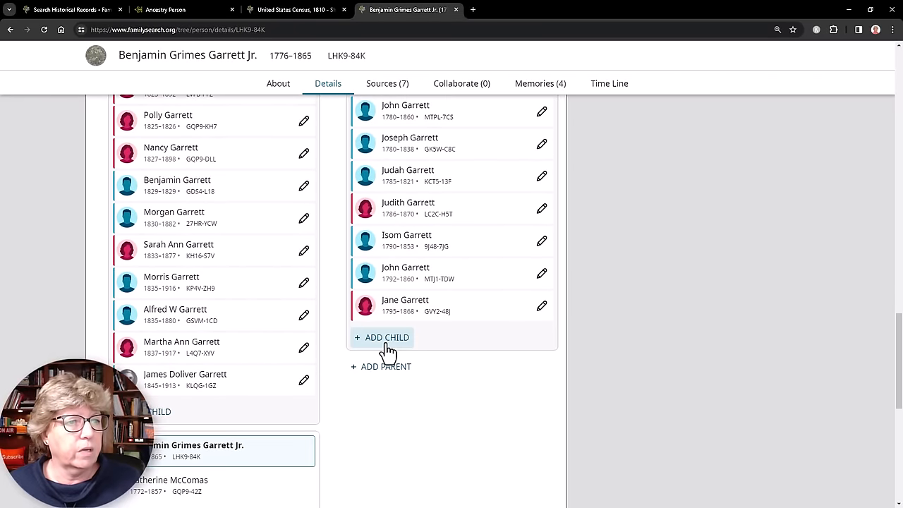
mouse_move(395, 377)
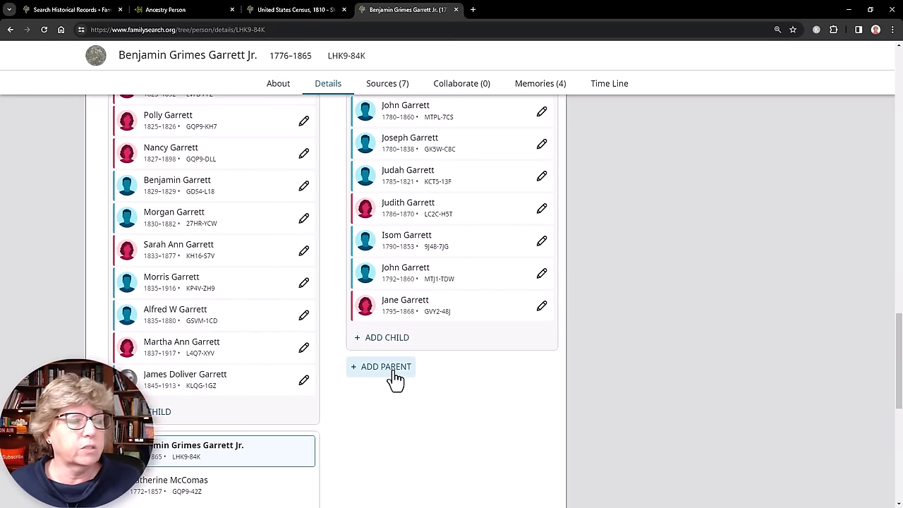
scroll("down", 3)
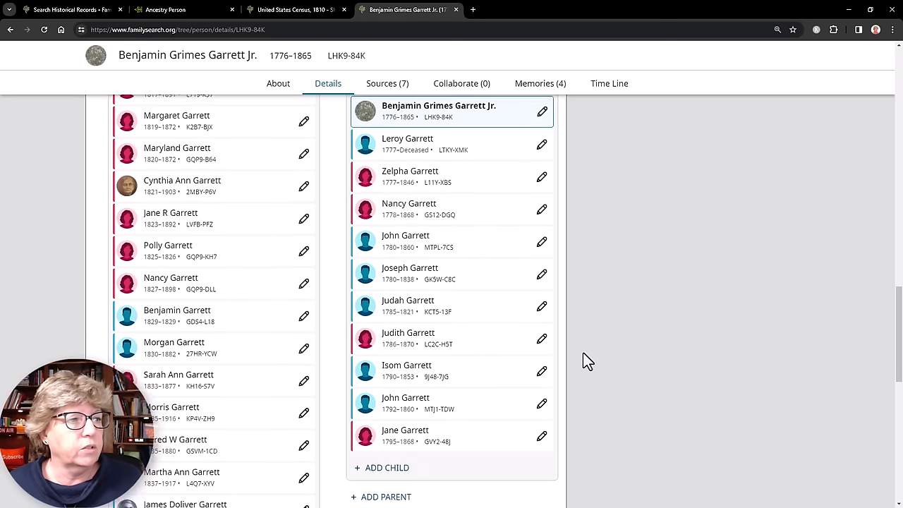
scroll("down", 3)
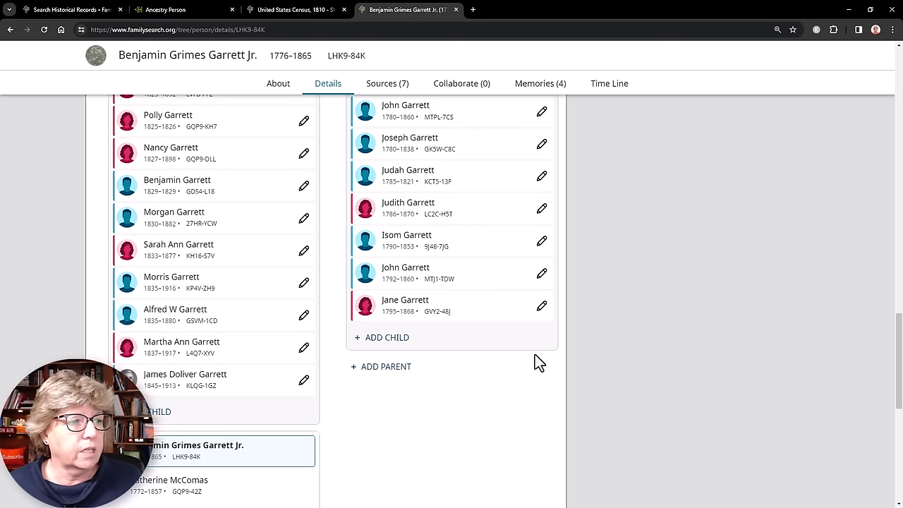
scroll("down", 3)
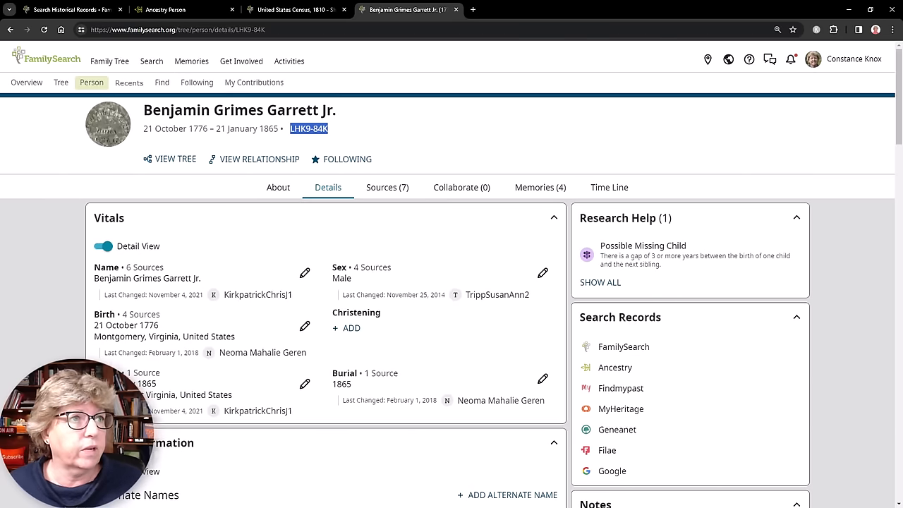
left_click(60, 83)
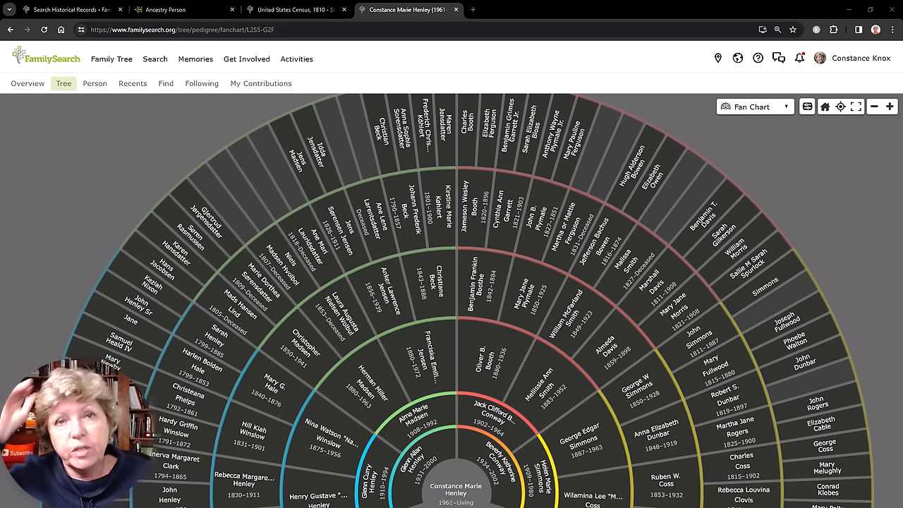